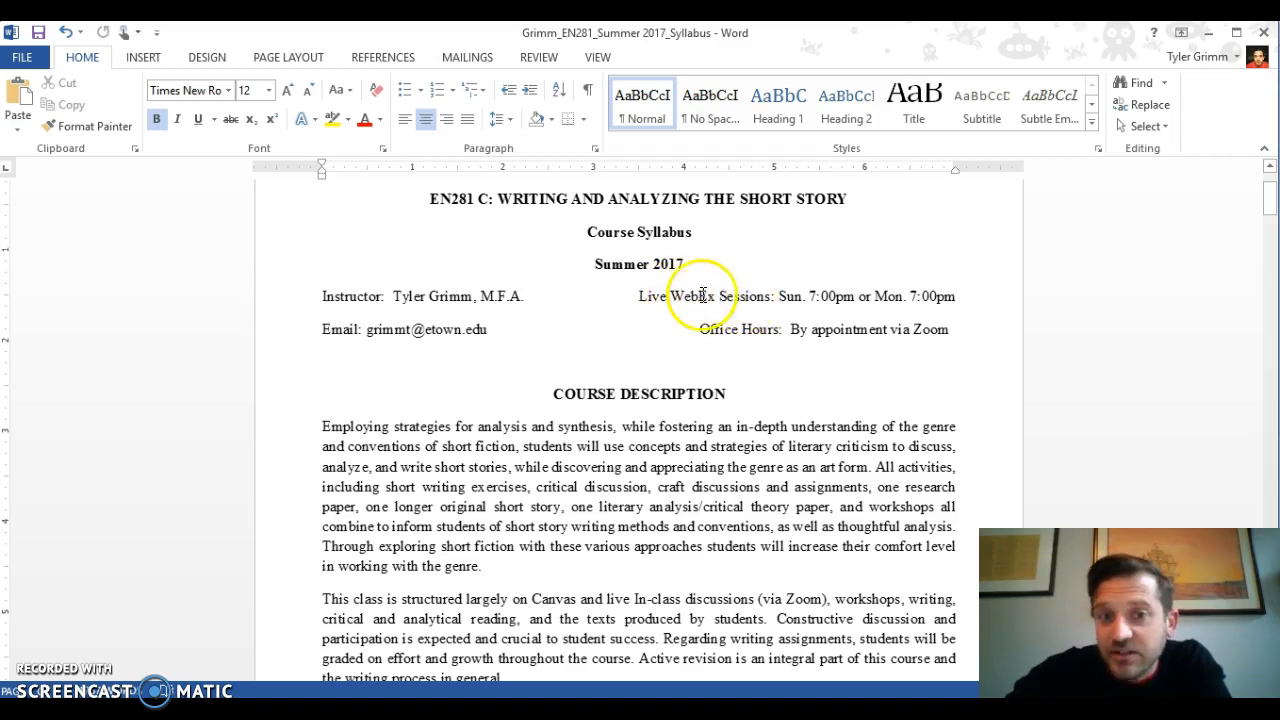
mouse_move(670, 291)
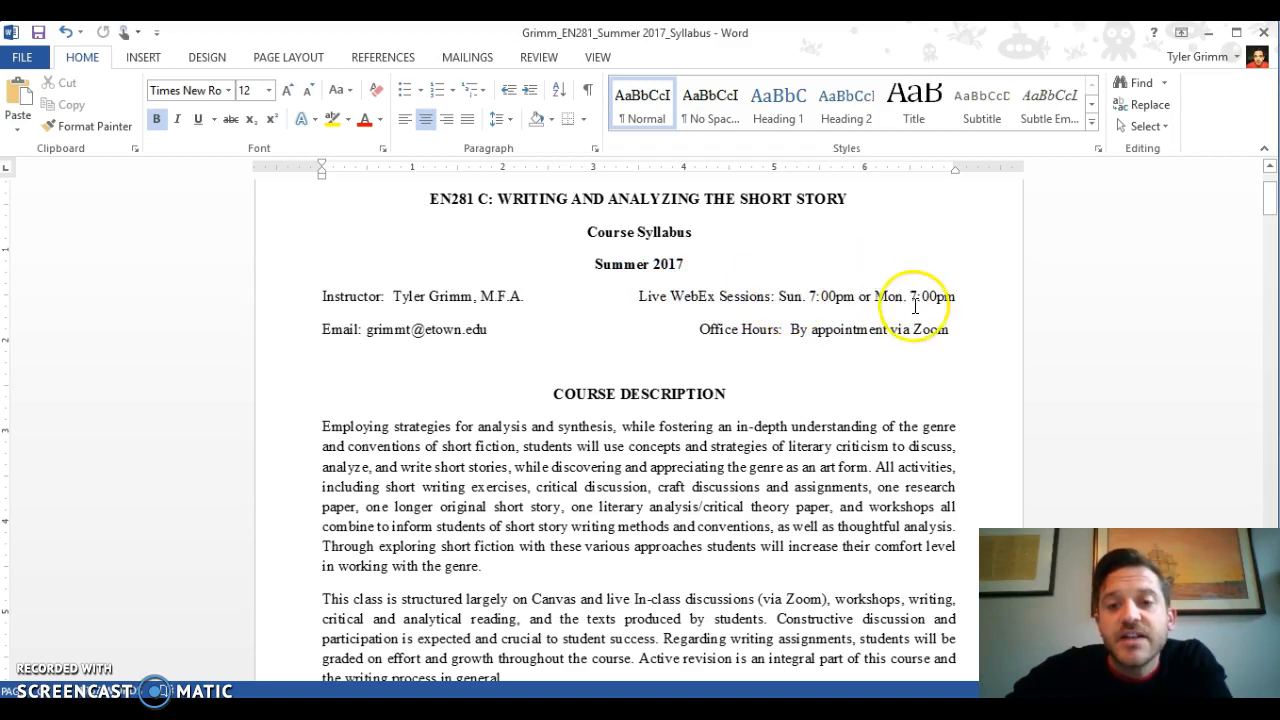
mouse_move(830, 297)
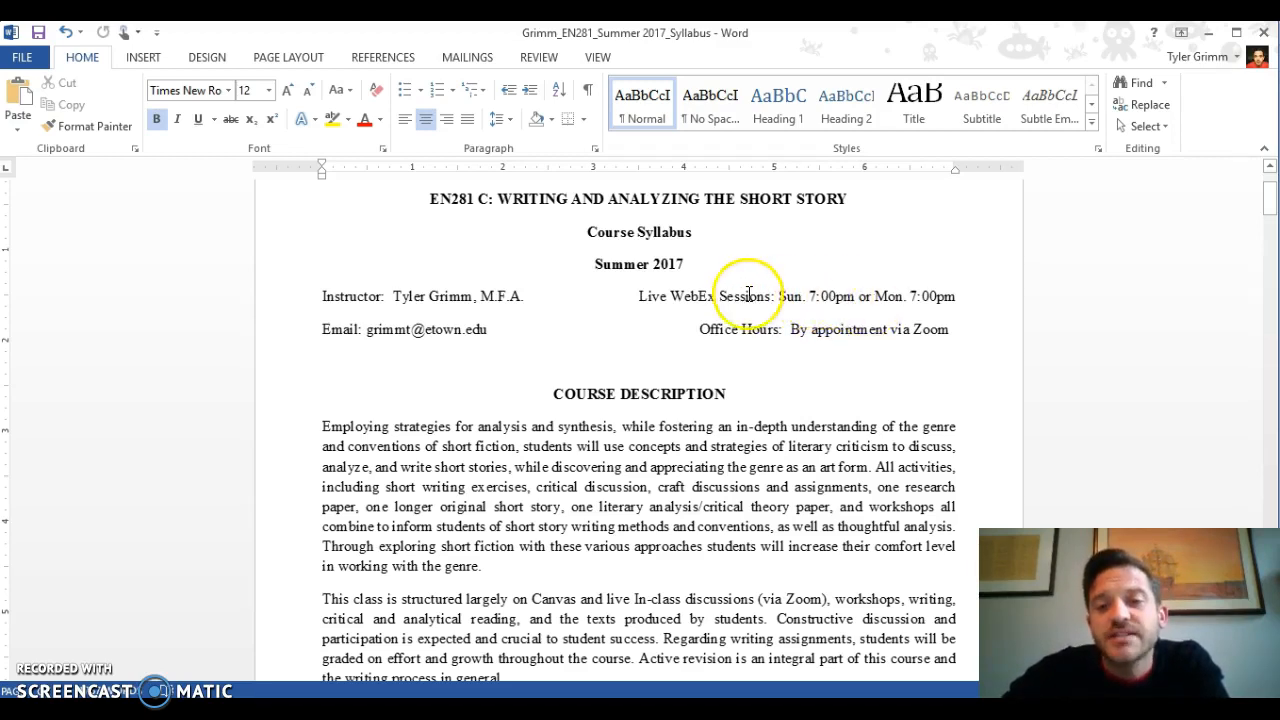
mouse_move(887, 333)
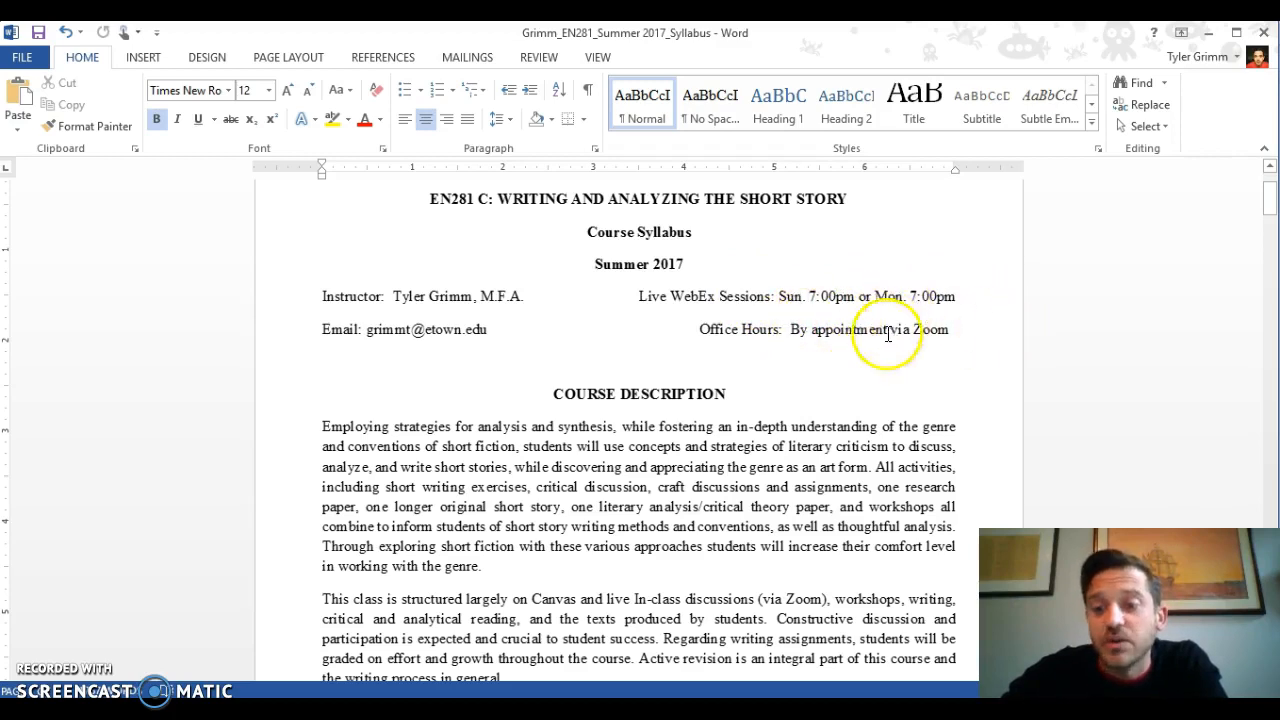
mouse_move(832, 358)
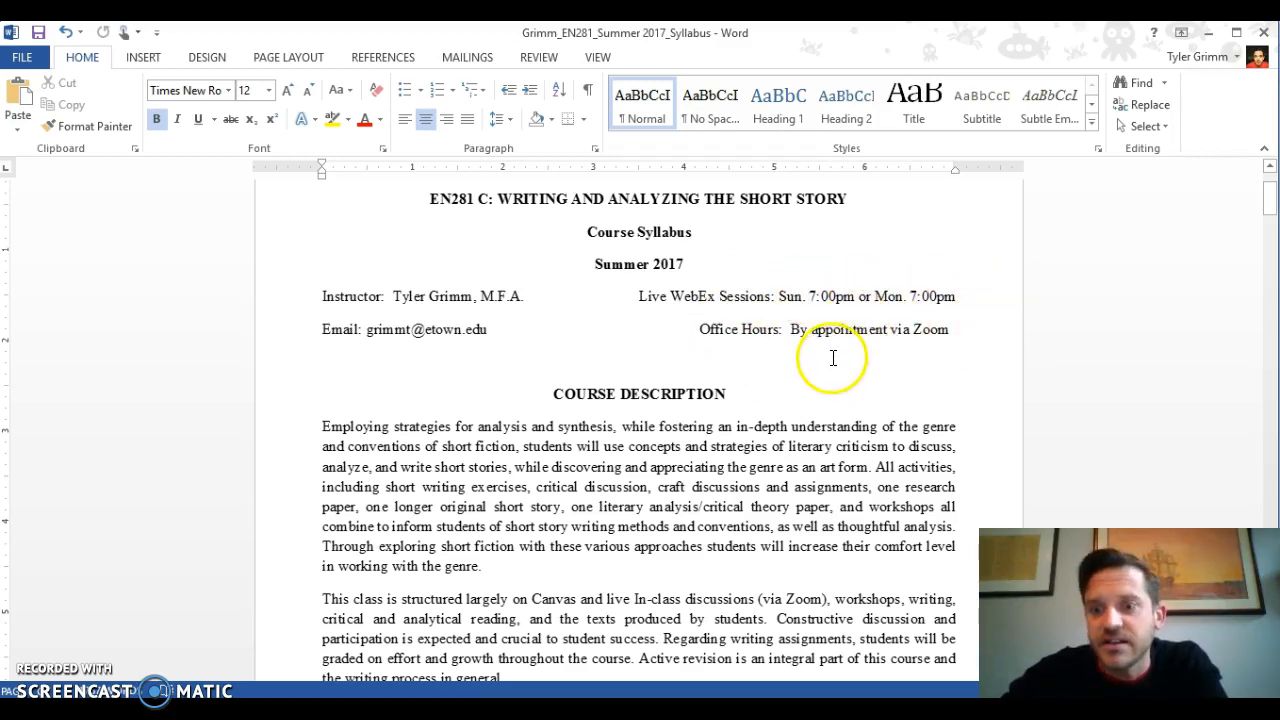
mouse_move(785, 296)
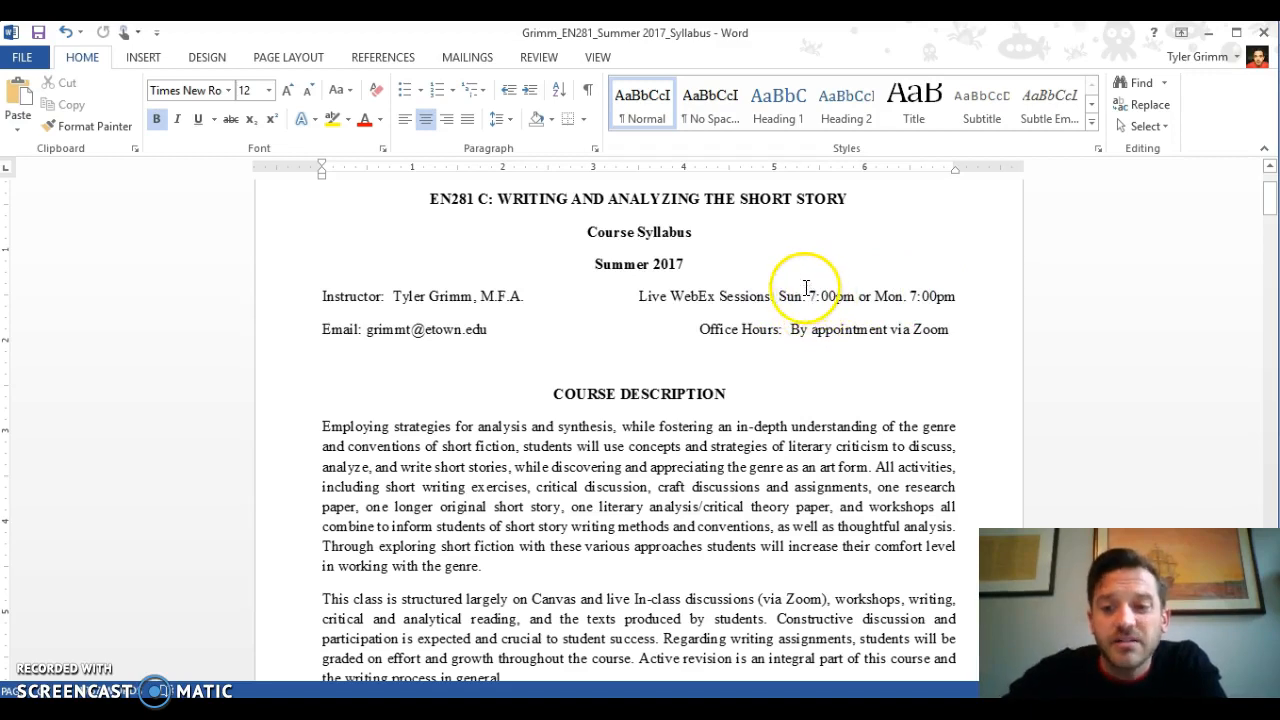
mouse_move(818, 270)
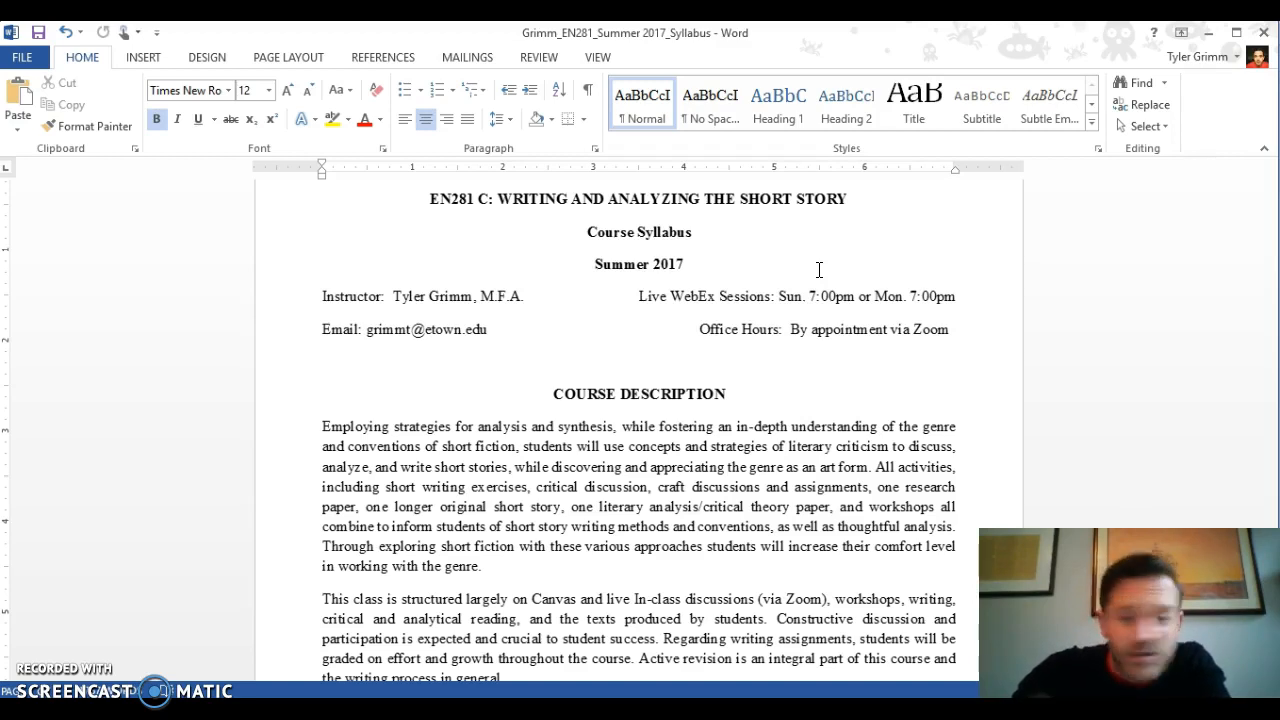
mouse_move(805, 294)
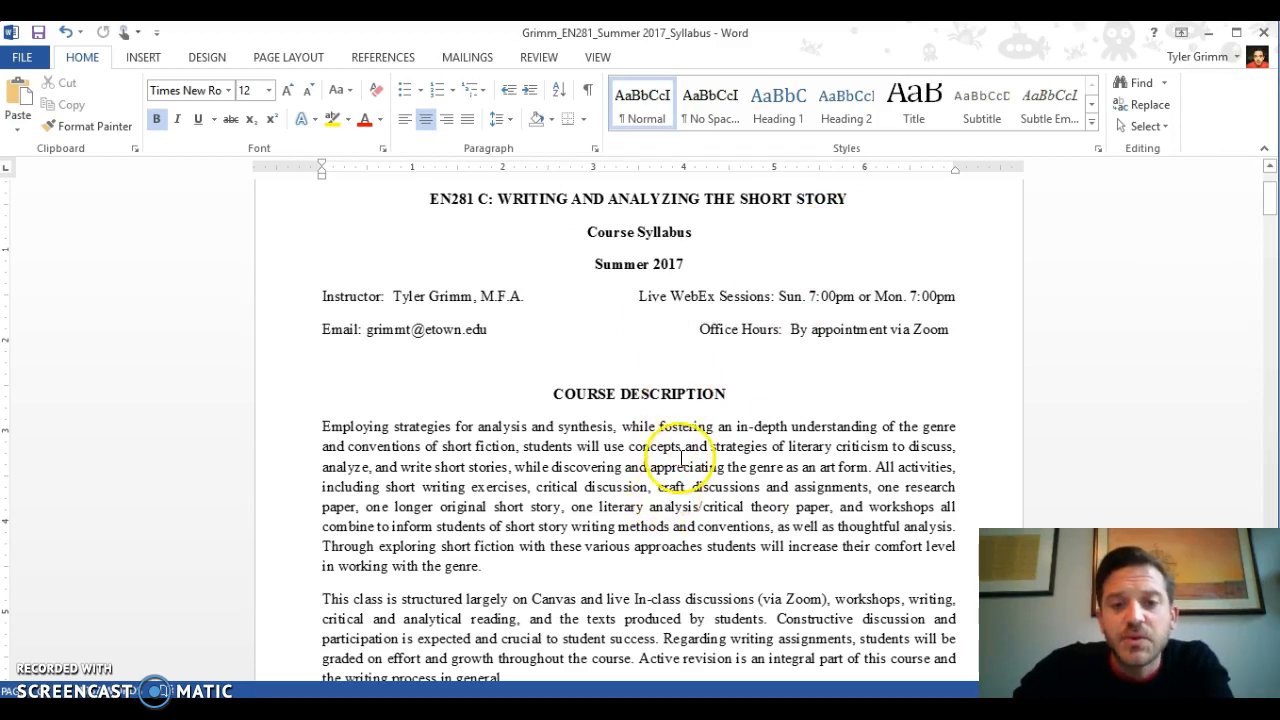
scroll(down, 3)
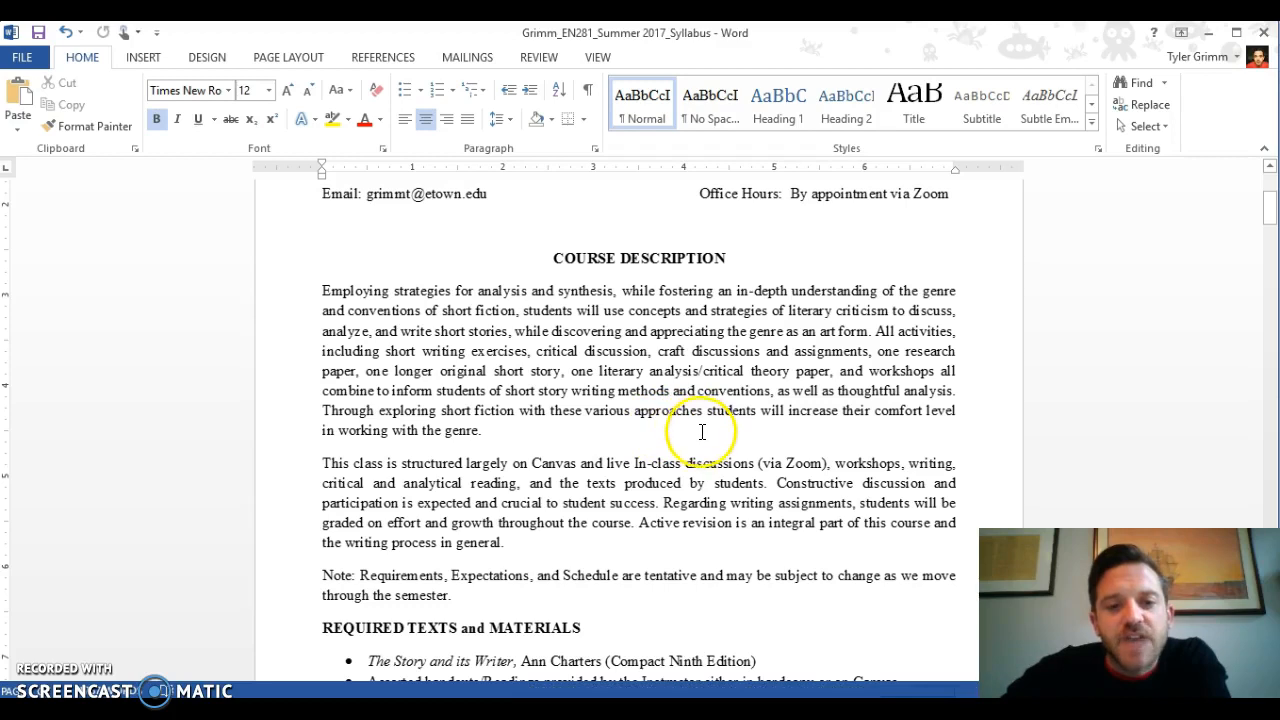
scroll(down, 3)
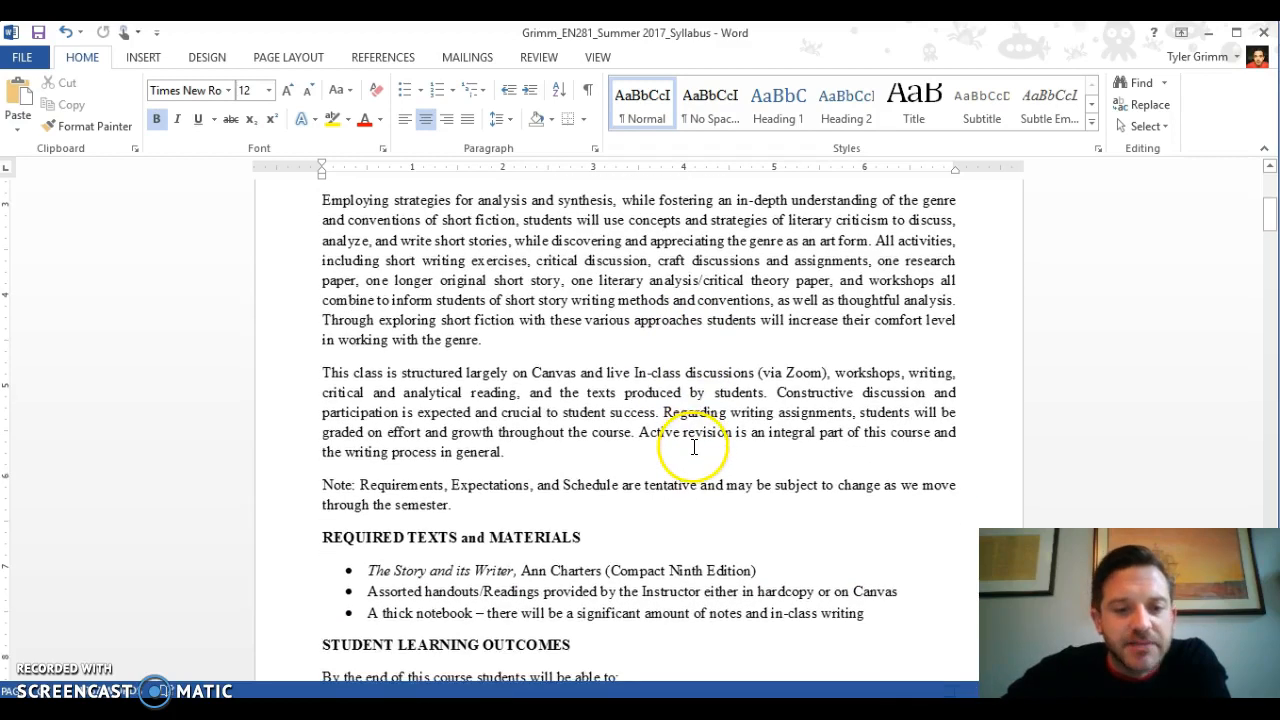
scroll(down, 3)
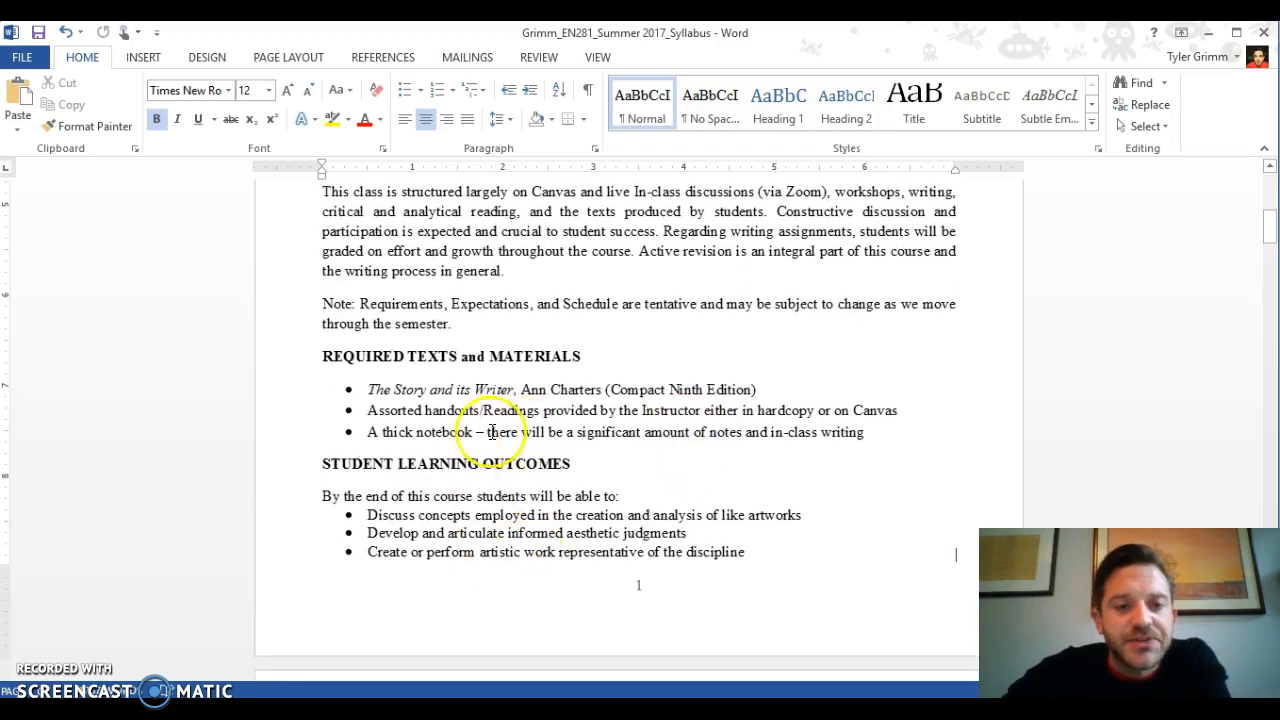
mouse_move(617, 389)
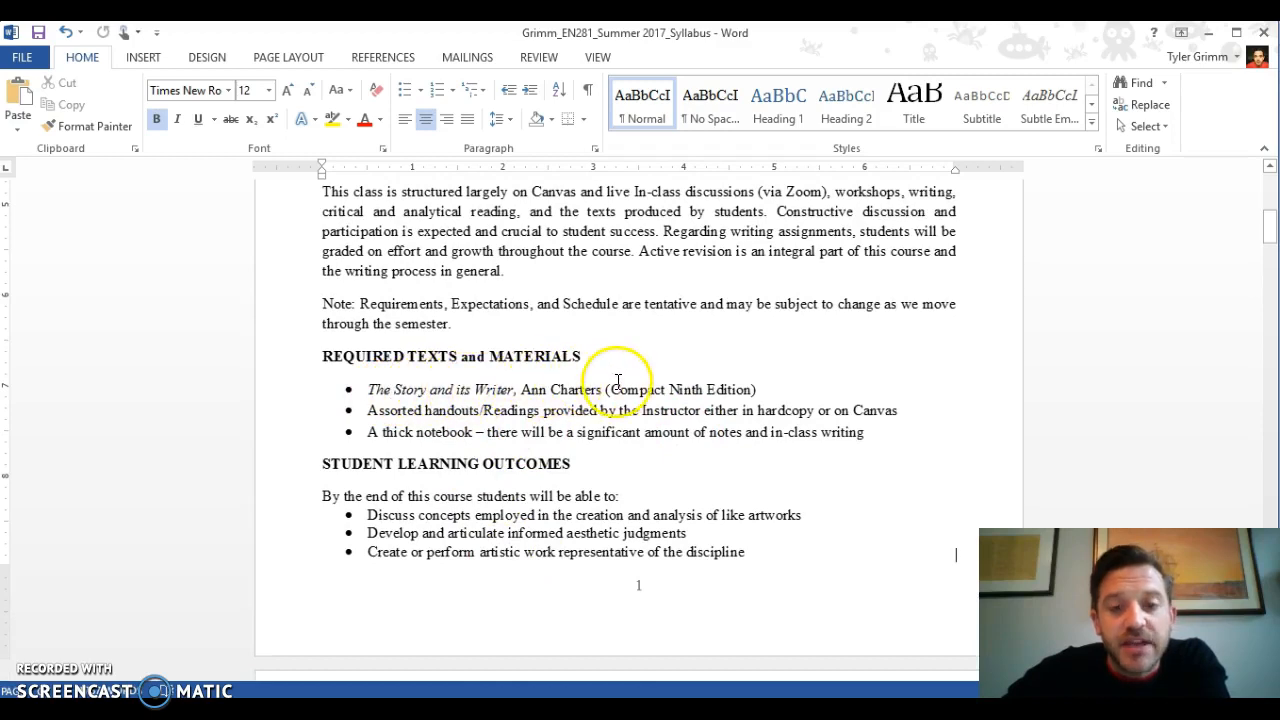
mouse_move(759, 461)
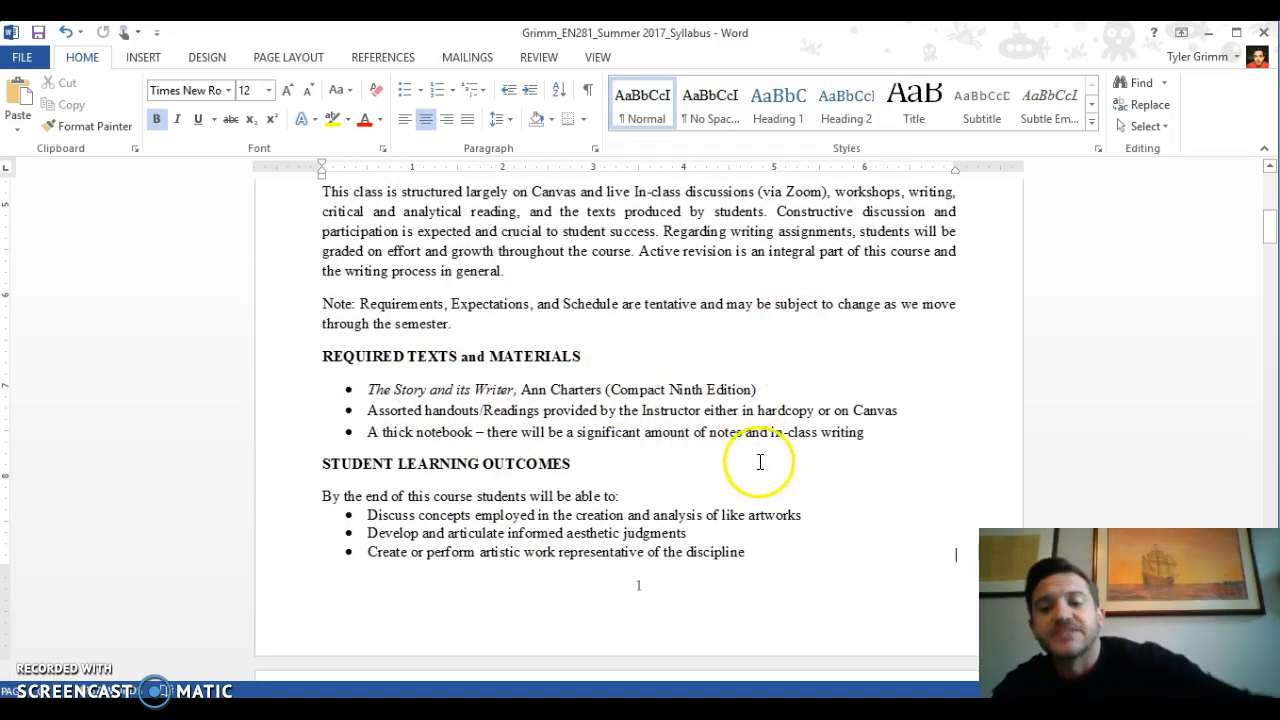
mouse_move(750, 449)
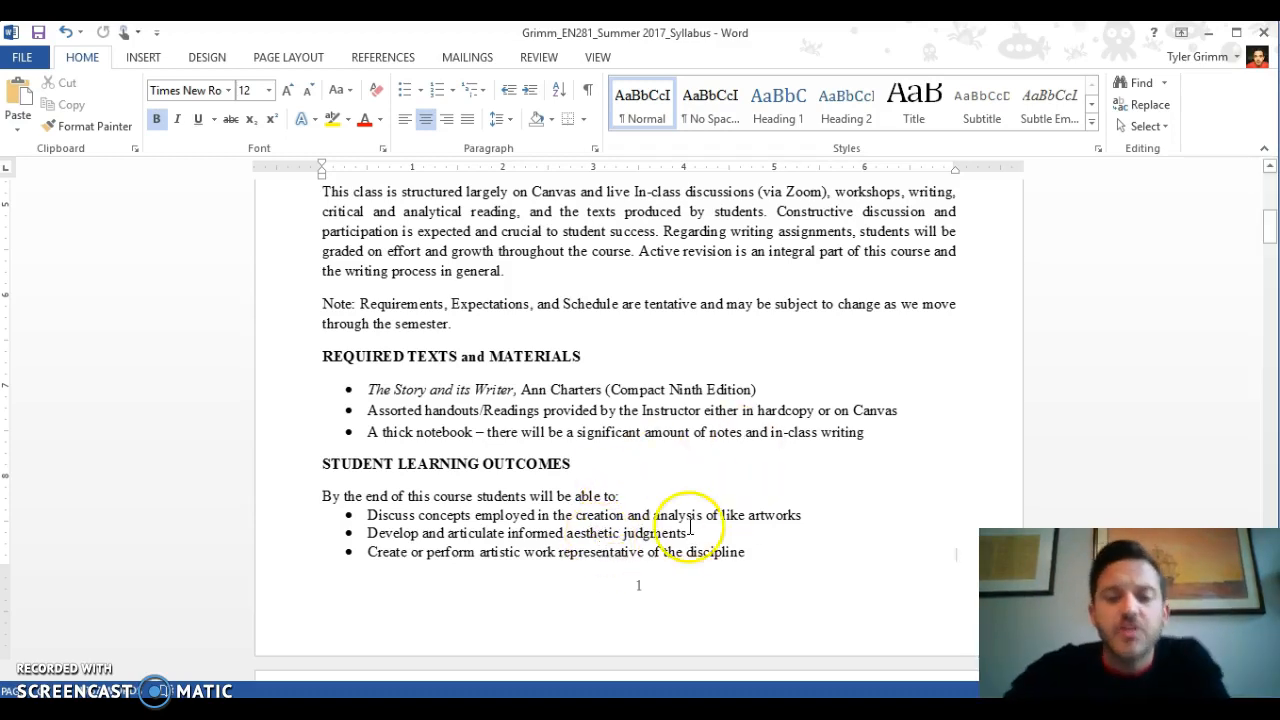
scroll(down, 3)
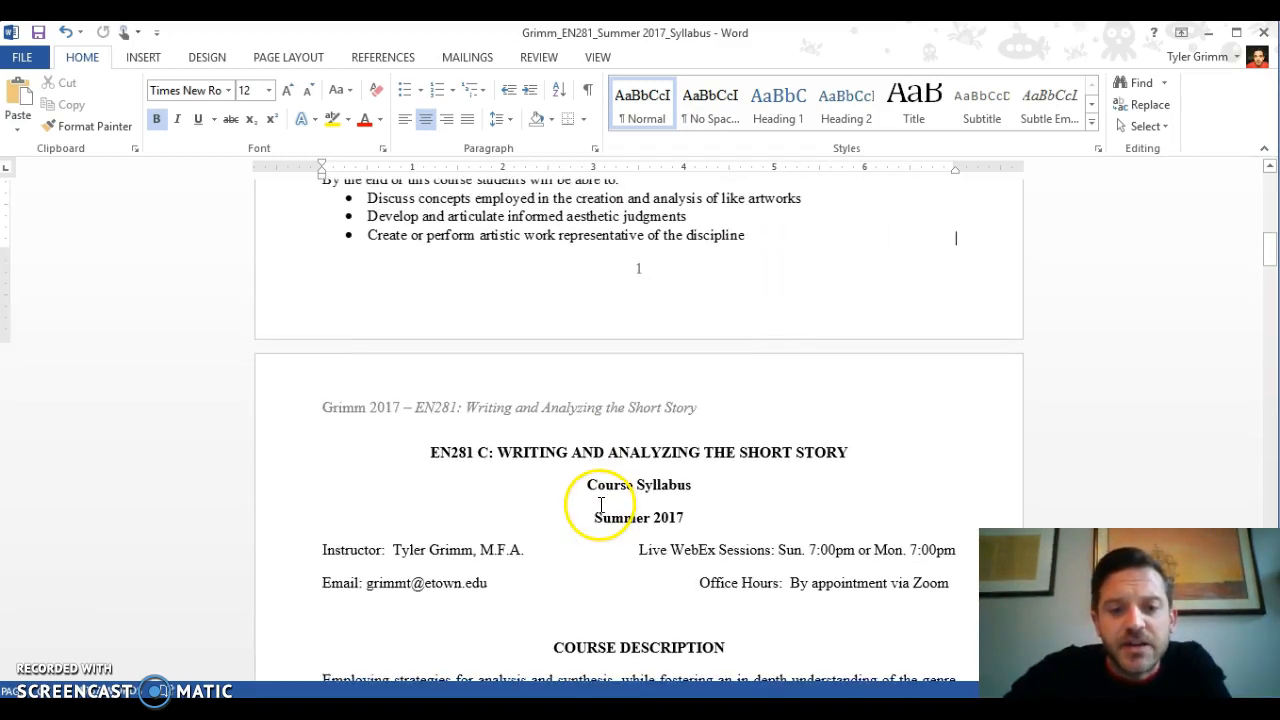
scroll(down, 3)
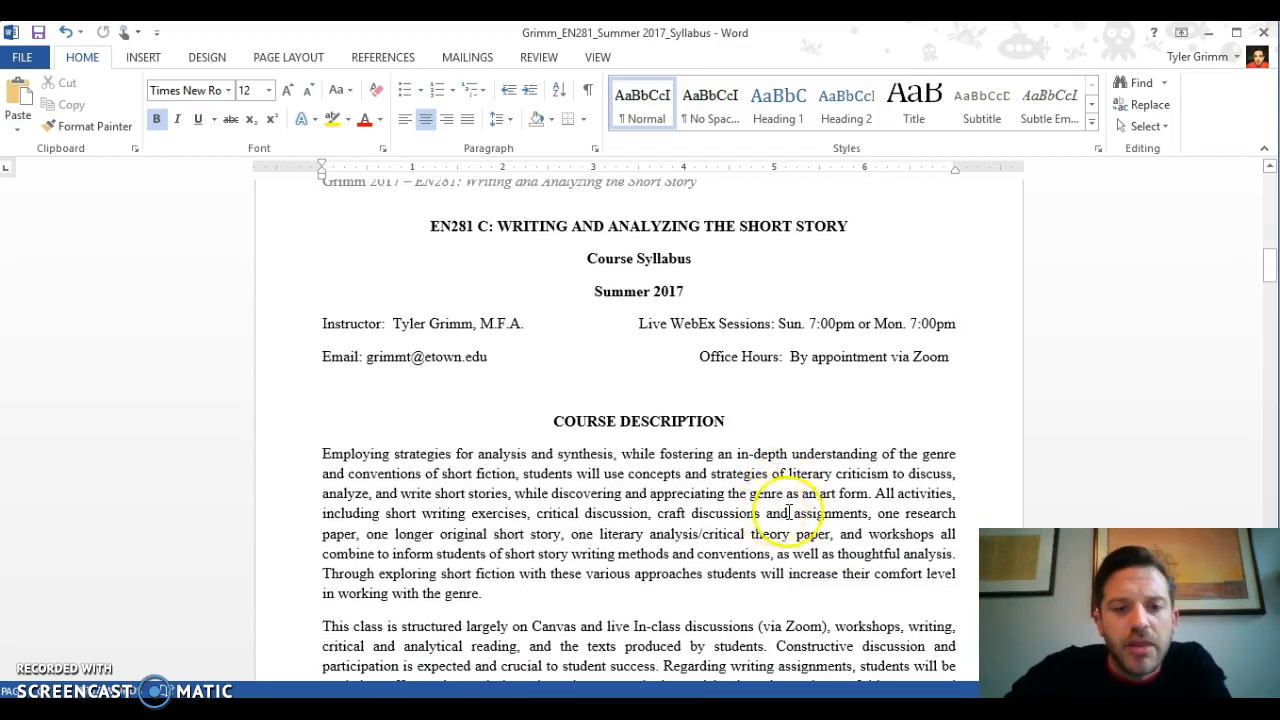
scroll(down, 3)
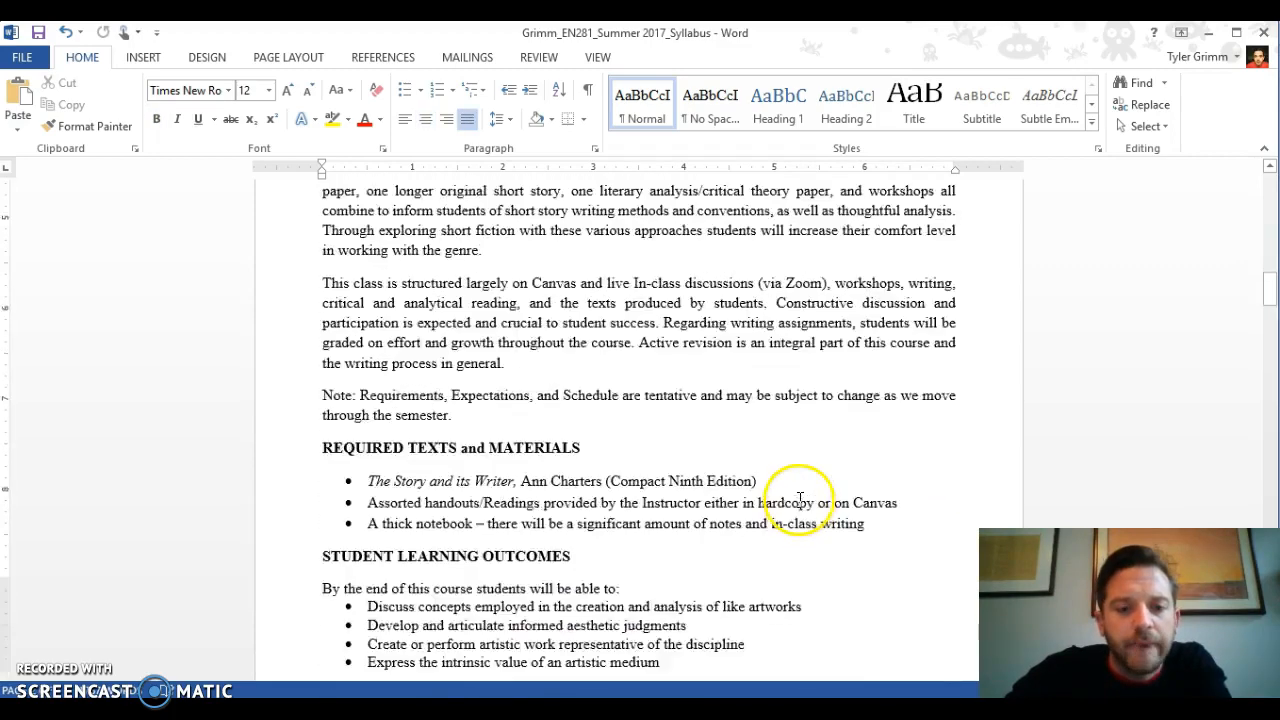
scroll(down, 3)
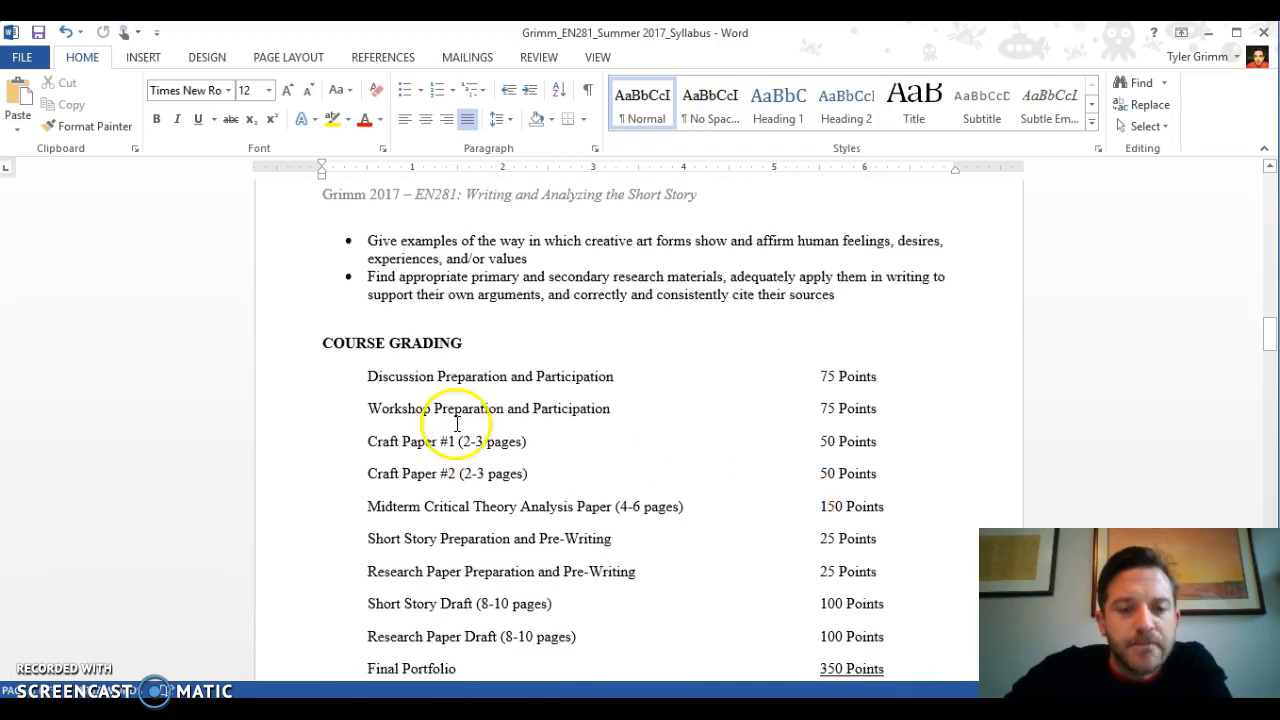
scroll(down, 3)
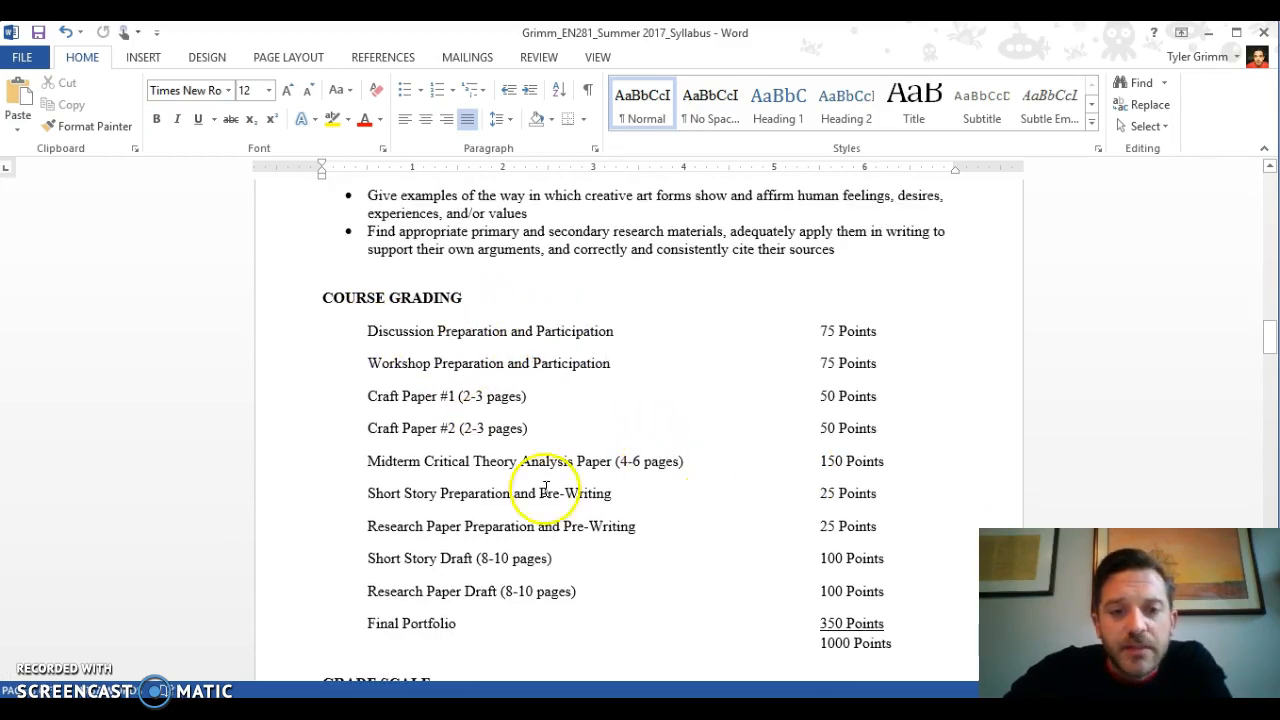
mouse_move(420, 322)
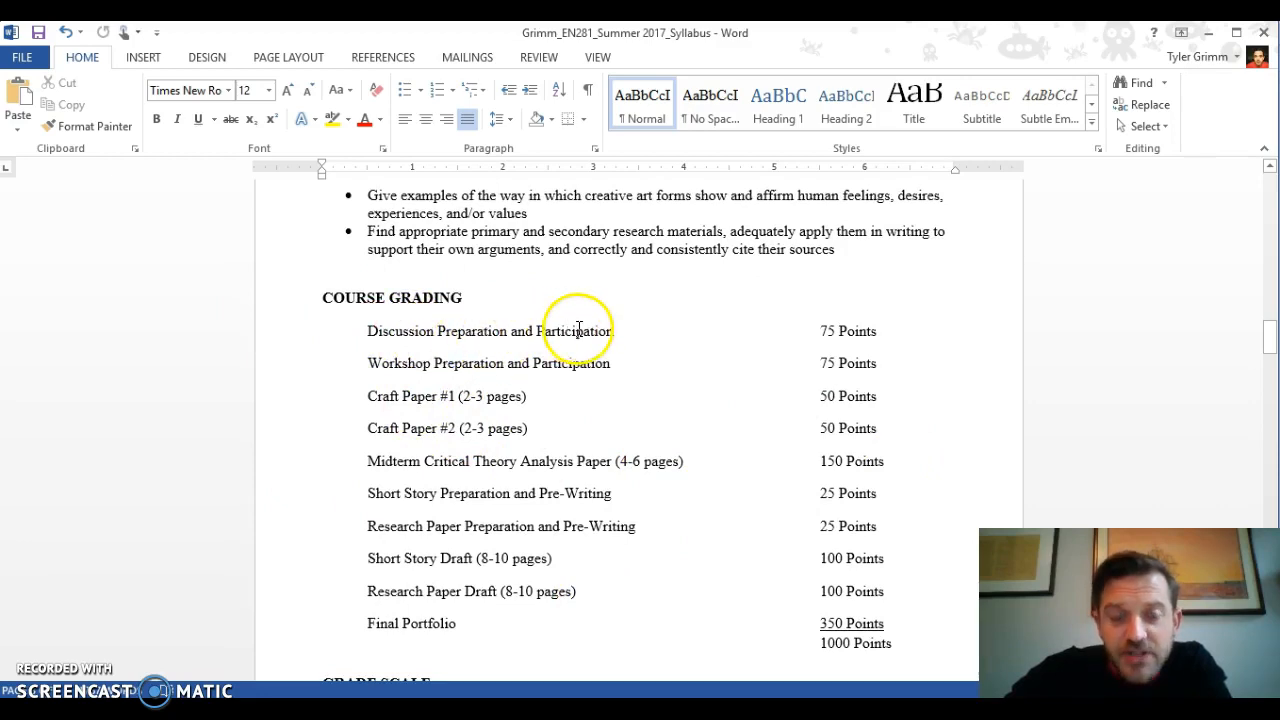
mouse_move(850, 335)
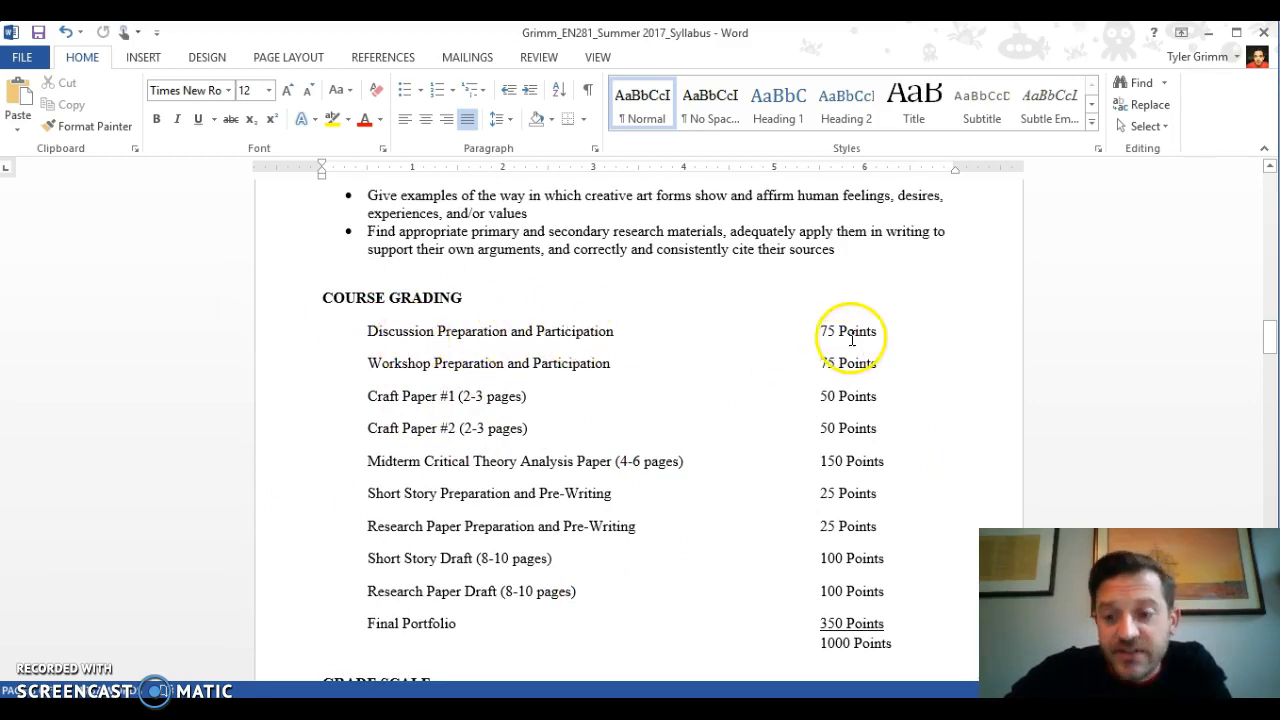
mouse_move(490, 363)
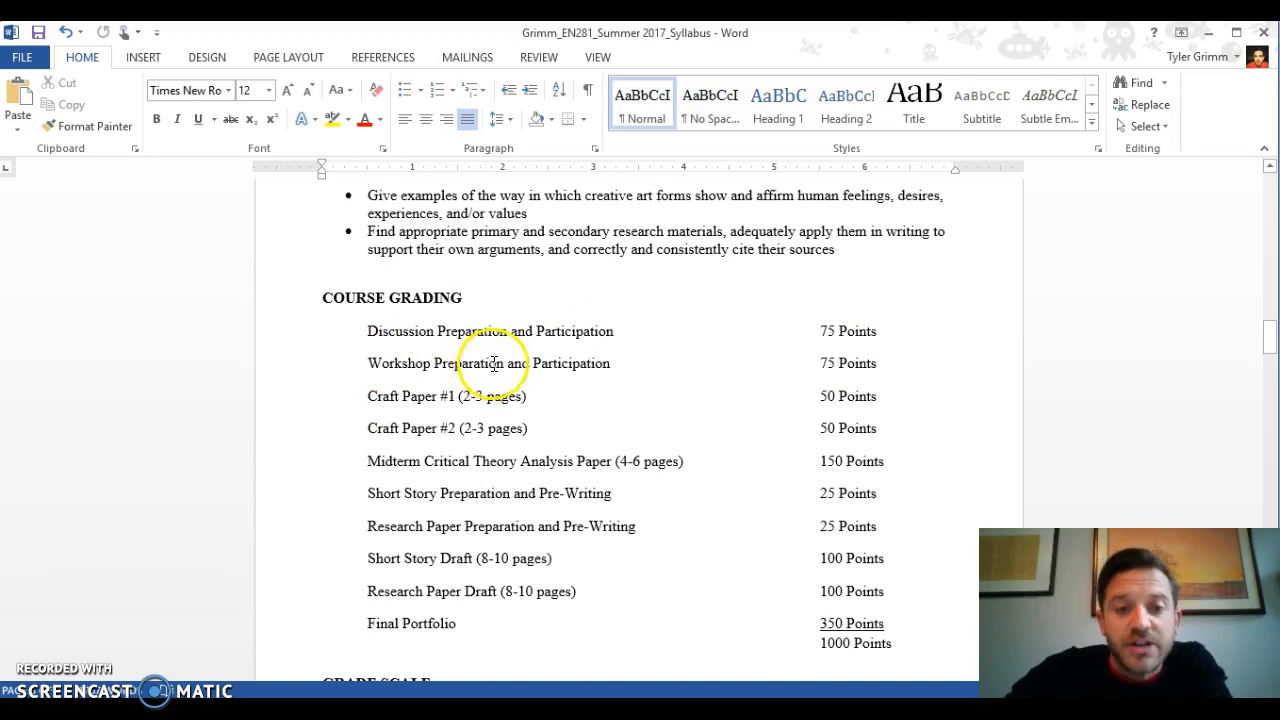
mouse_move(735, 423)
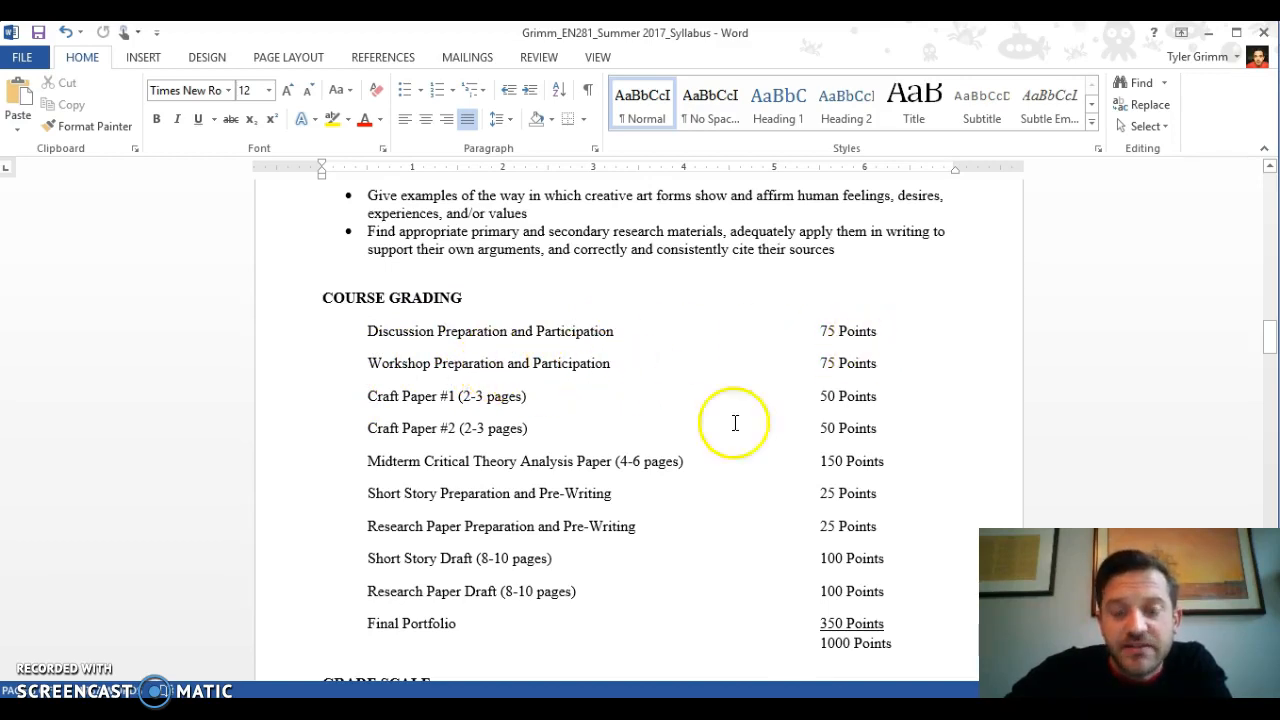
mouse_move(263, 499)
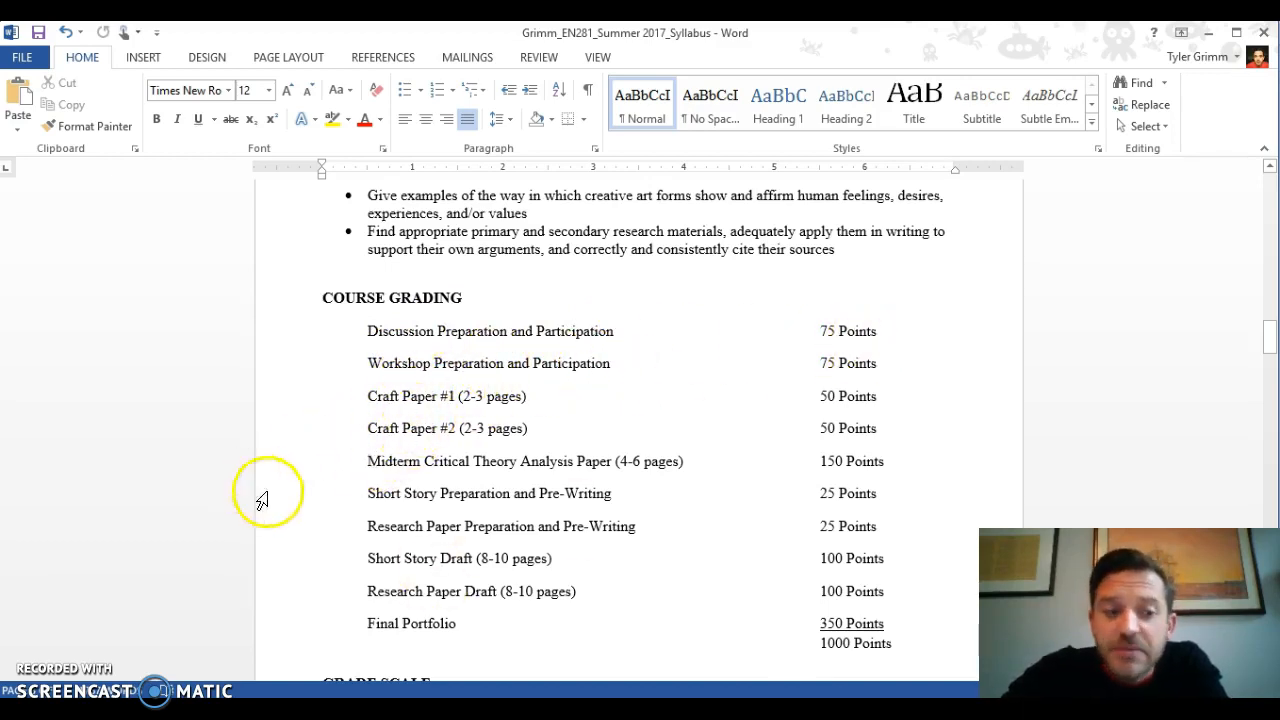
mouse_move(553, 431)
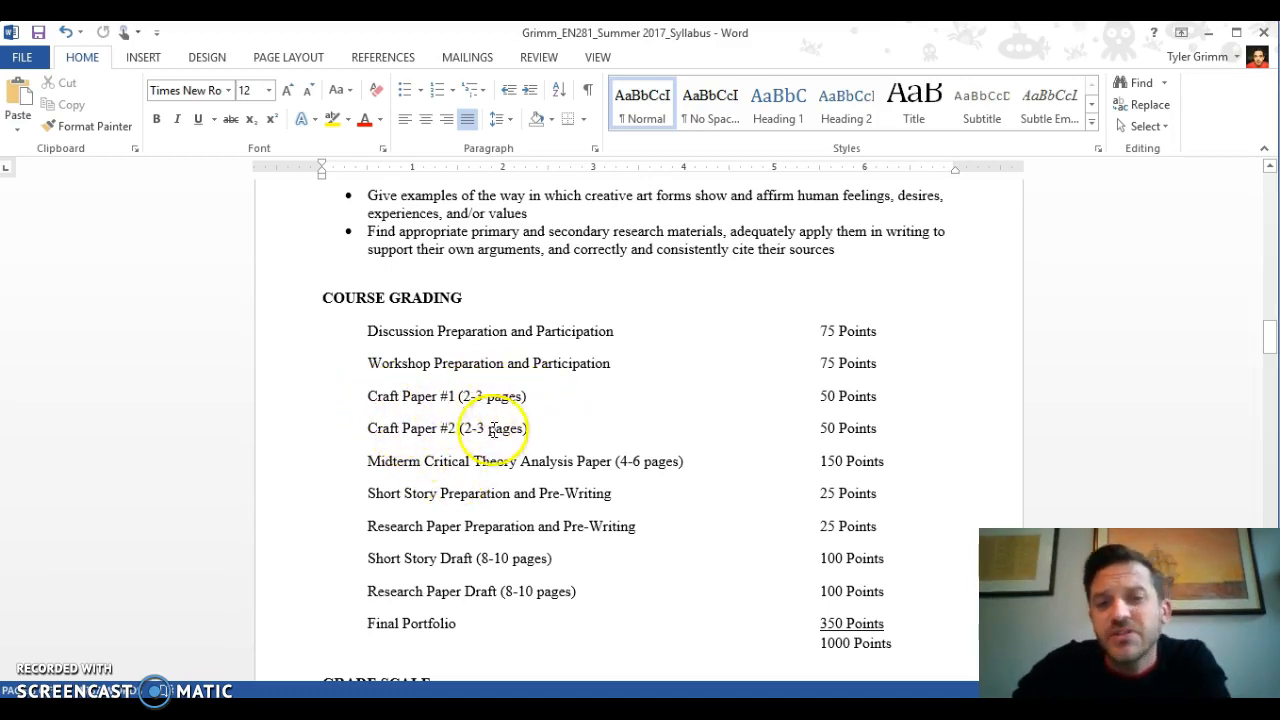
mouse_move(334, 450)
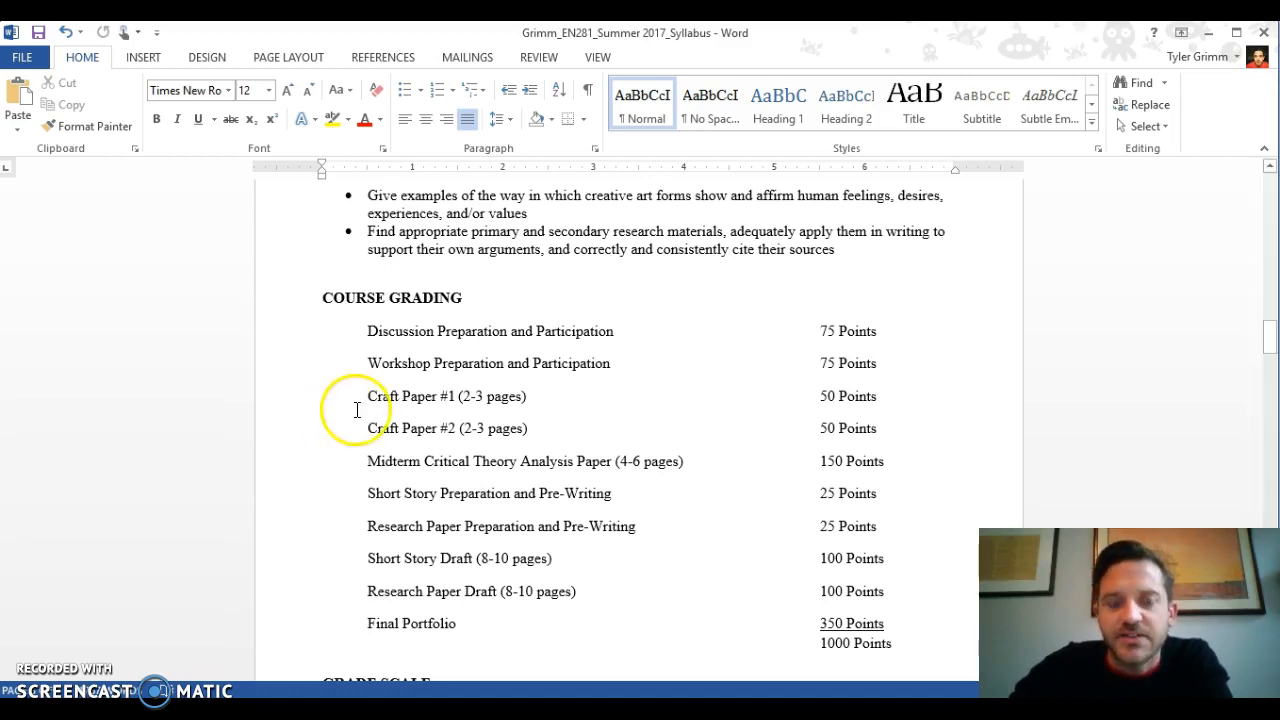
mouse_move(353, 465)
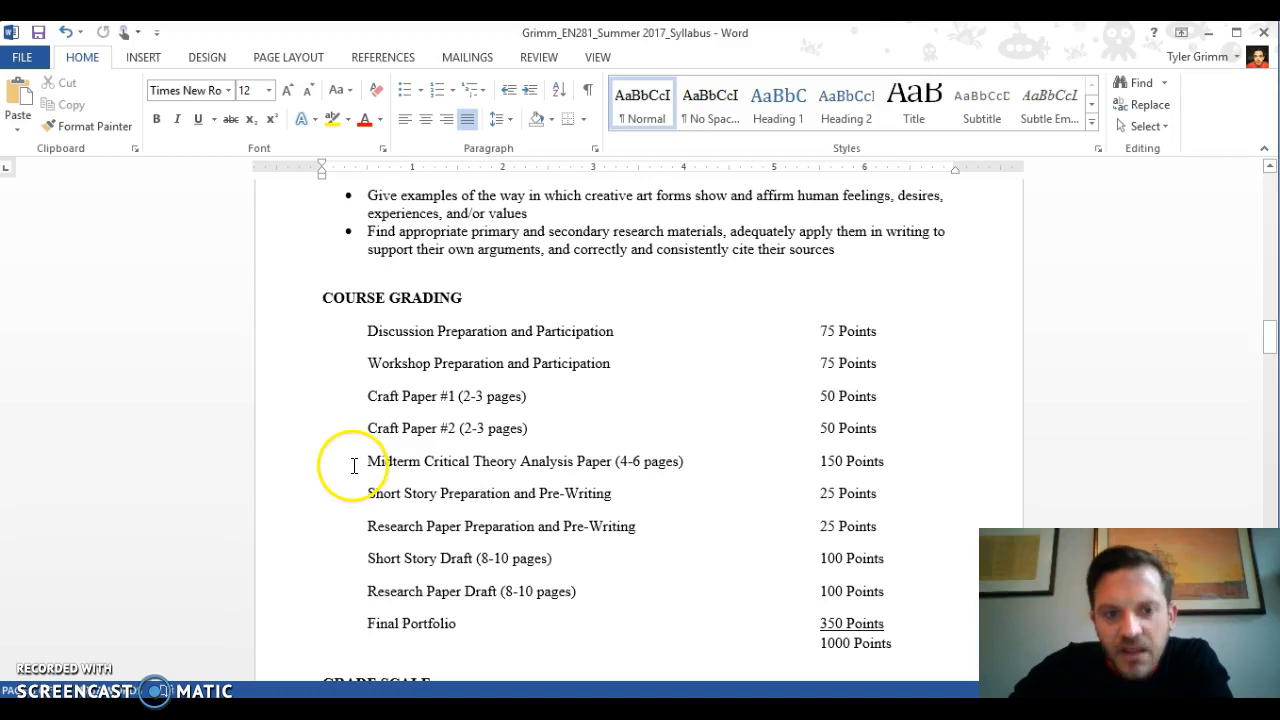
mouse_move(510, 462)
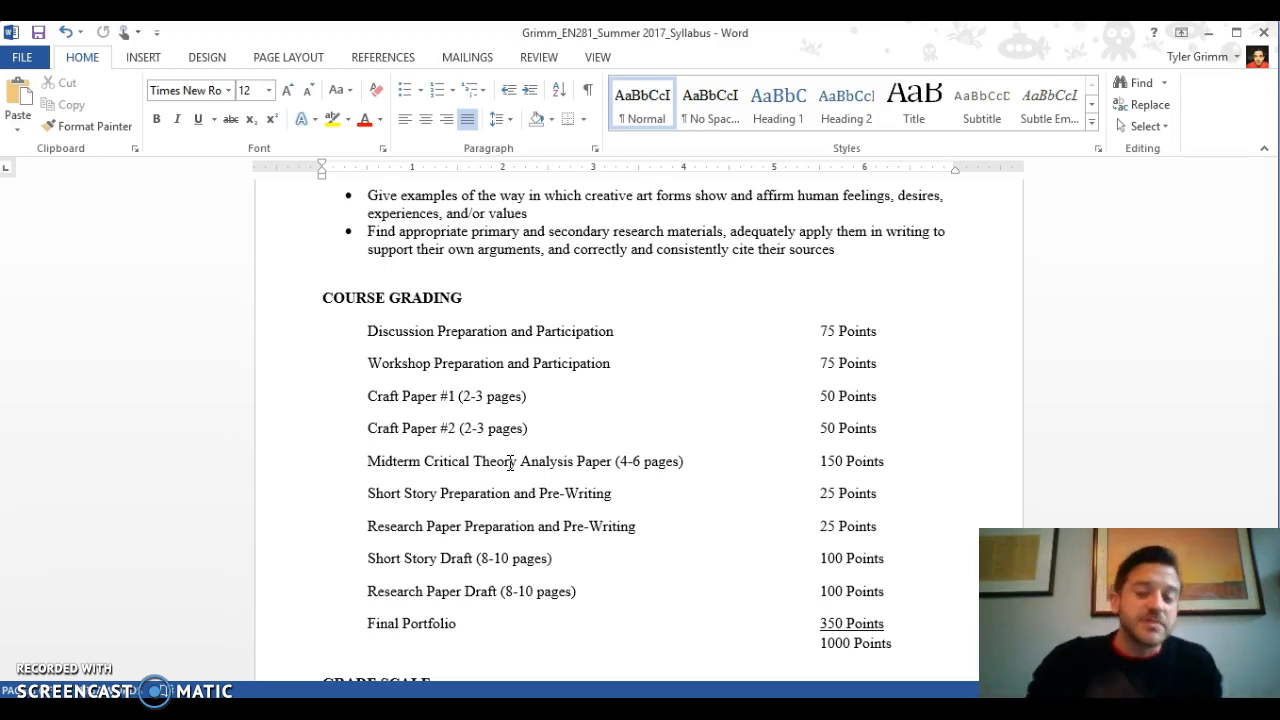
mouse_move(414, 514)
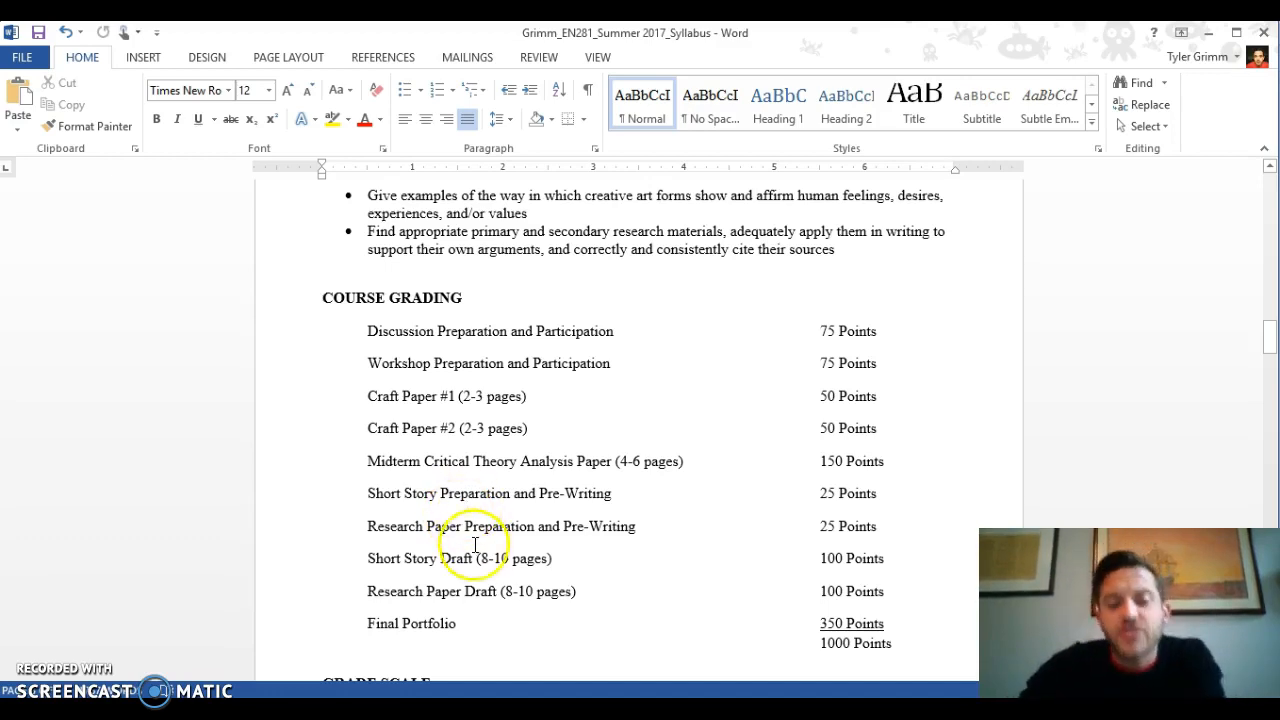
mouse_move(505, 558)
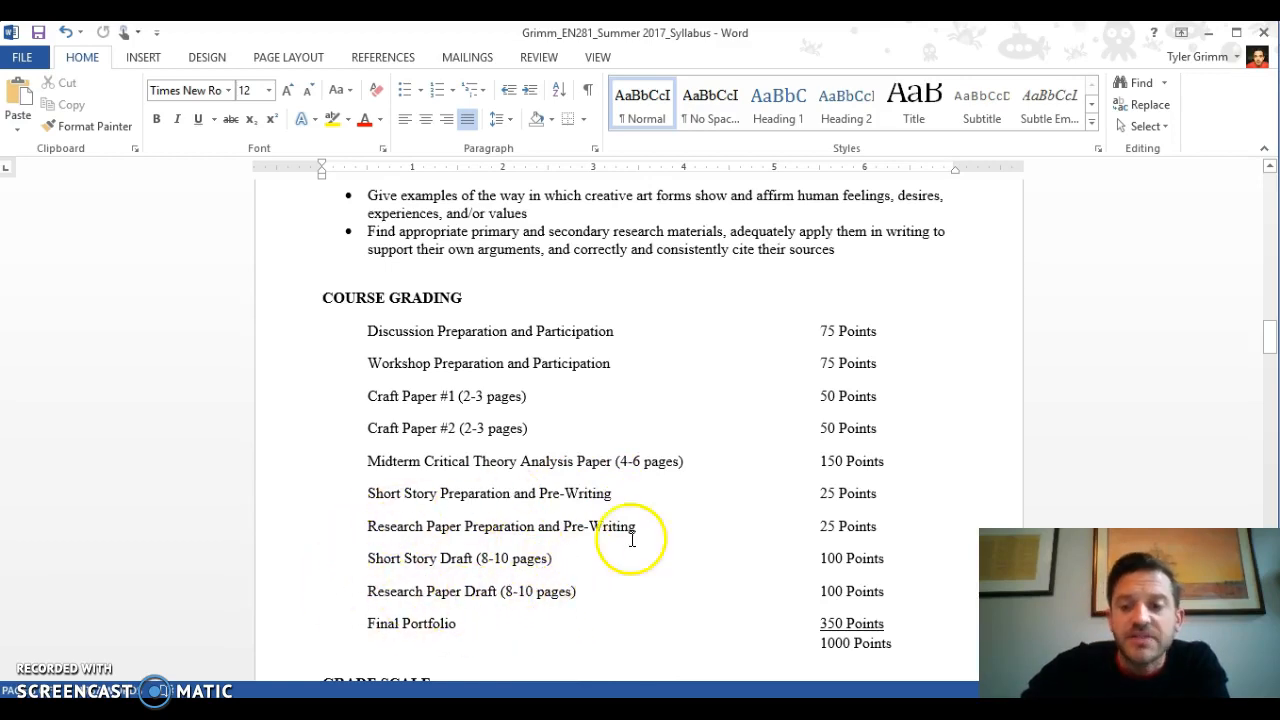
mouse_move(545, 563)
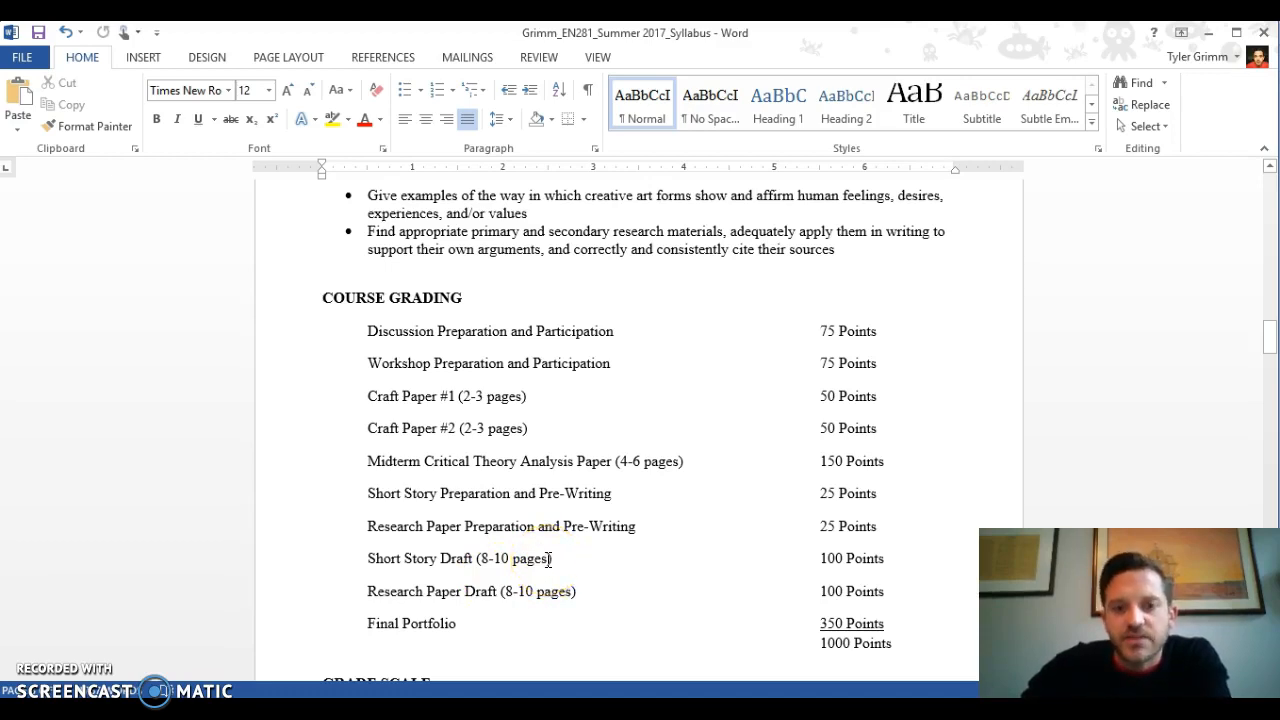
mouse_move(348, 527)
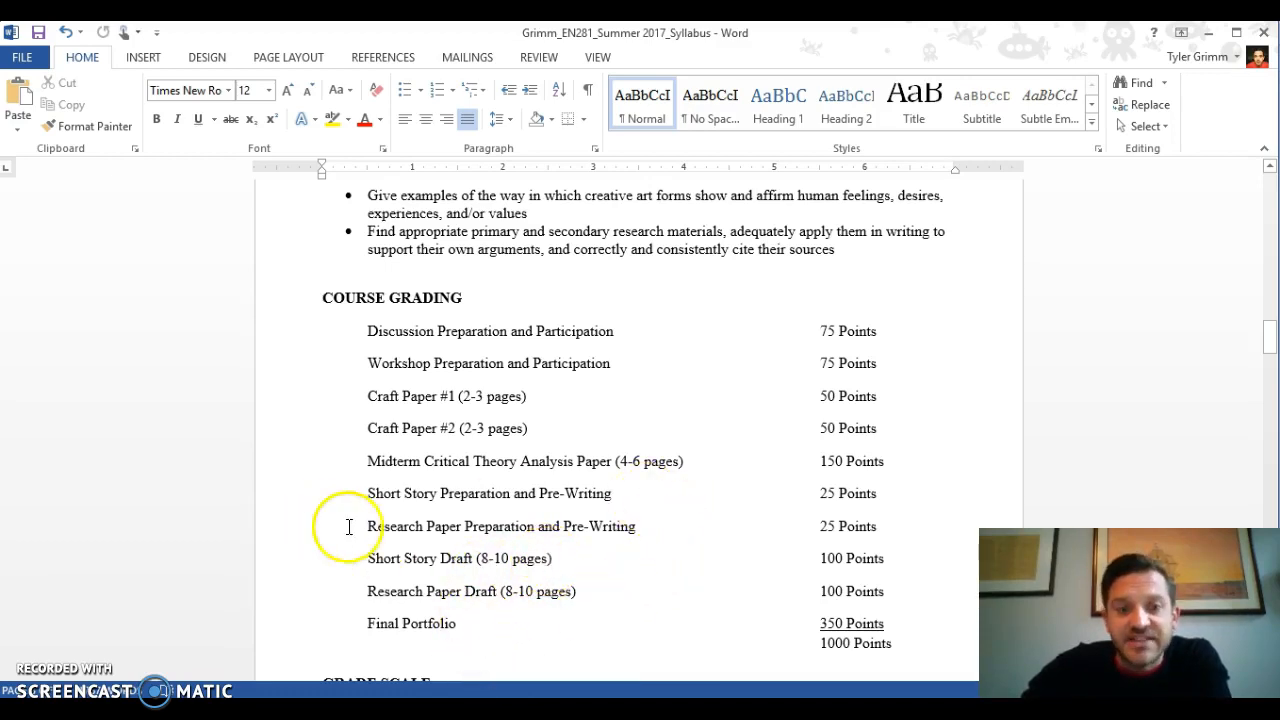
mouse_move(422, 497)
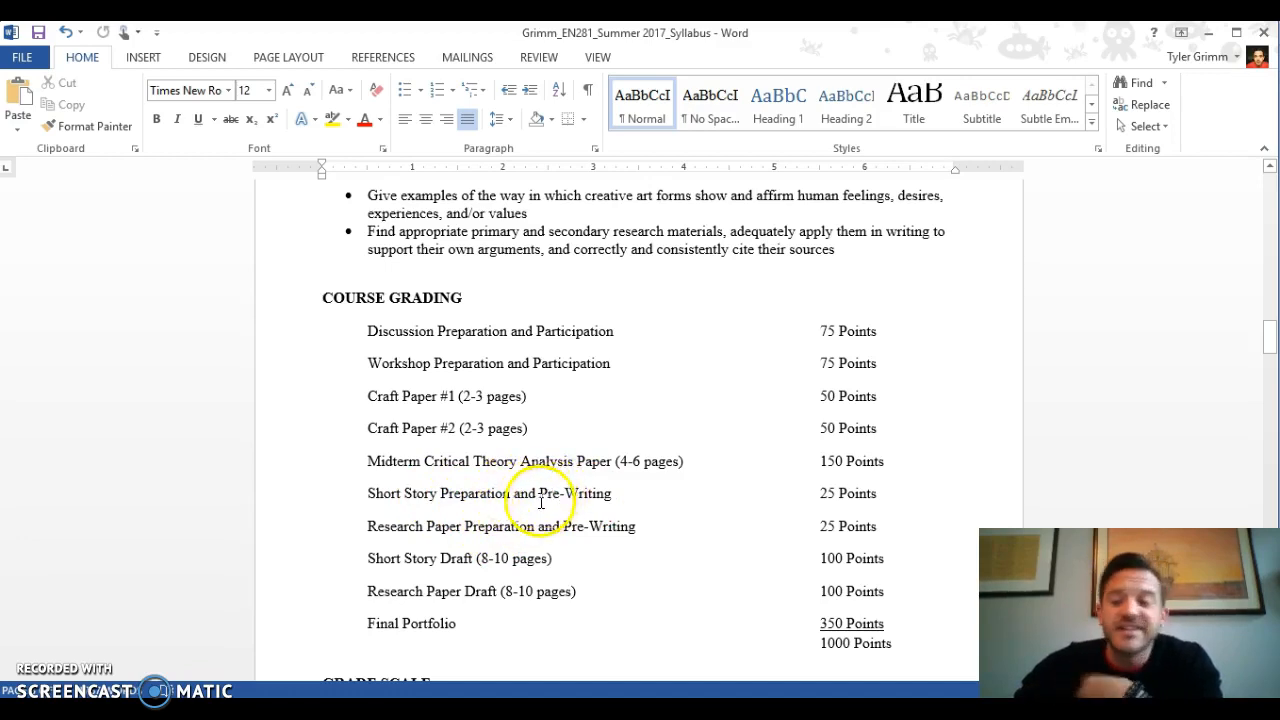
mouse_move(396, 498)
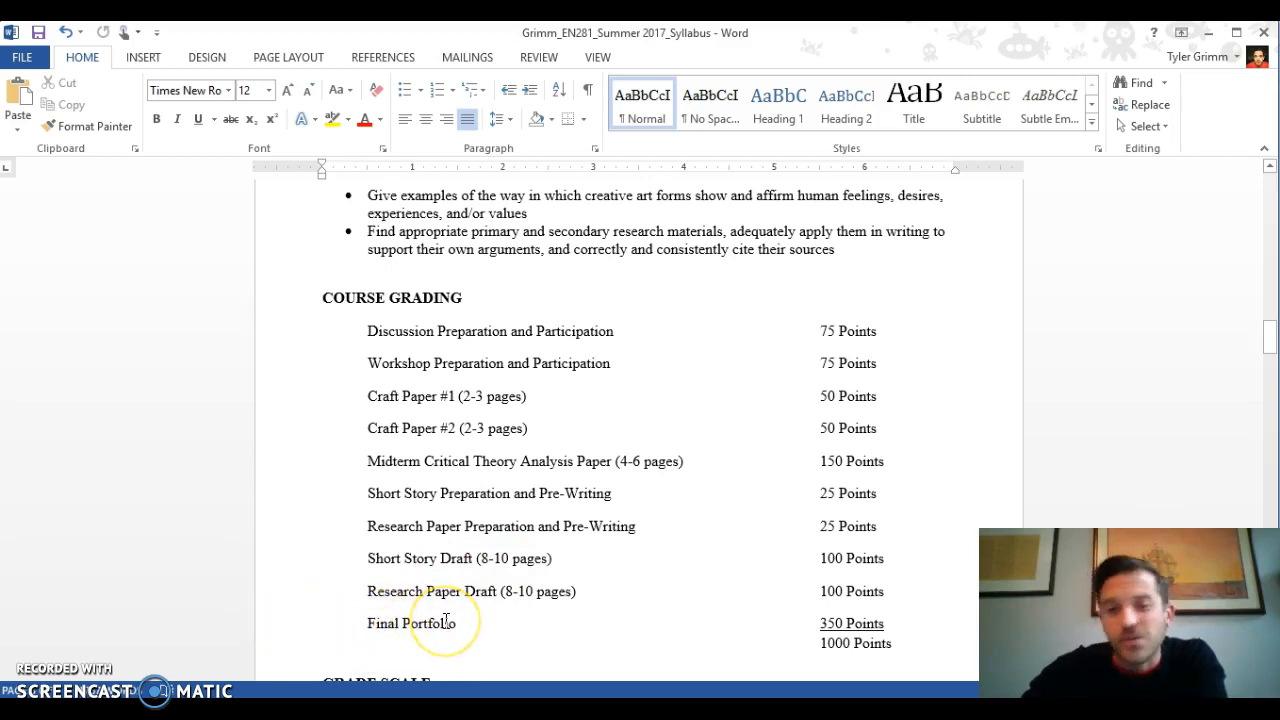
mouse_move(383, 589)
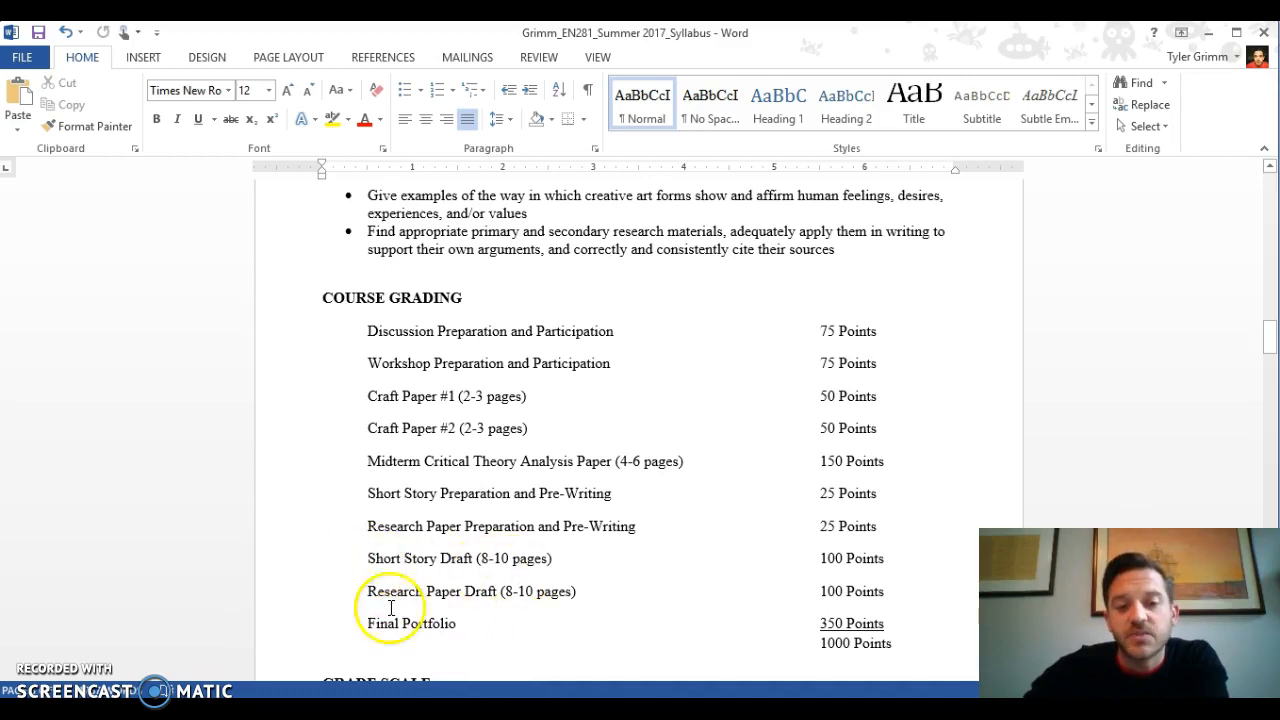
mouse_move(520, 400)
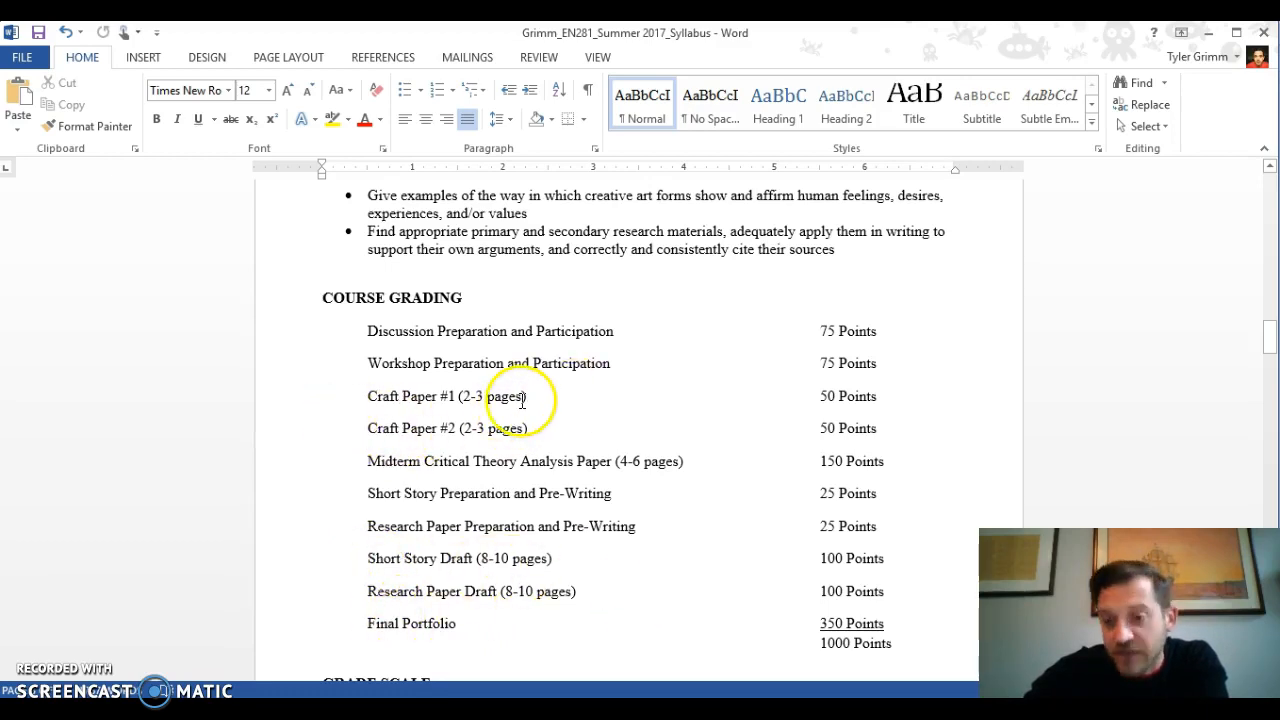
mouse_move(685, 500)
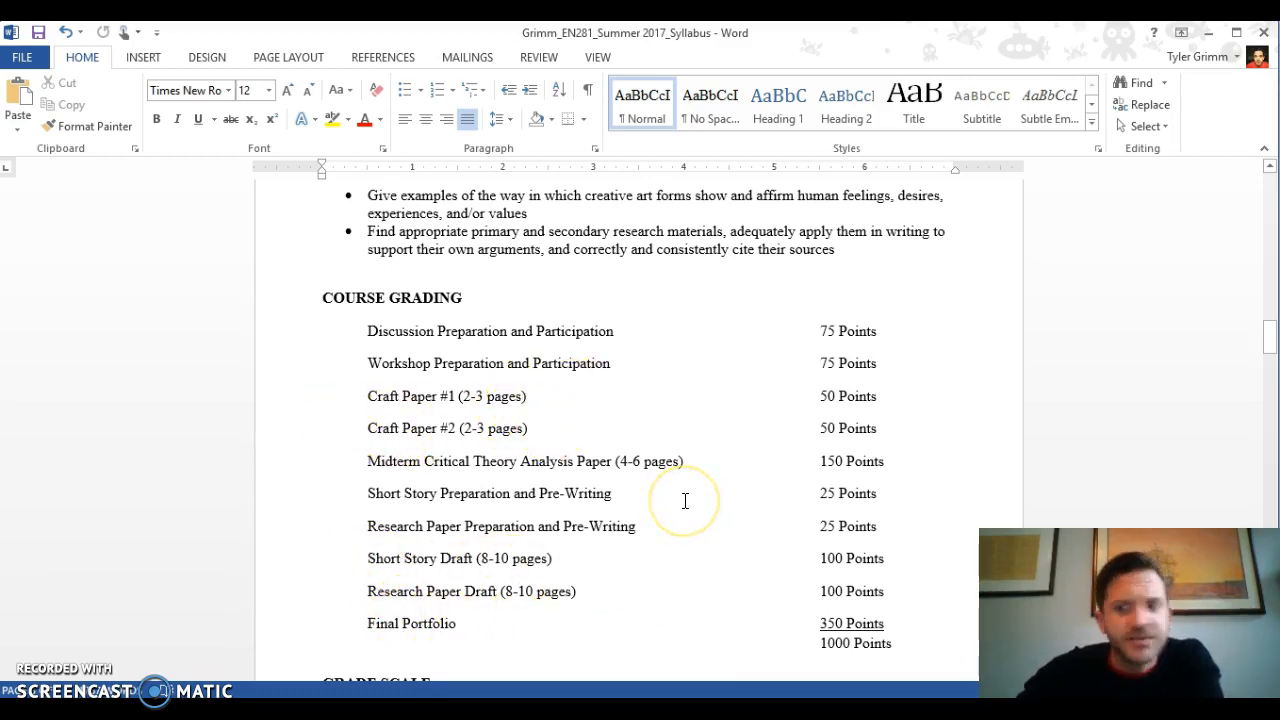
mouse_move(685, 500)
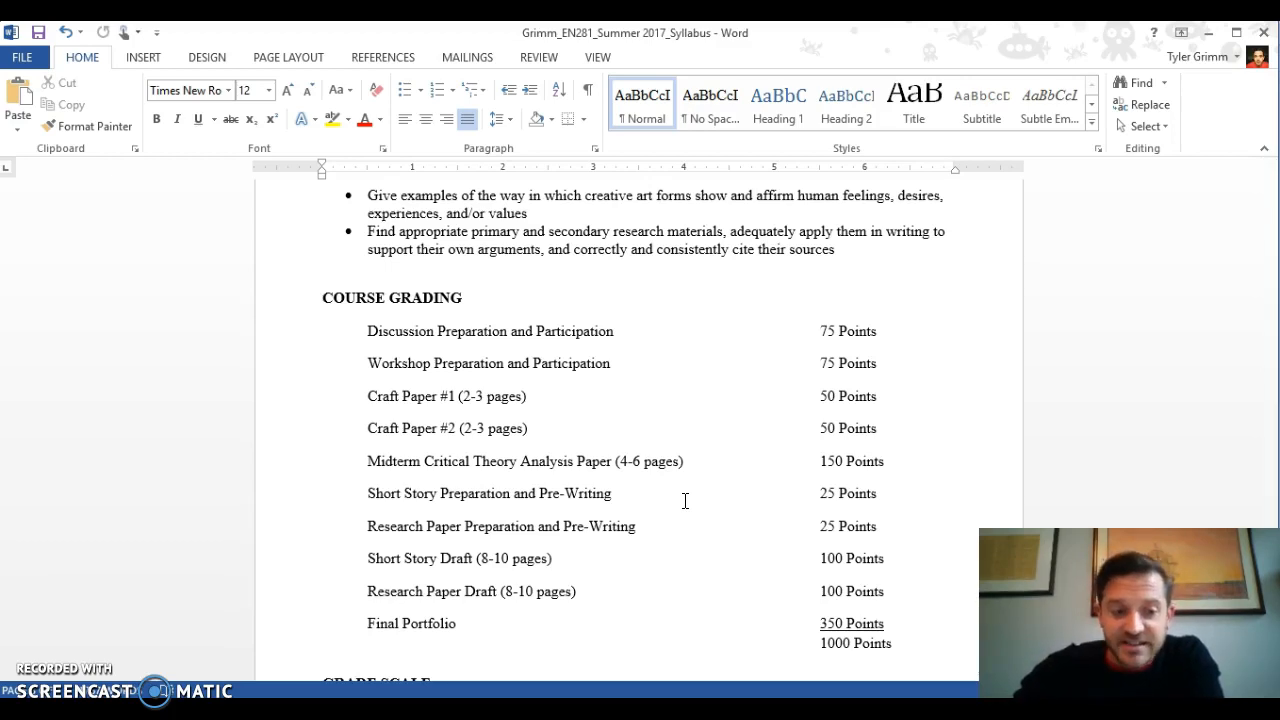
scroll(down, 3)
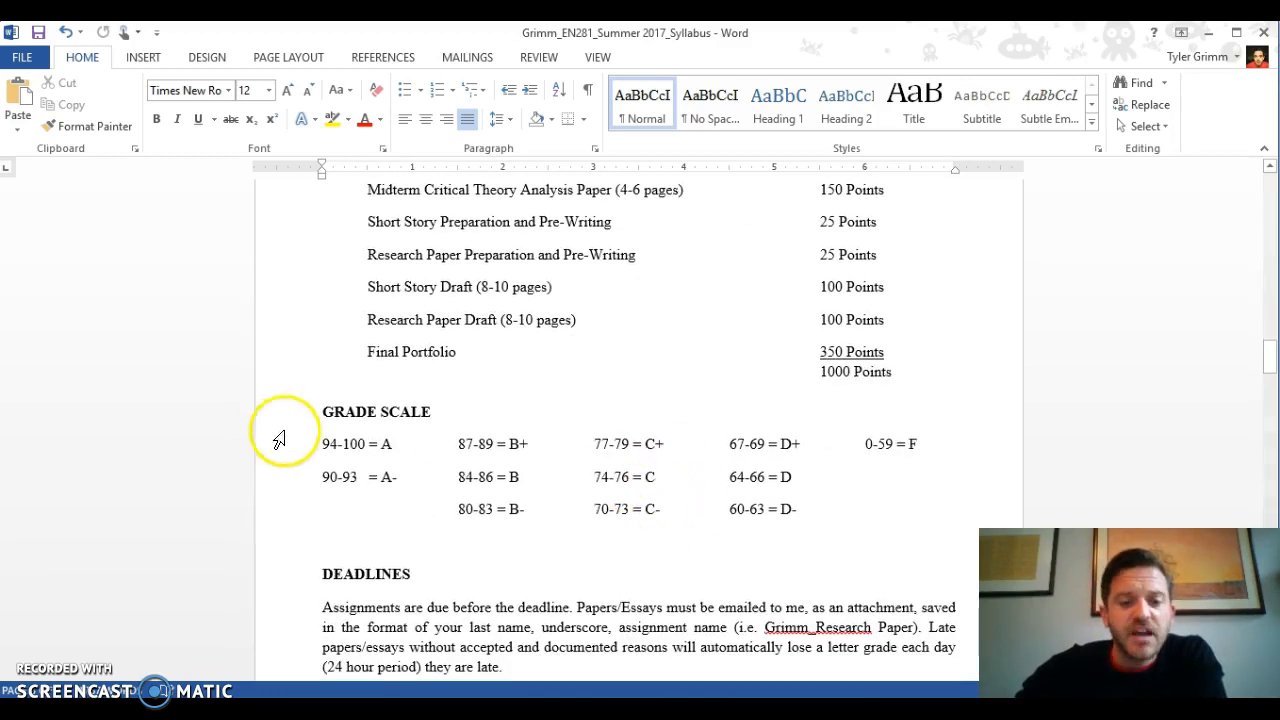
scroll(down, 3)
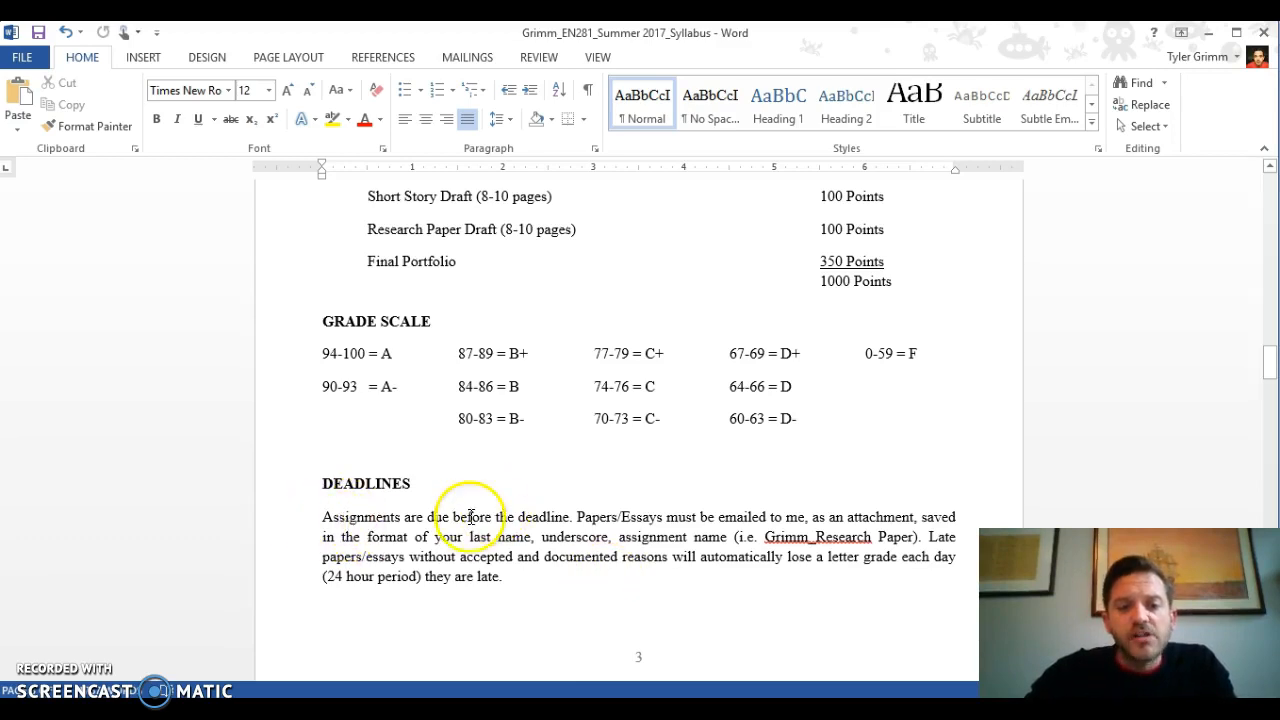
mouse_move(670, 523)
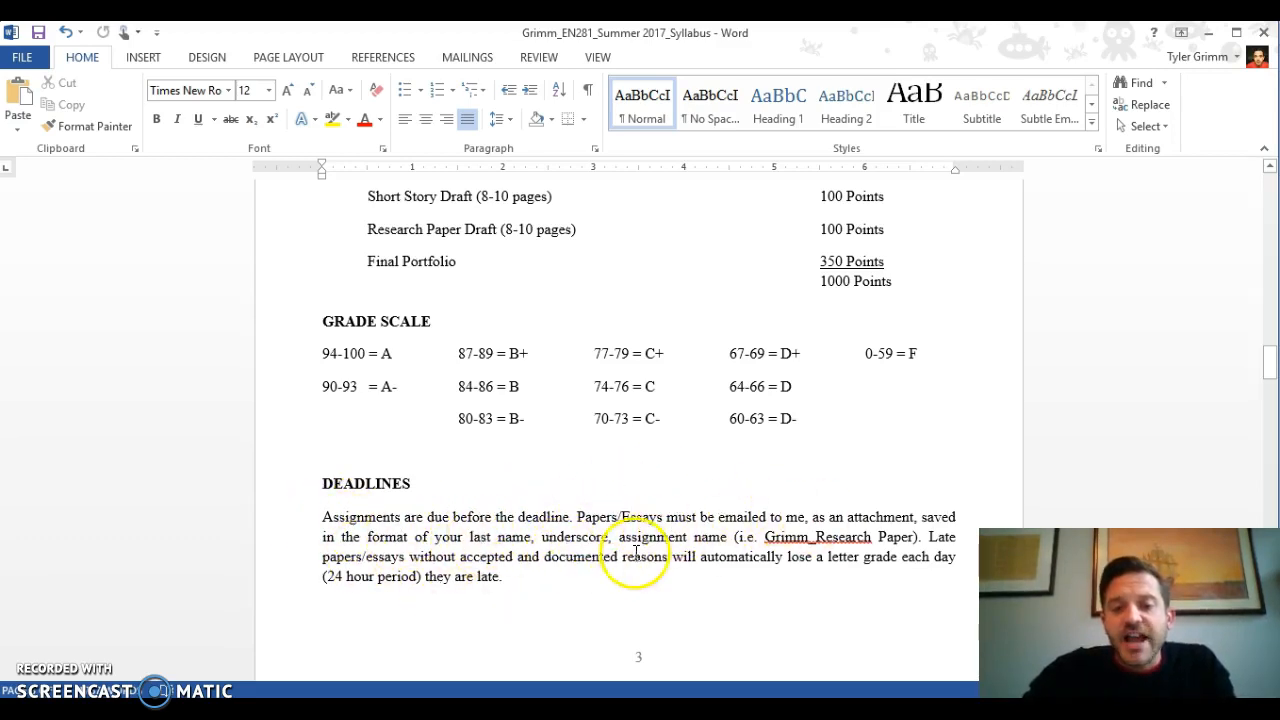
mouse_move(863, 533)
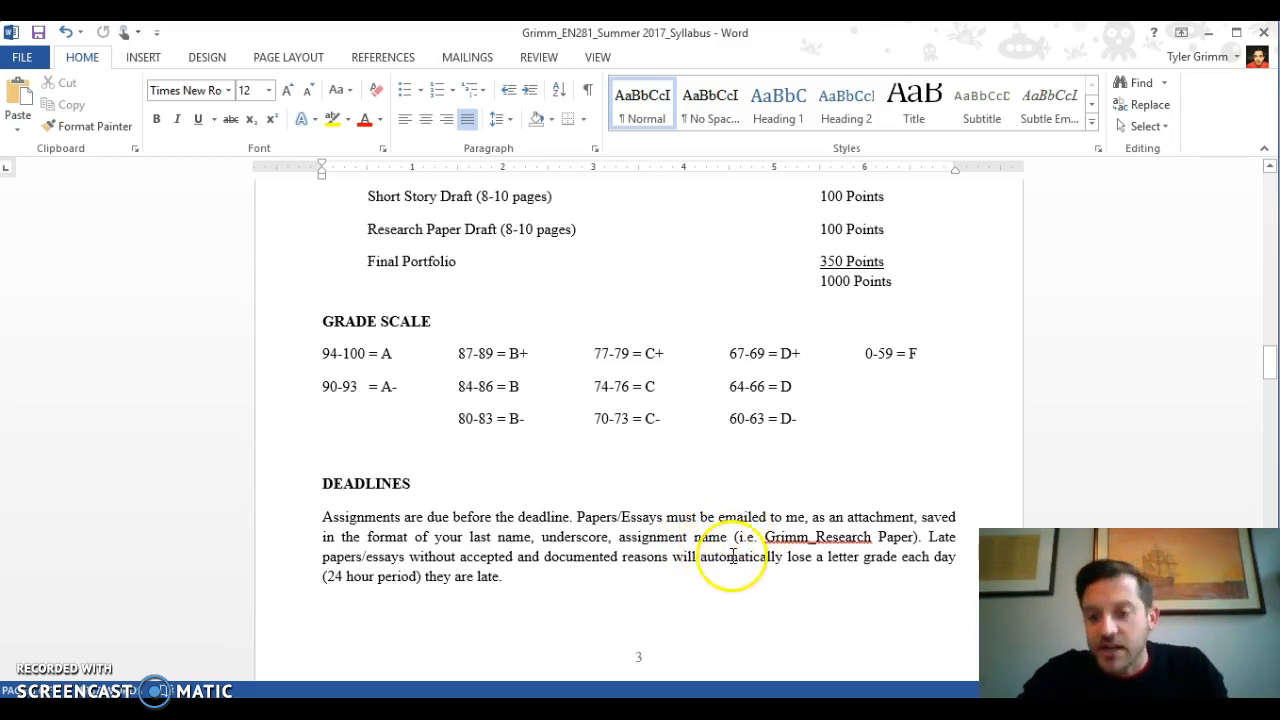
mouse_move(745, 527)
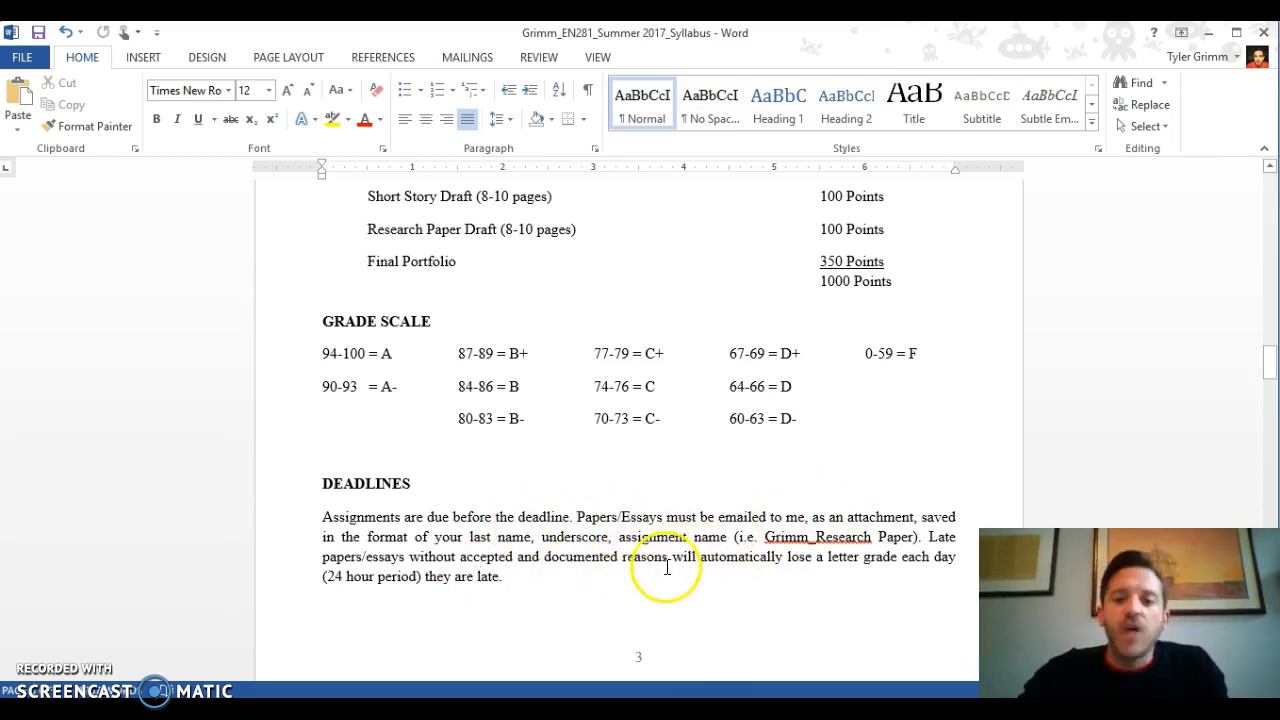
mouse_move(730, 558)
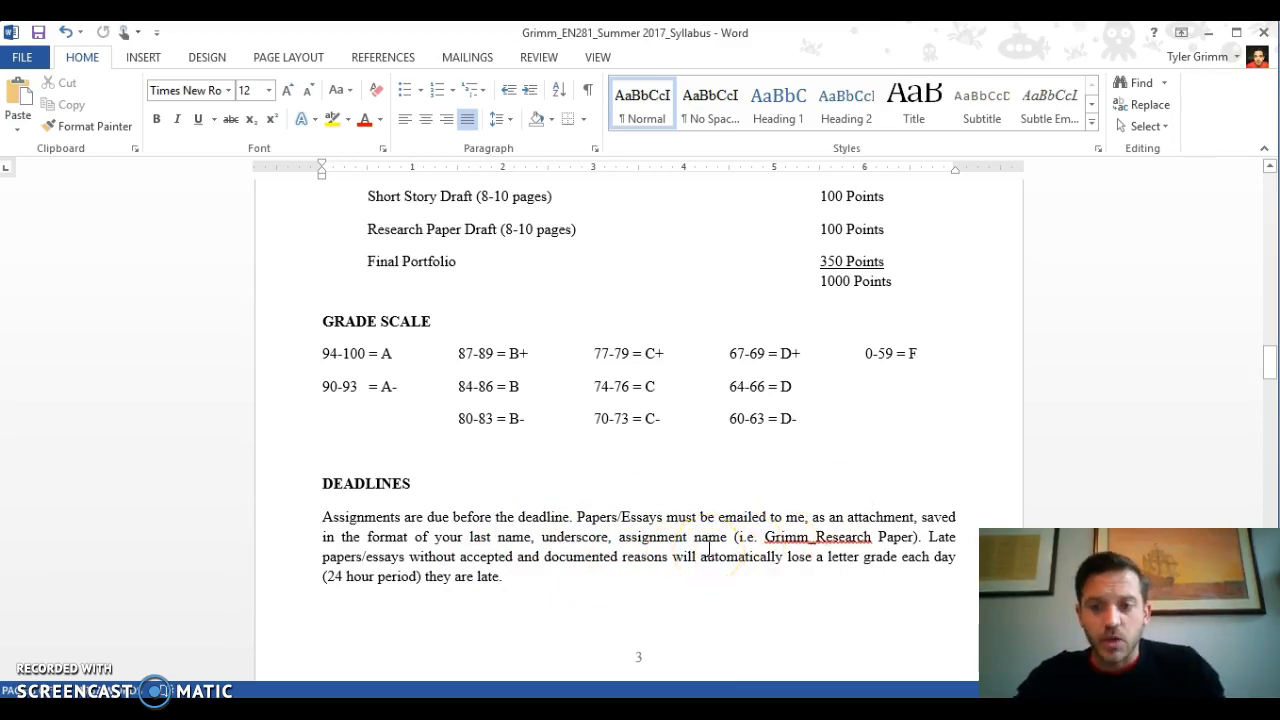
mouse_move(645, 557)
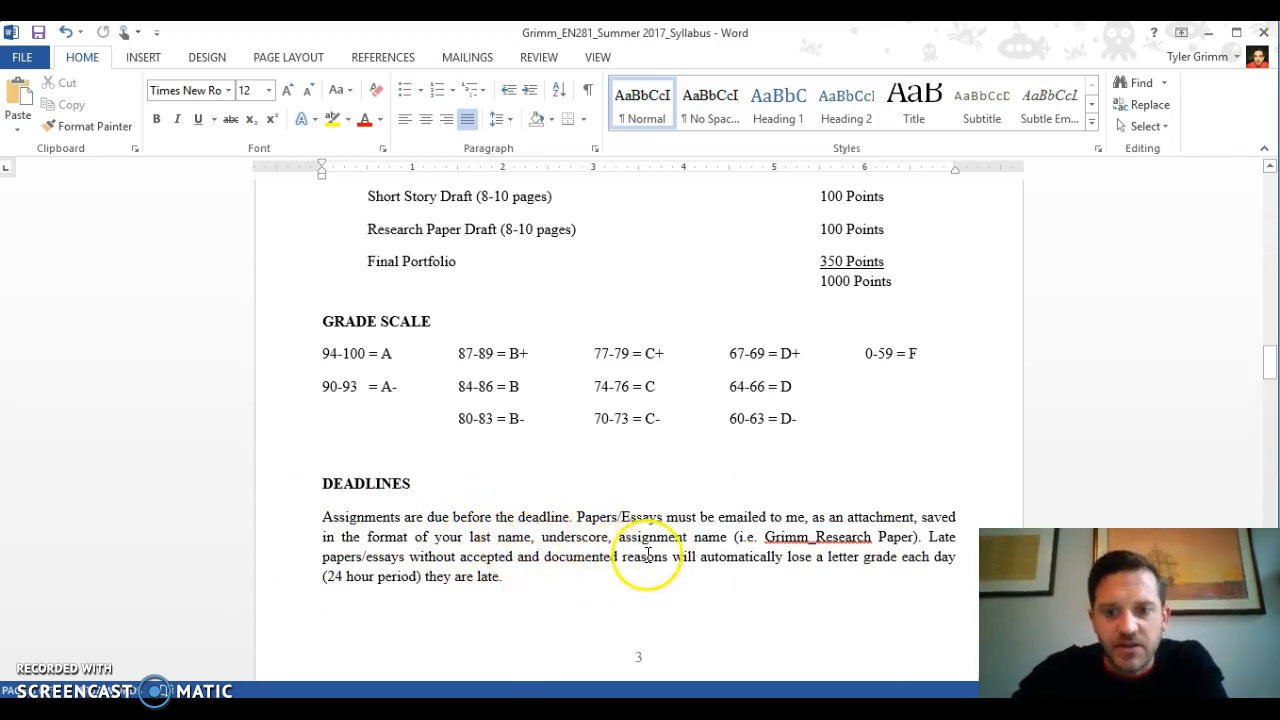
mouse_move(625, 553)
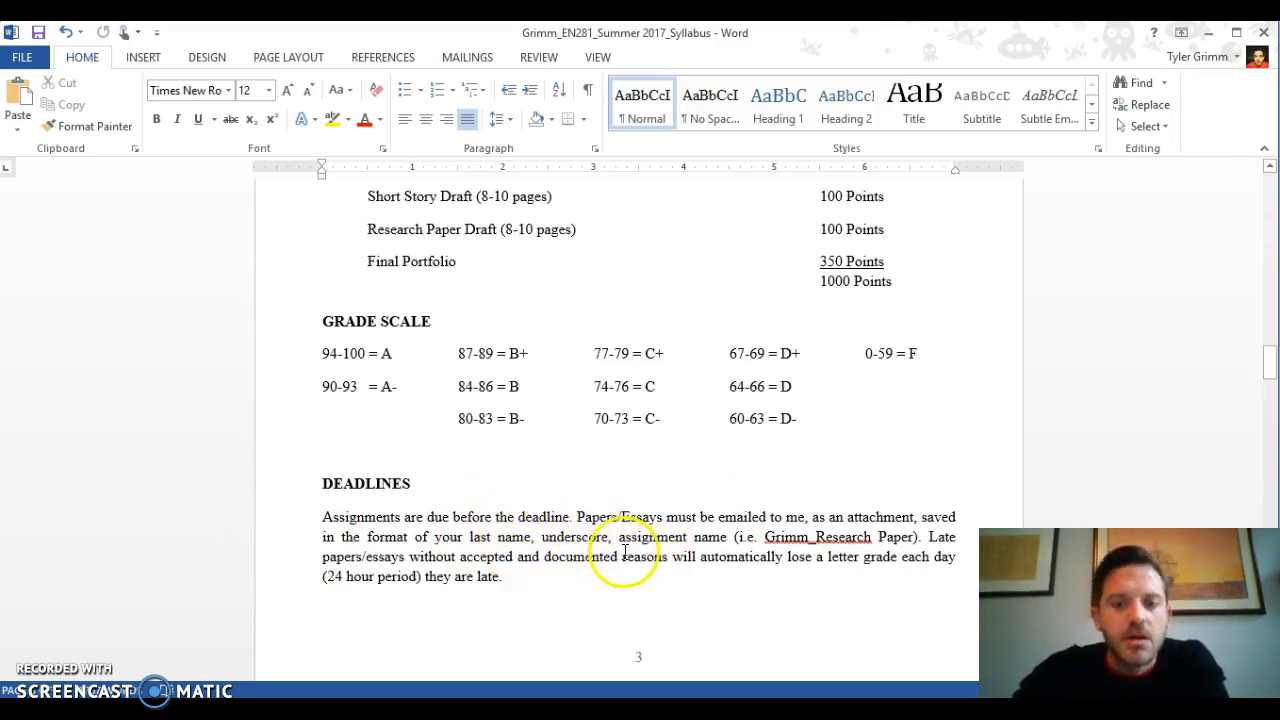
scroll(down, 3)
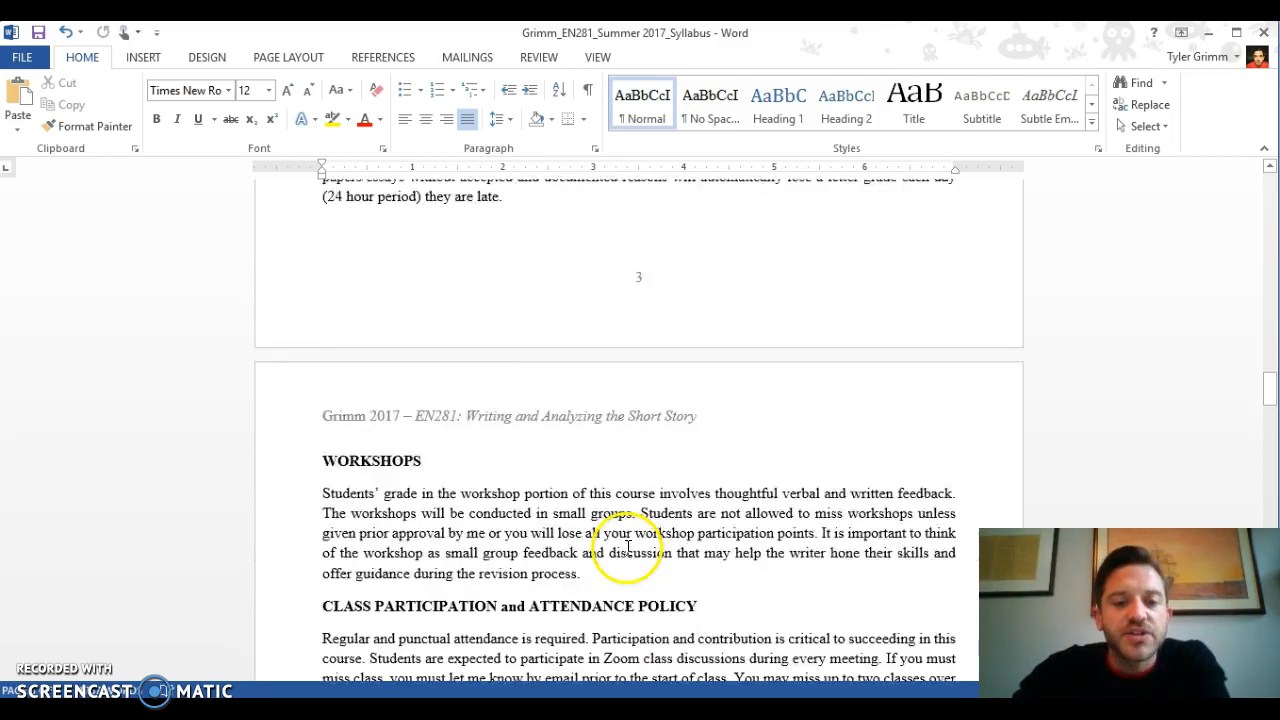
scroll(down, 3)
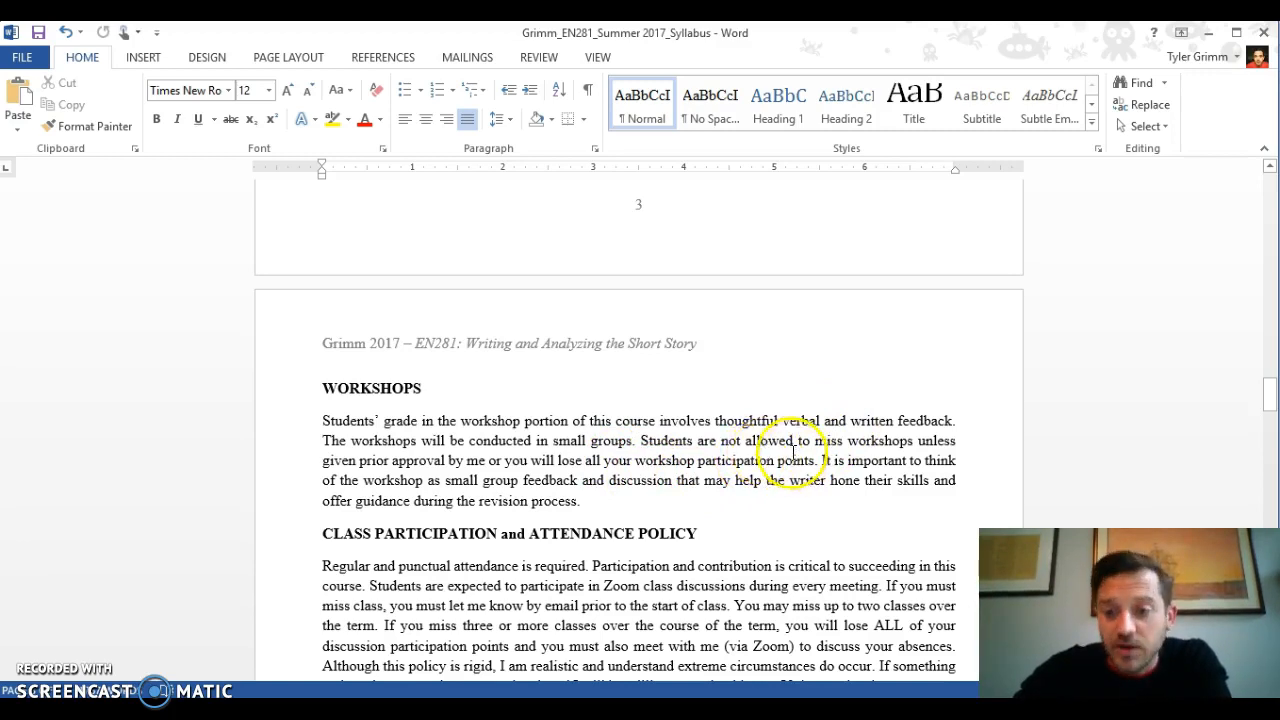
mouse_move(675, 491)
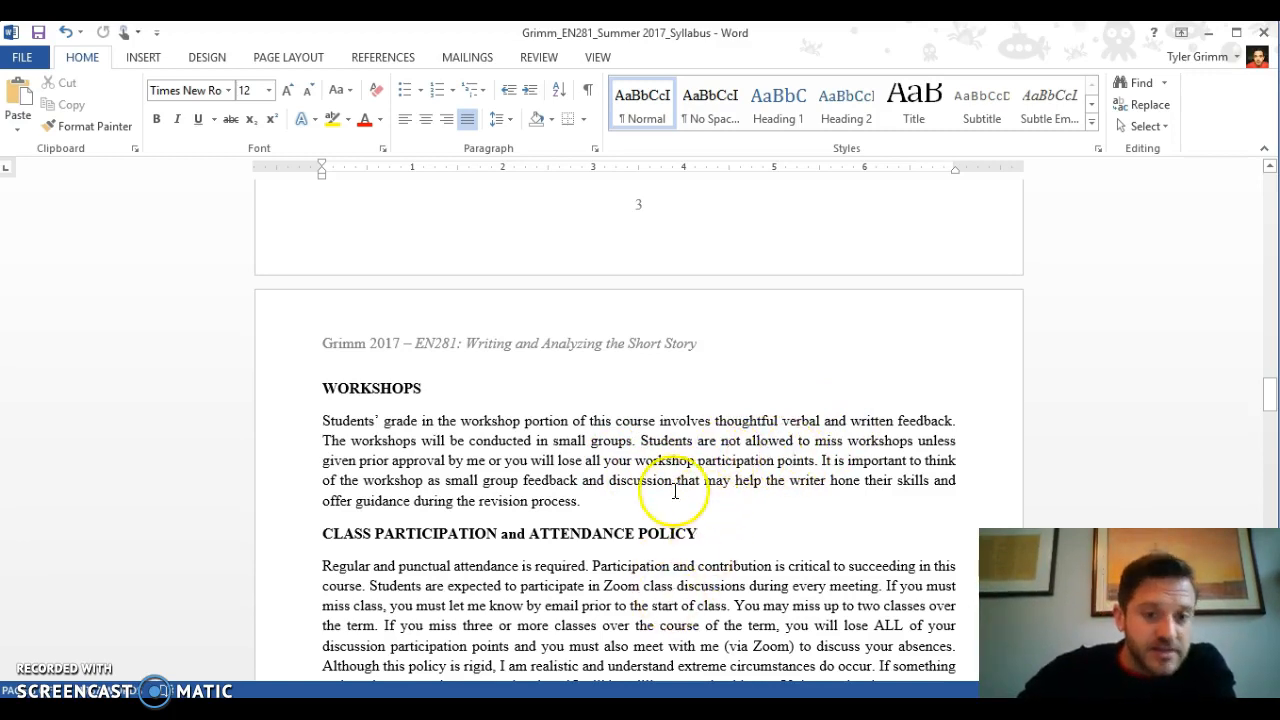
scroll(down, 3)
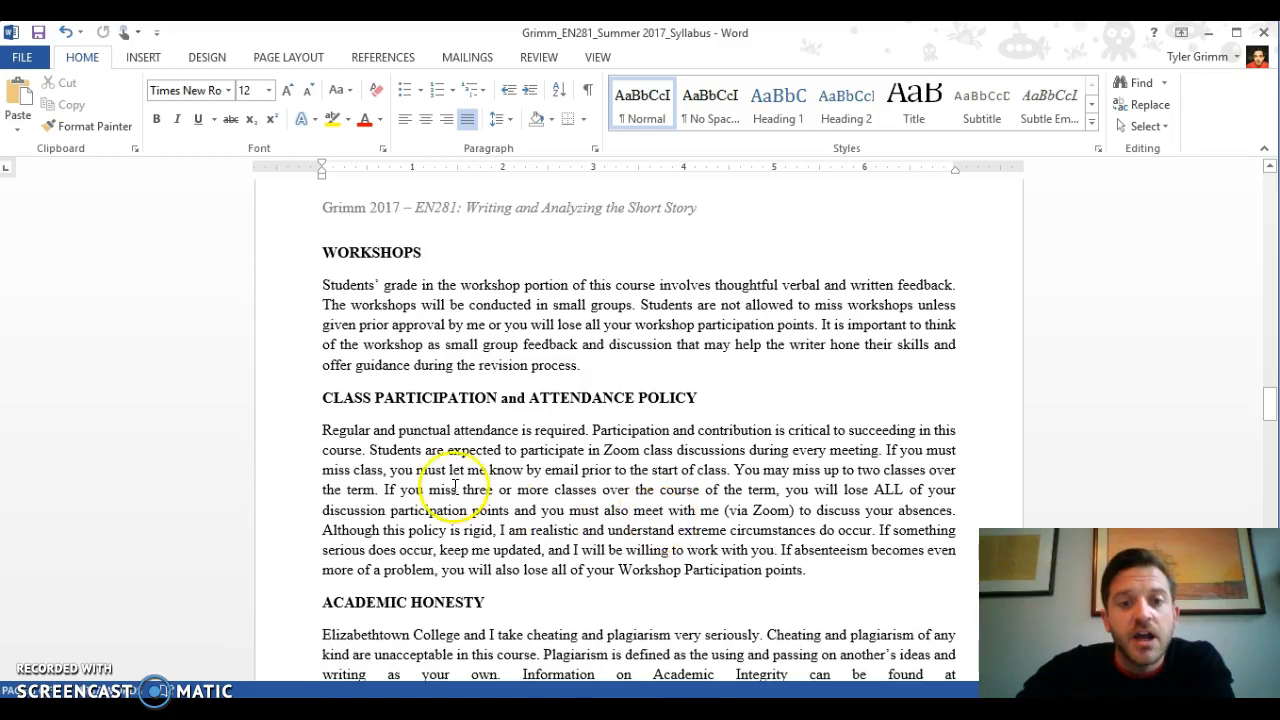
mouse_move(715, 522)
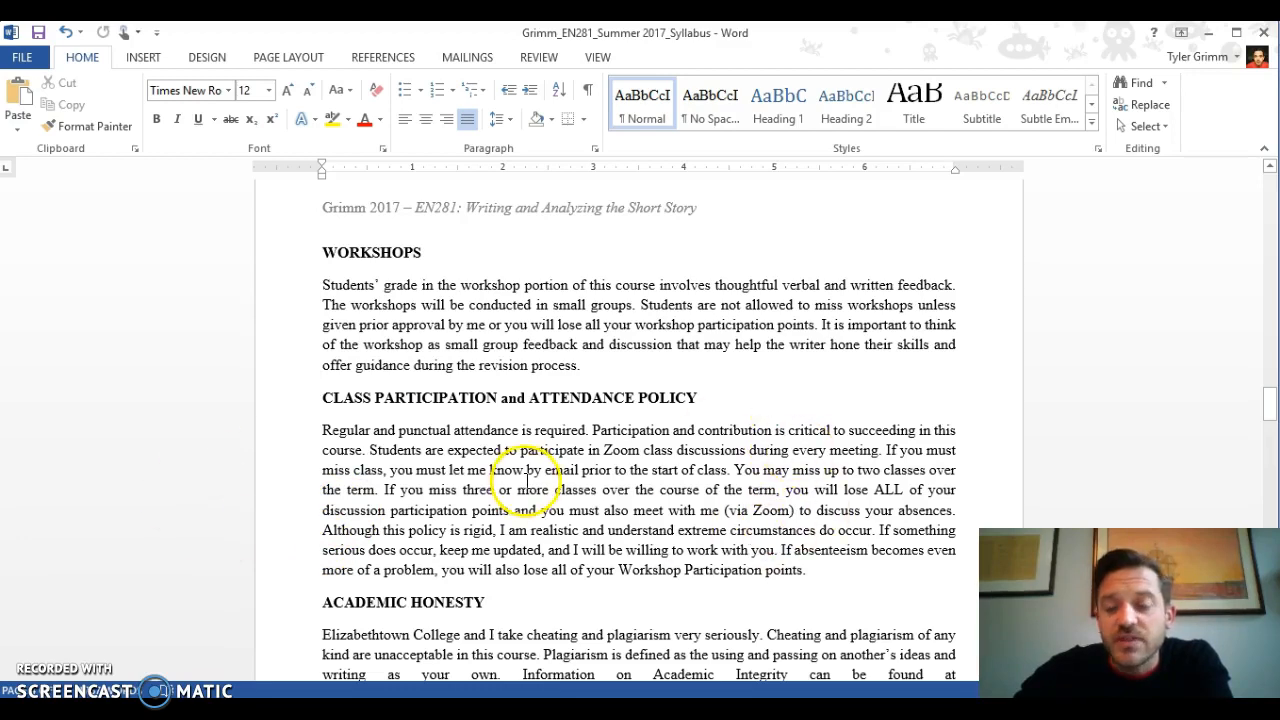
mouse_move(623, 508)
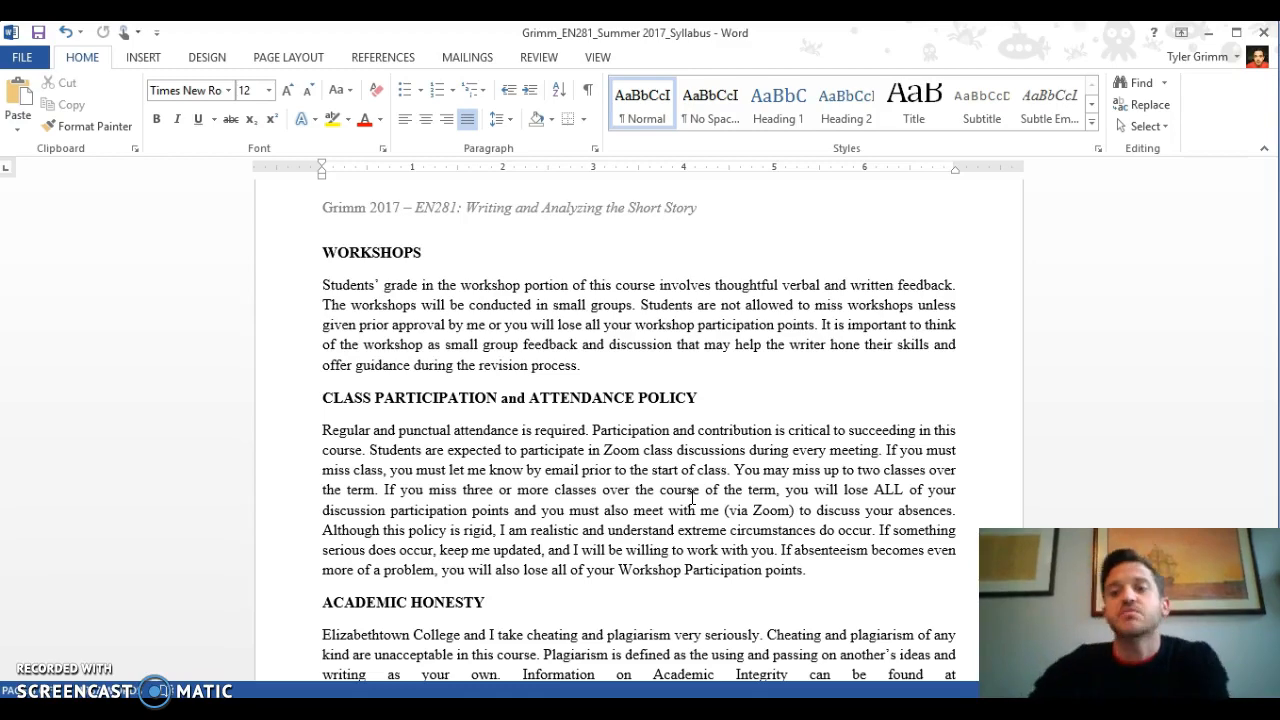
scroll(down, 3)
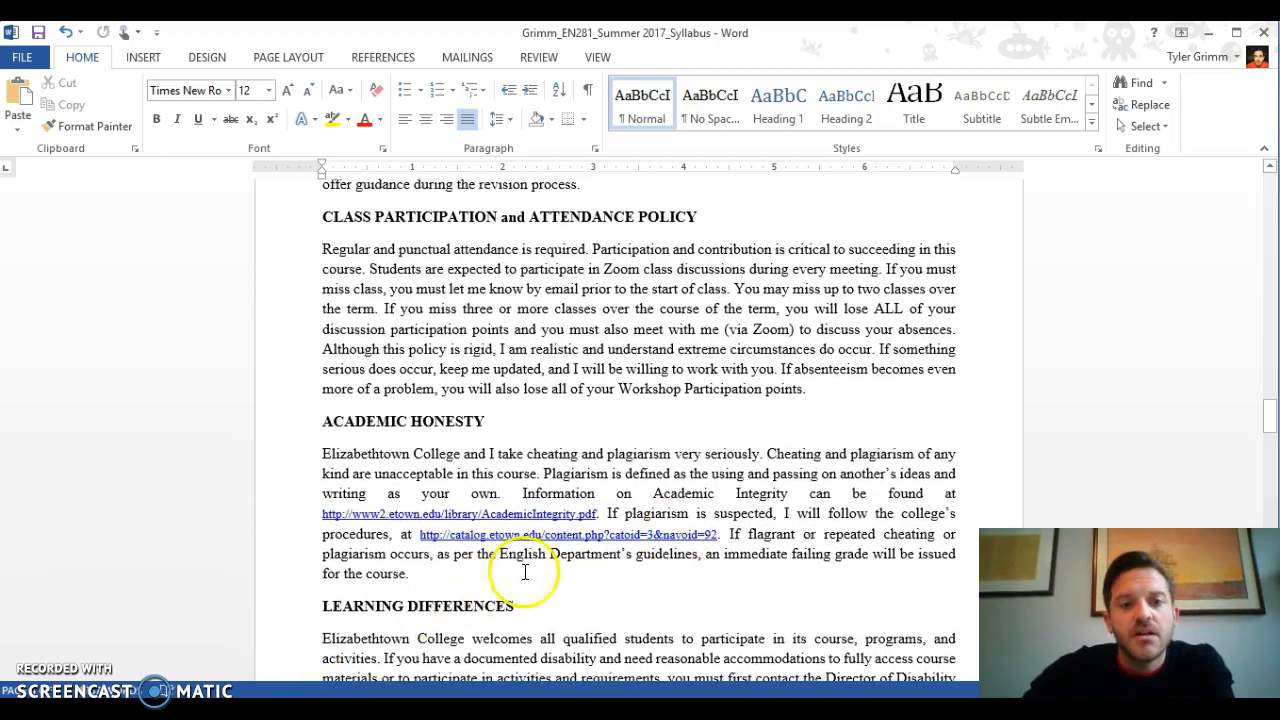
scroll(down, 3)
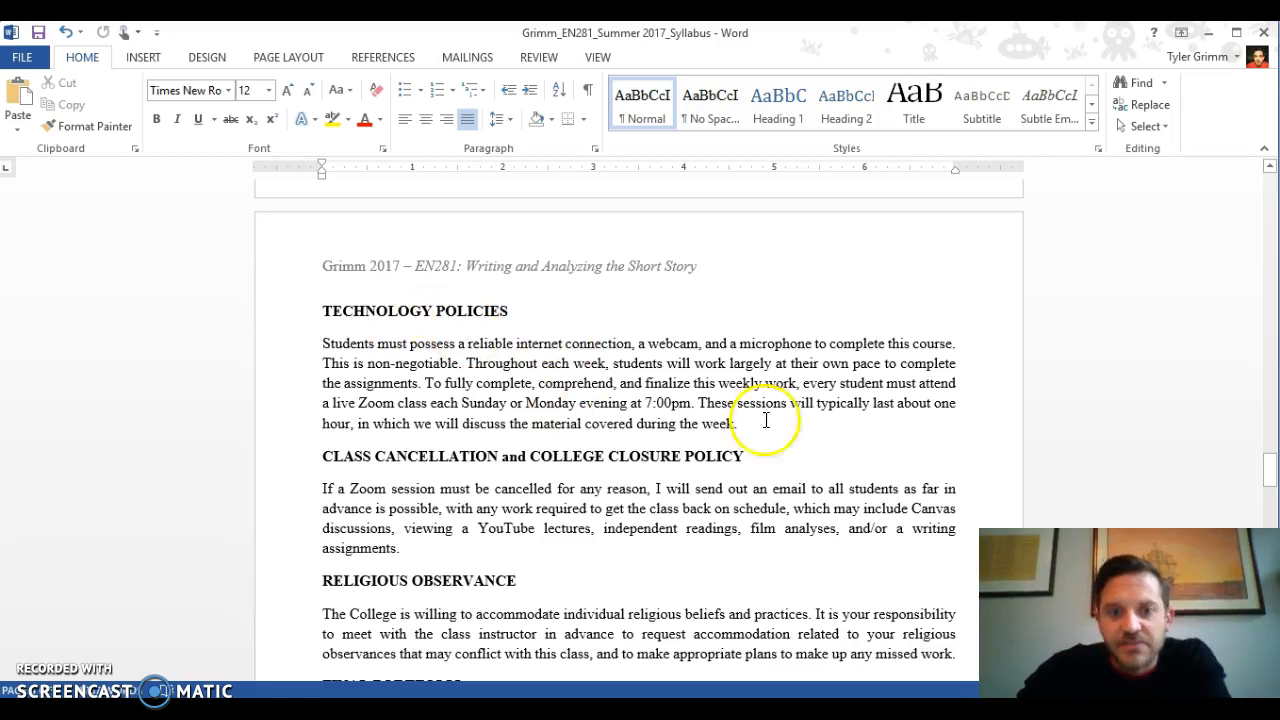
mouse_move(476, 405)
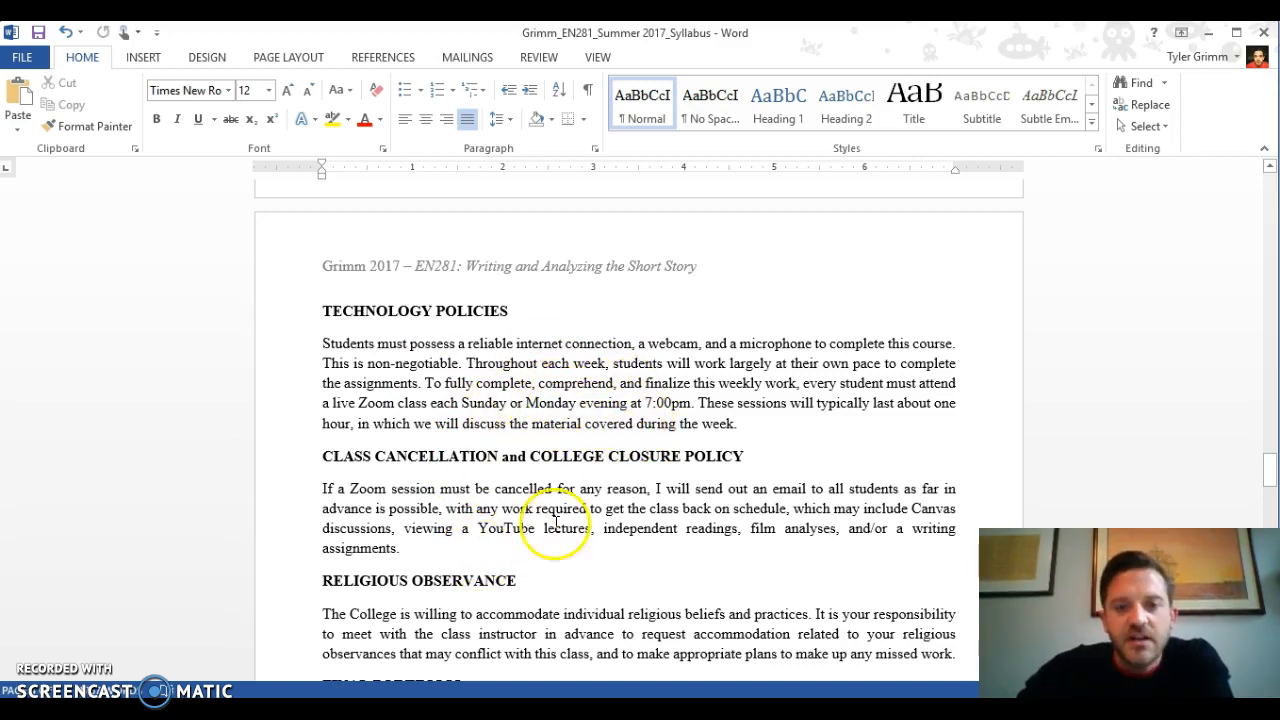
scroll(down, 3)
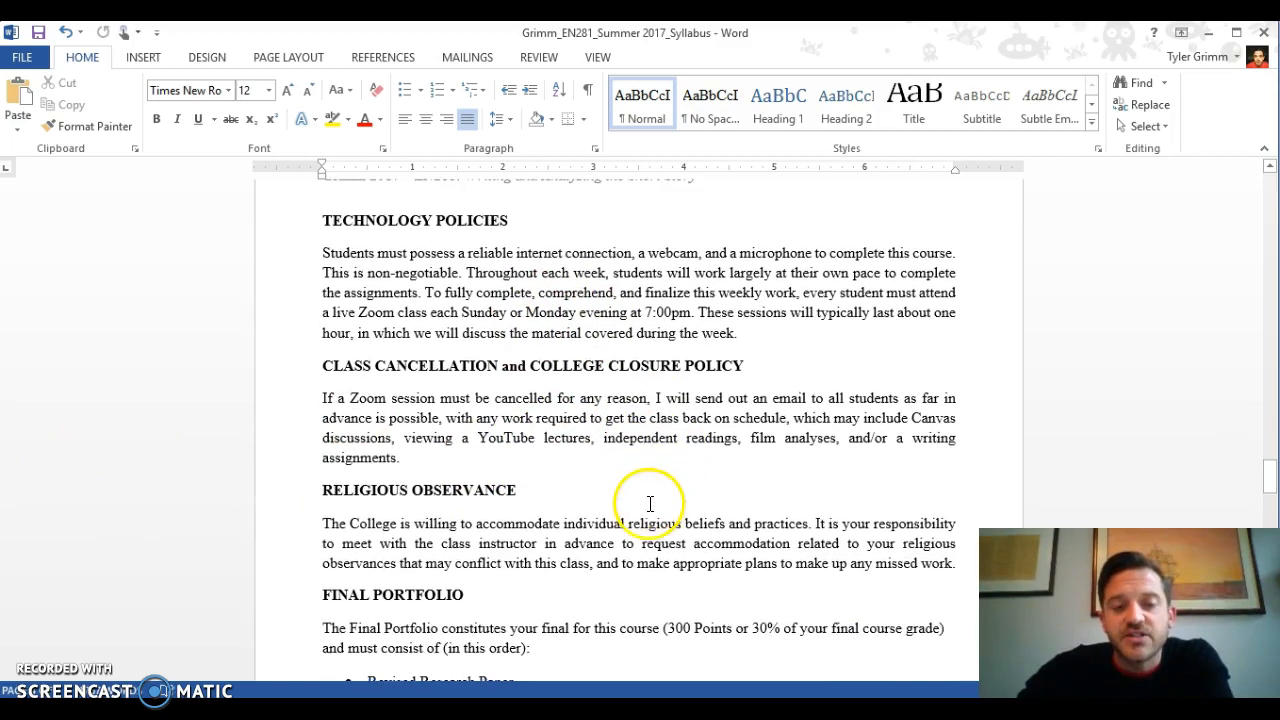
mouse_move(770, 405)
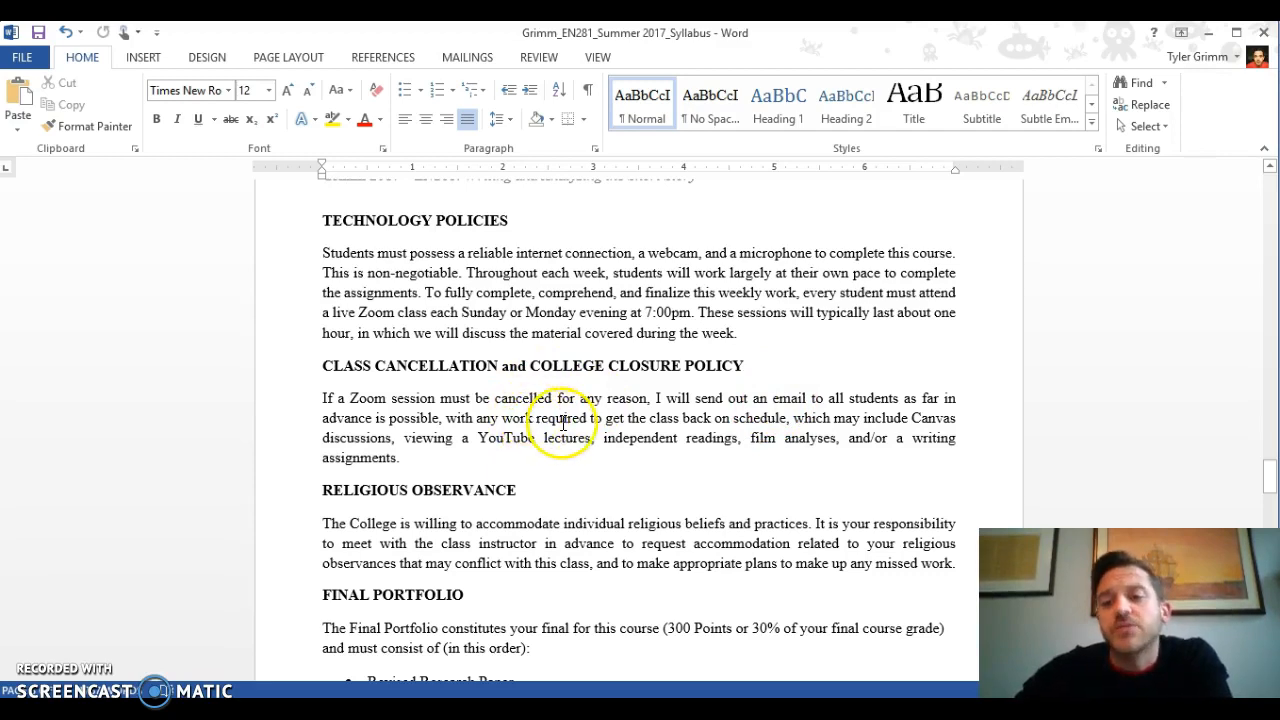
mouse_move(543, 375)
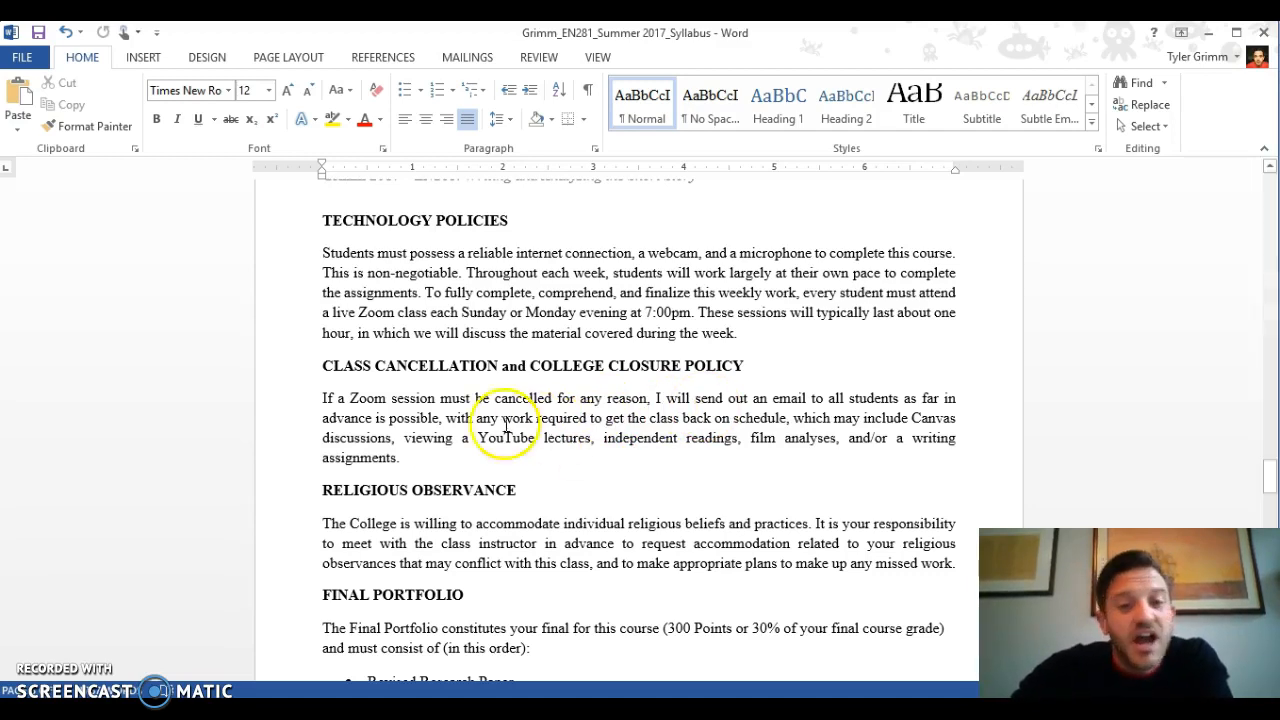
mouse_move(810, 433)
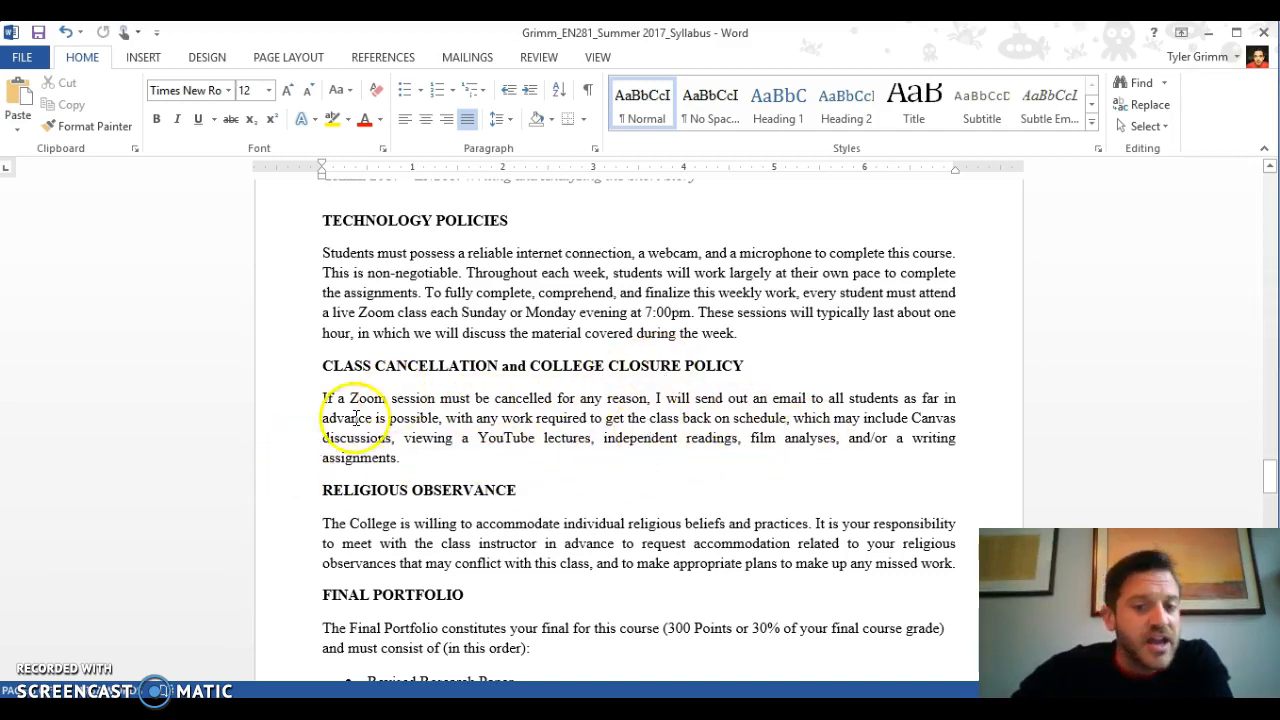
mouse_move(682, 457)
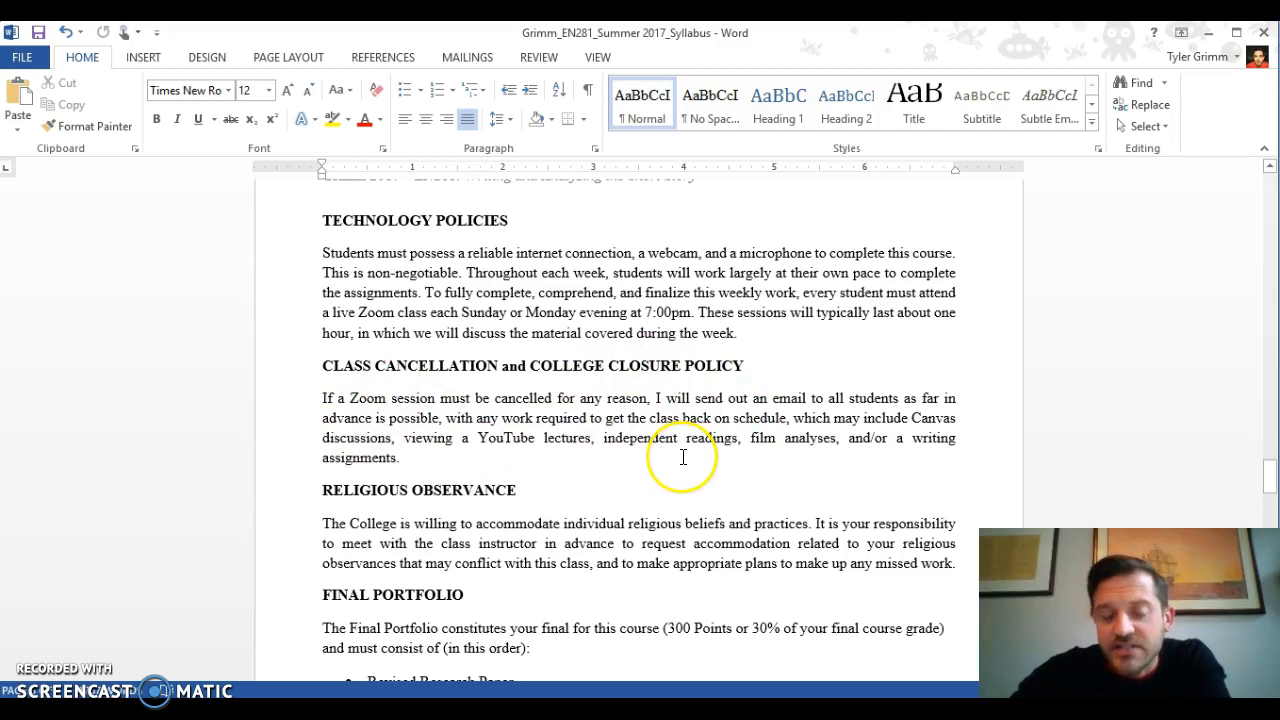
mouse_move(744, 491)
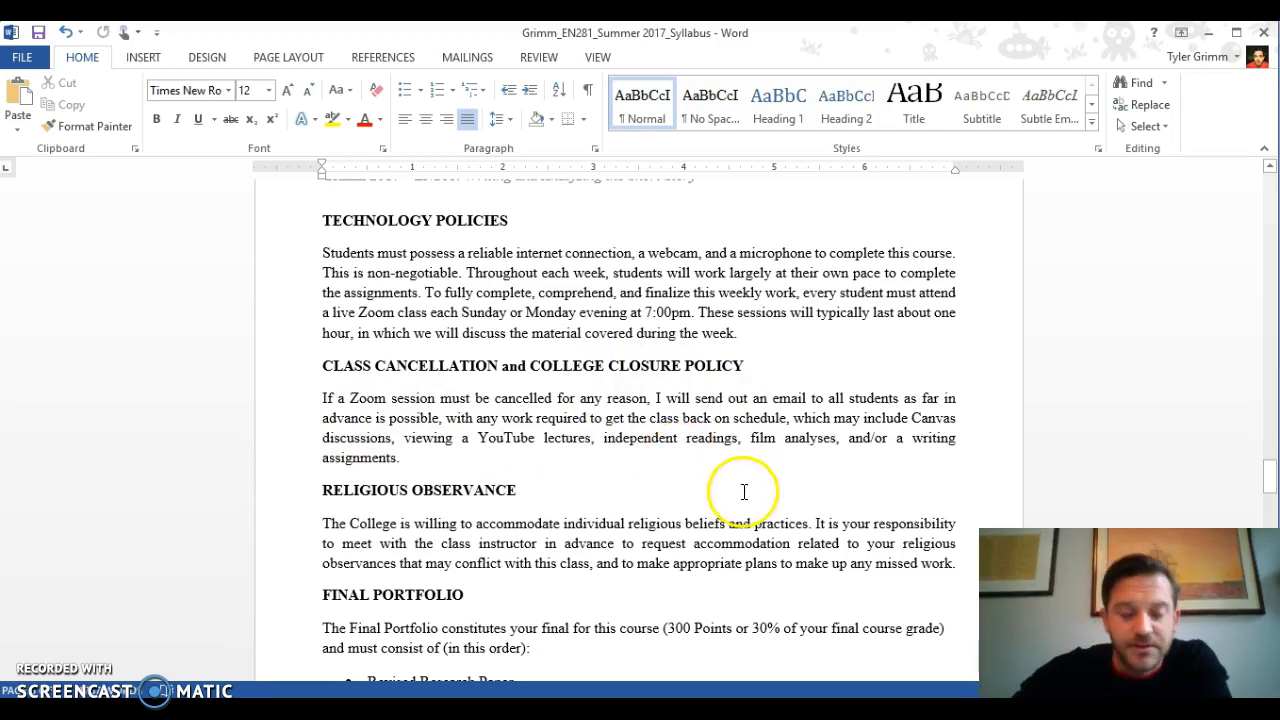
scroll(down, 3)
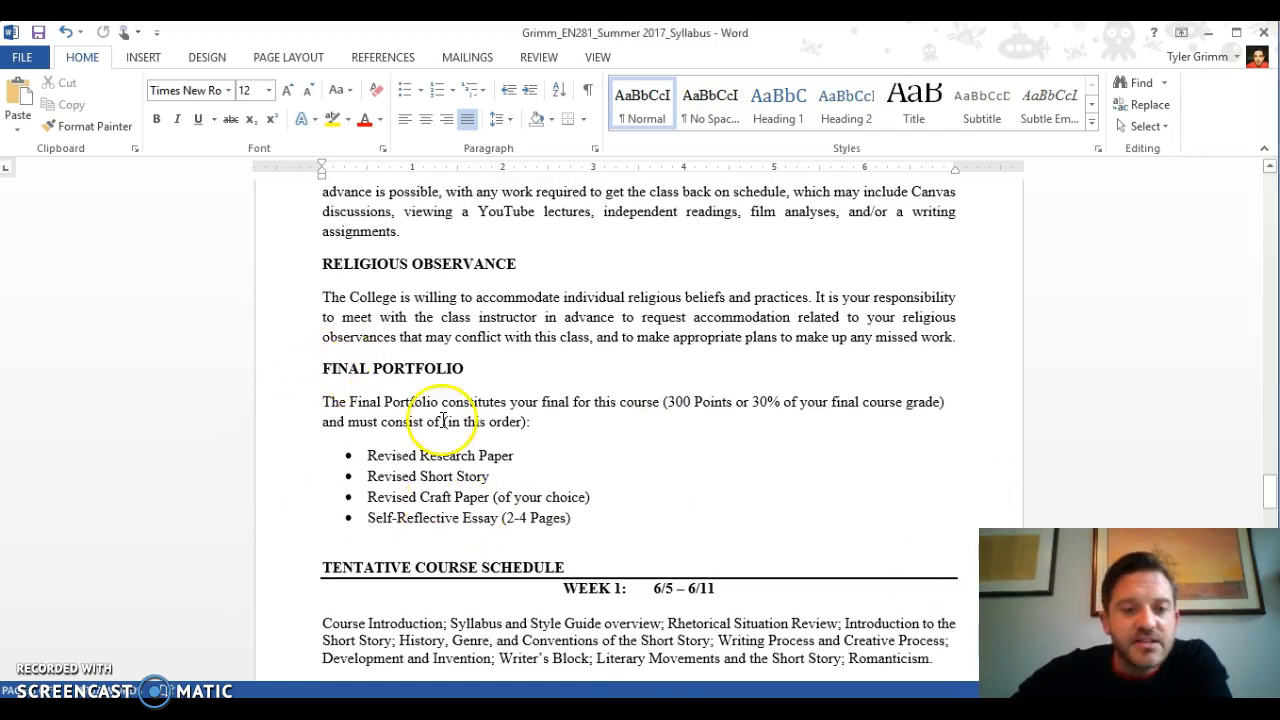
mouse_move(336, 500)
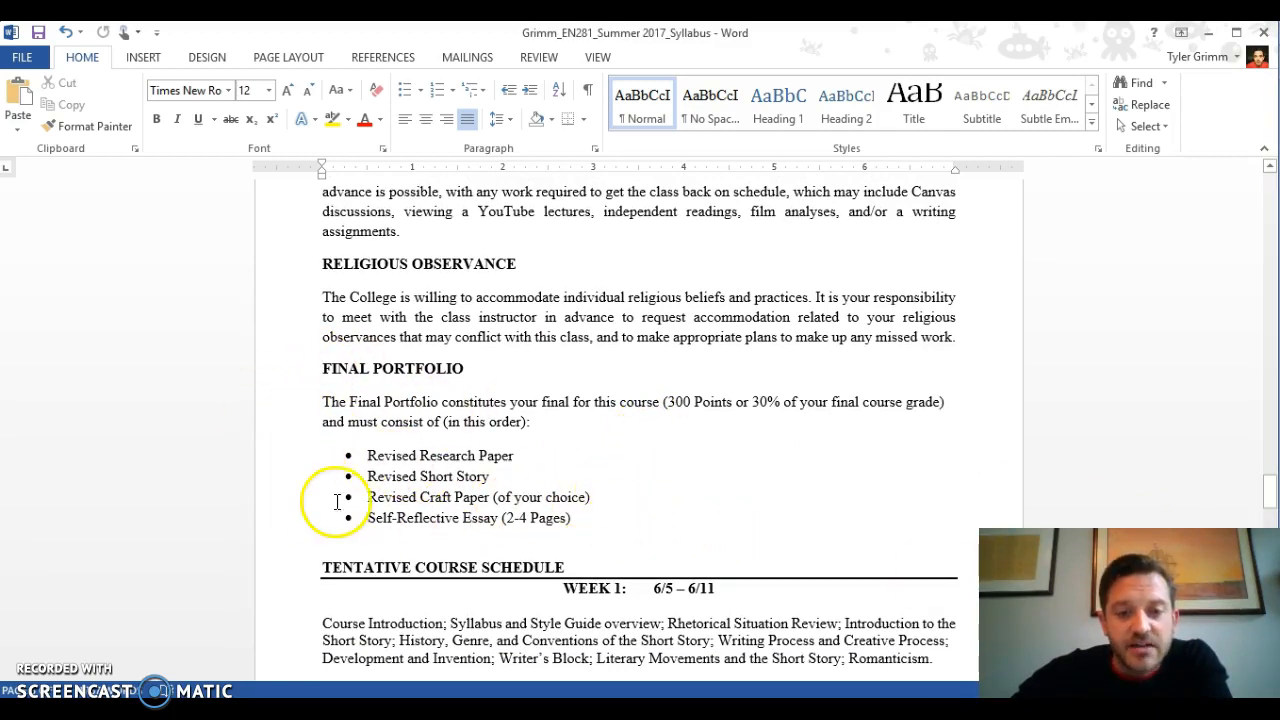
mouse_move(733, 443)
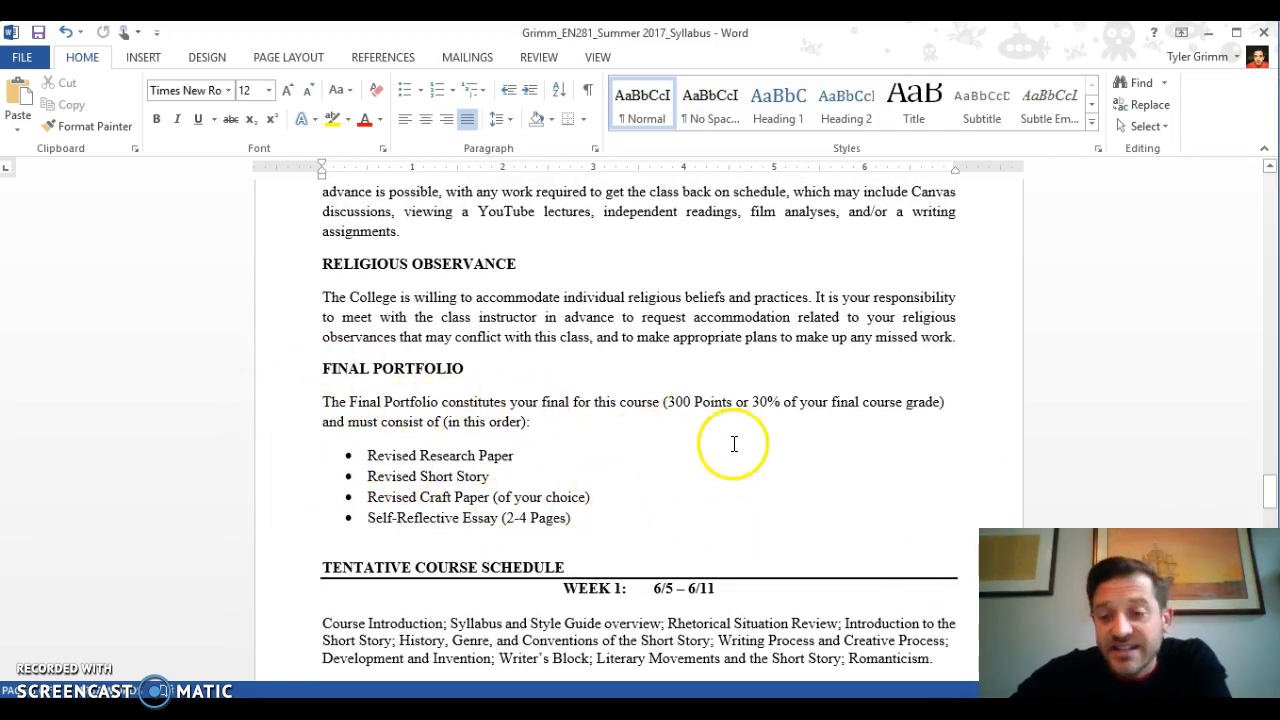
mouse_move(405, 413)
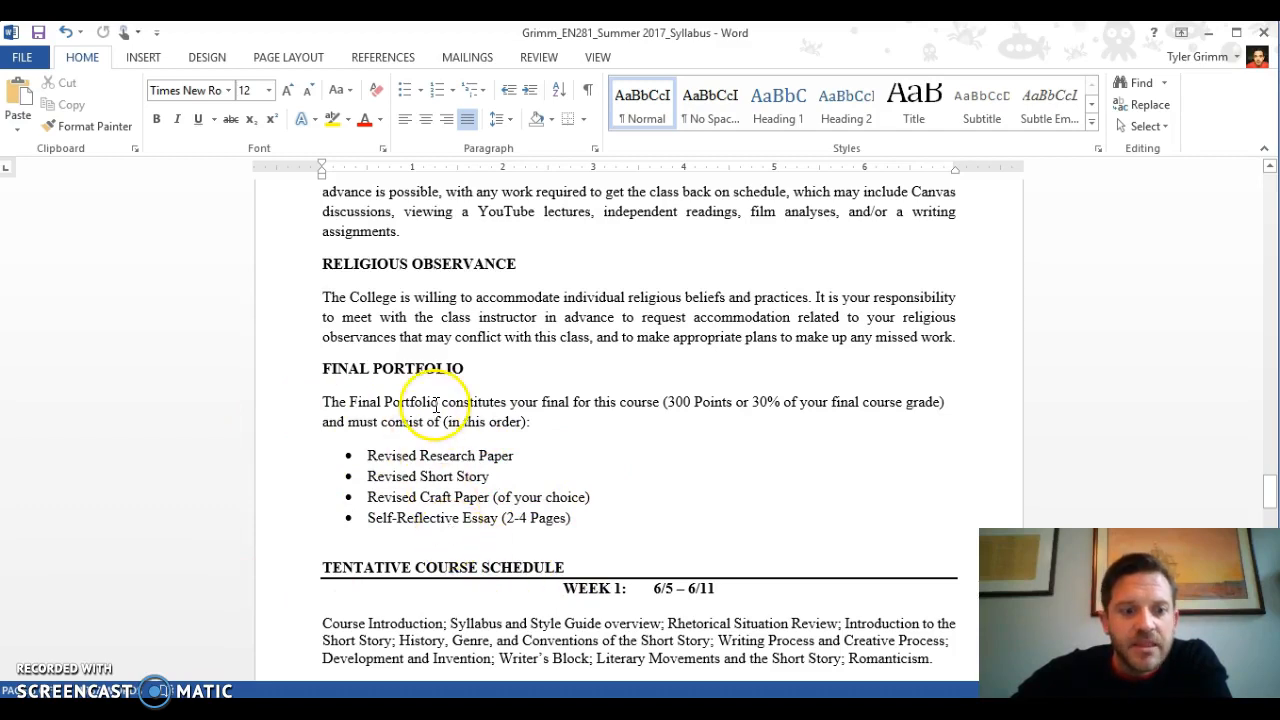
mouse_move(696, 426)
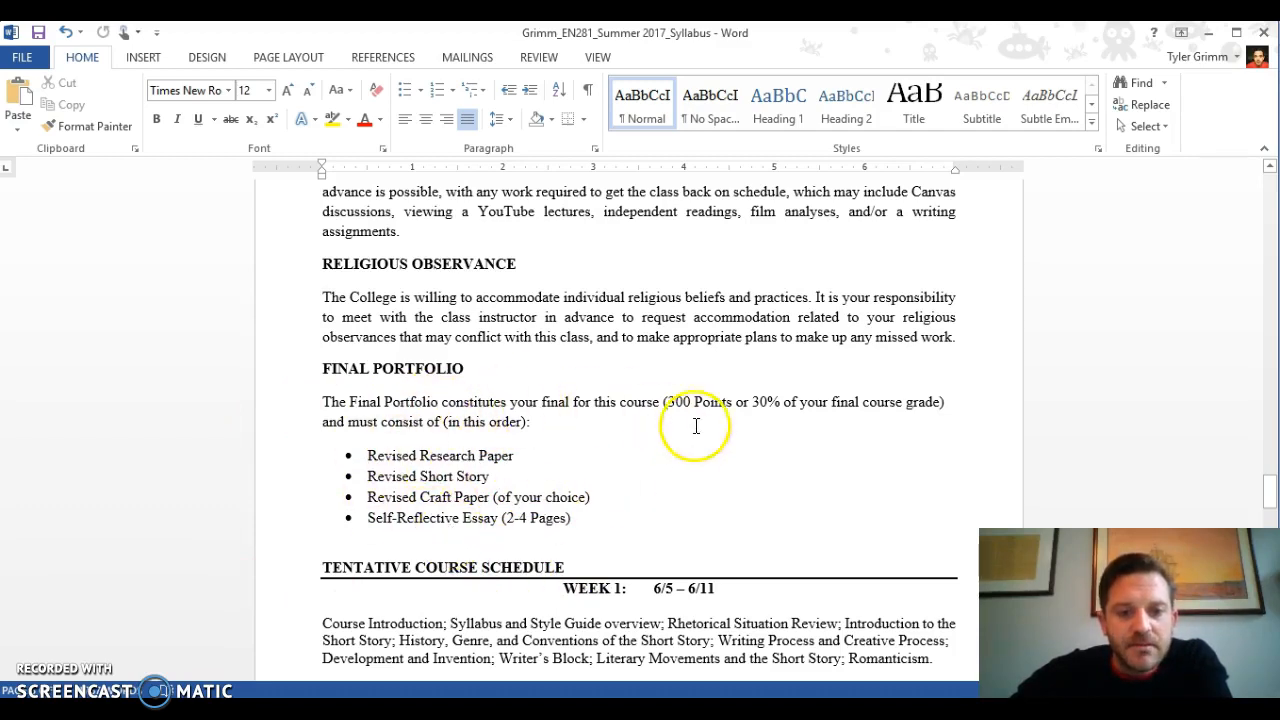
scroll(down, 3)
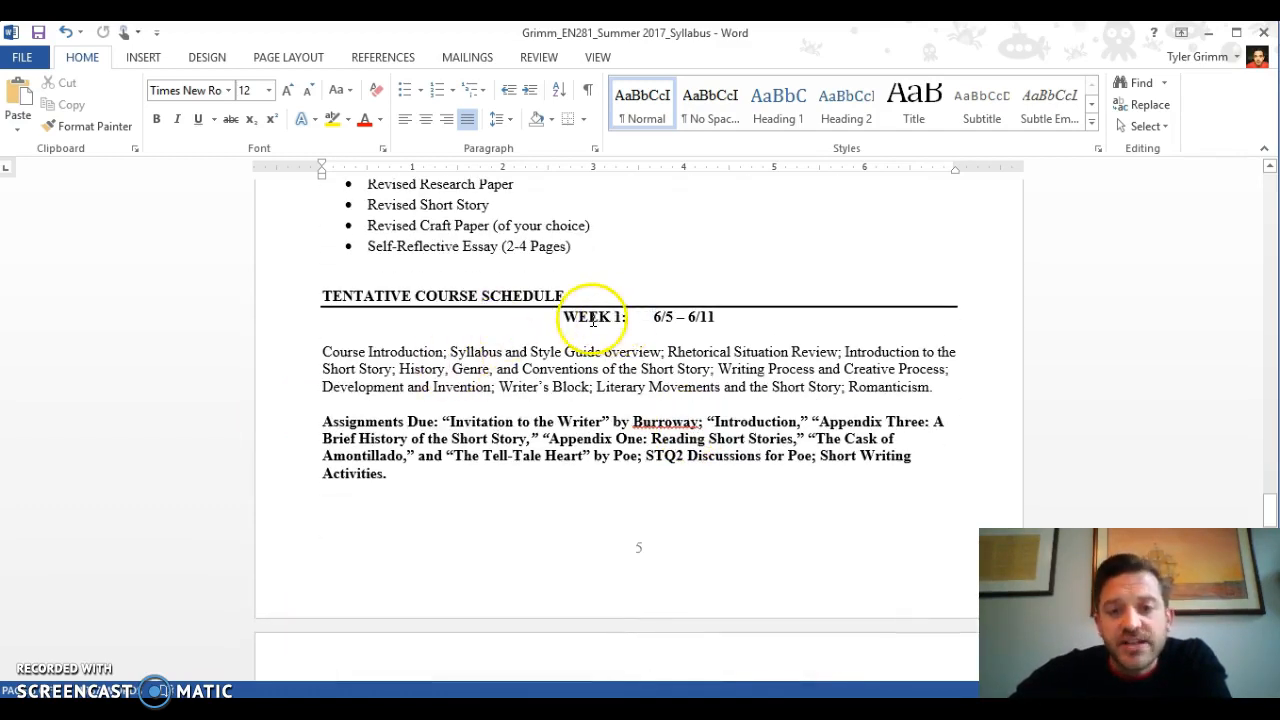
mouse_move(355, 390)
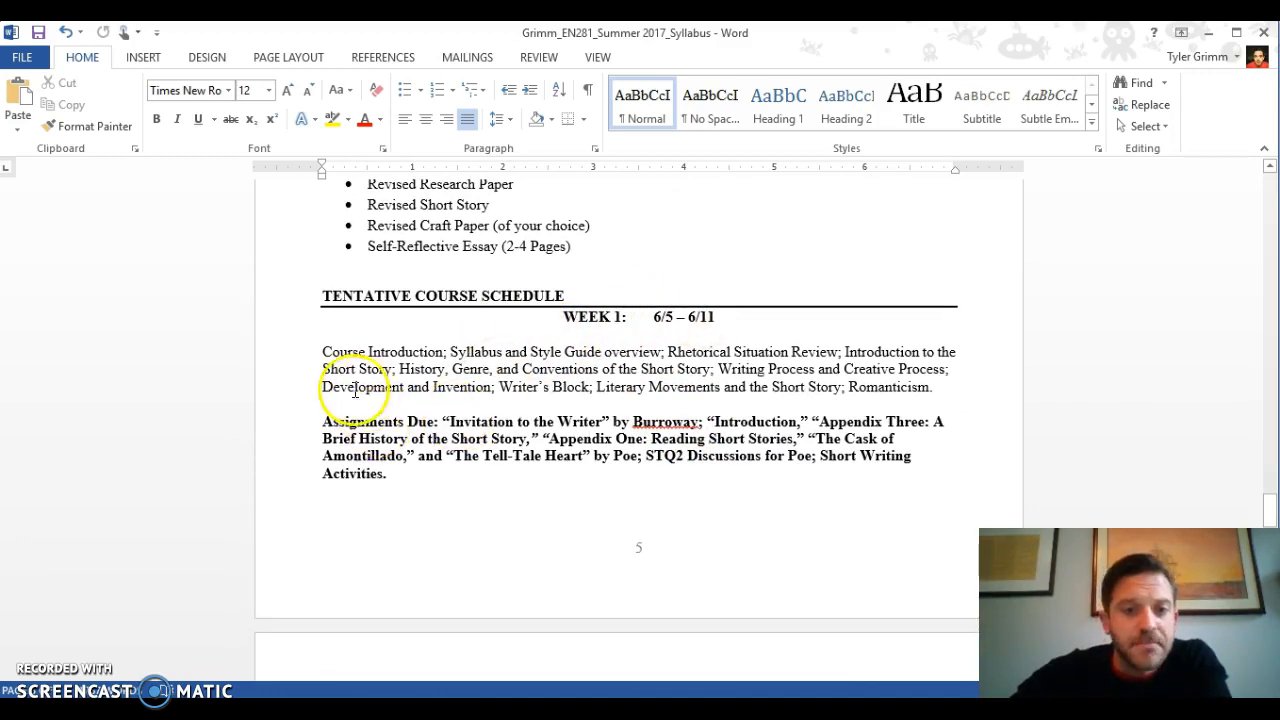
mouse_move(900, 375)
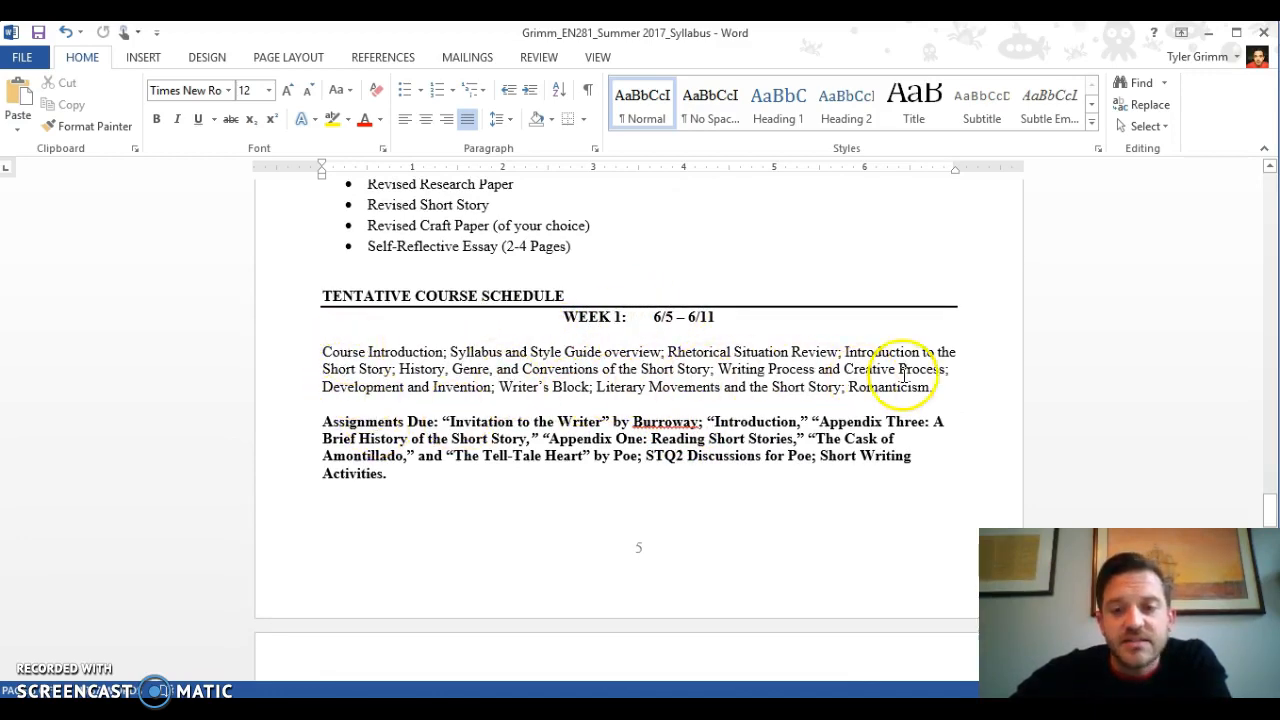
mouse_move(665, 408)
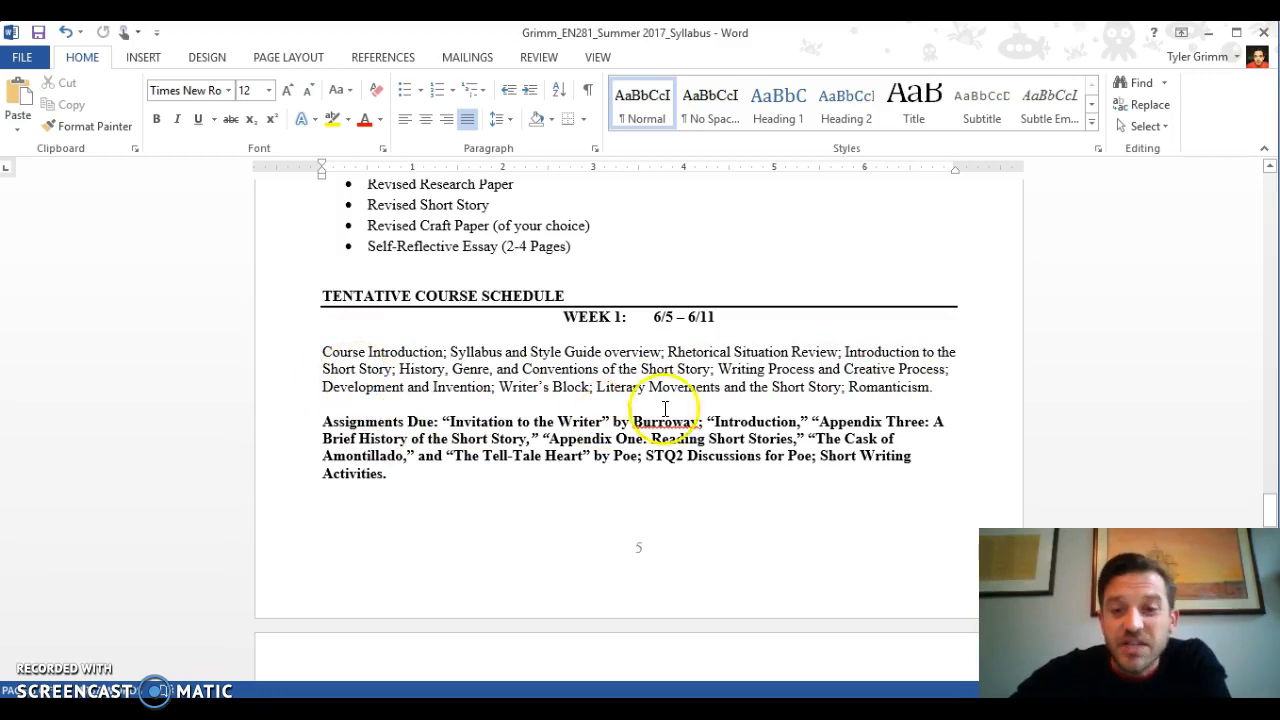
mouse_move(815, 425)
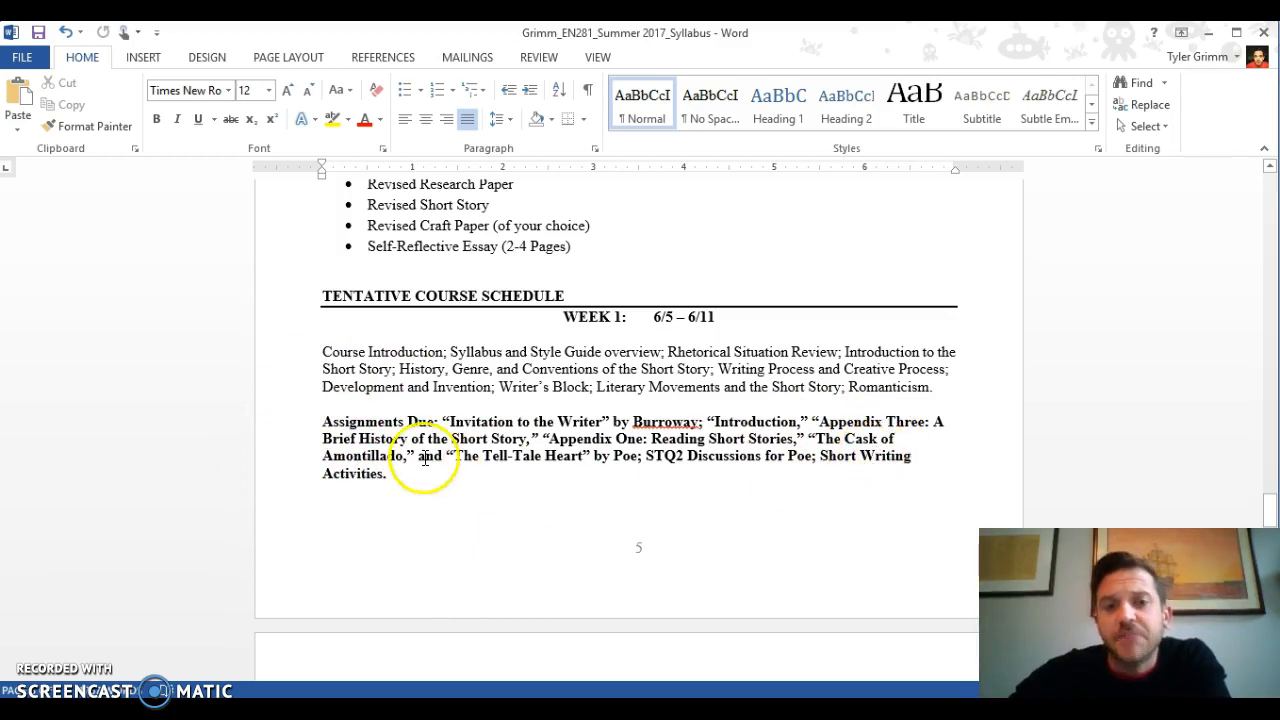
mouse_move(813, 341)
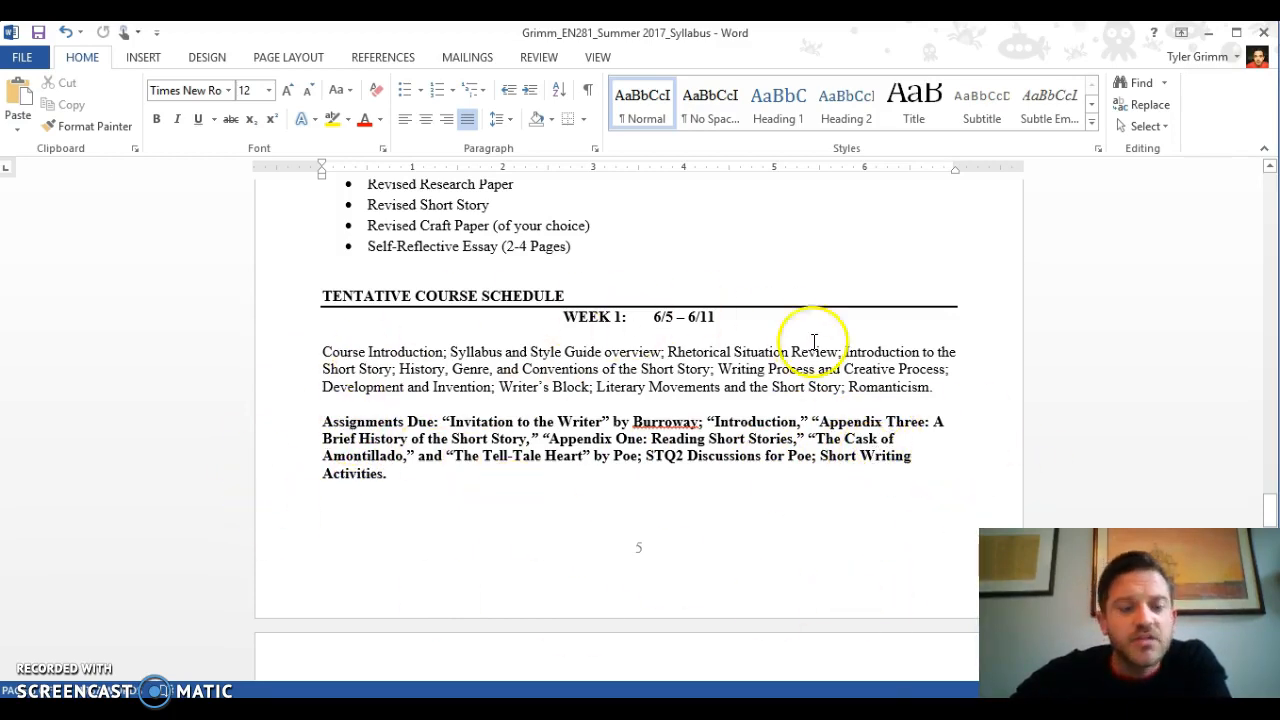
mouse_move(347, 402)
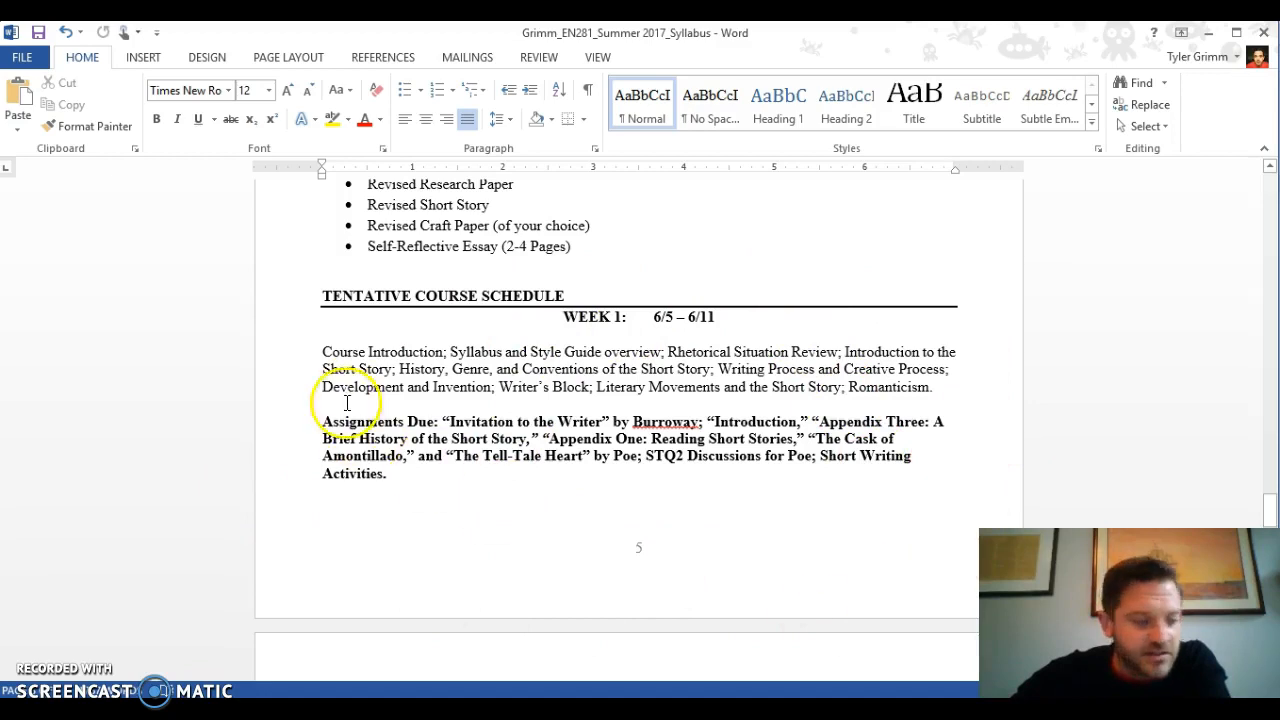
mouse_move(552, 413)
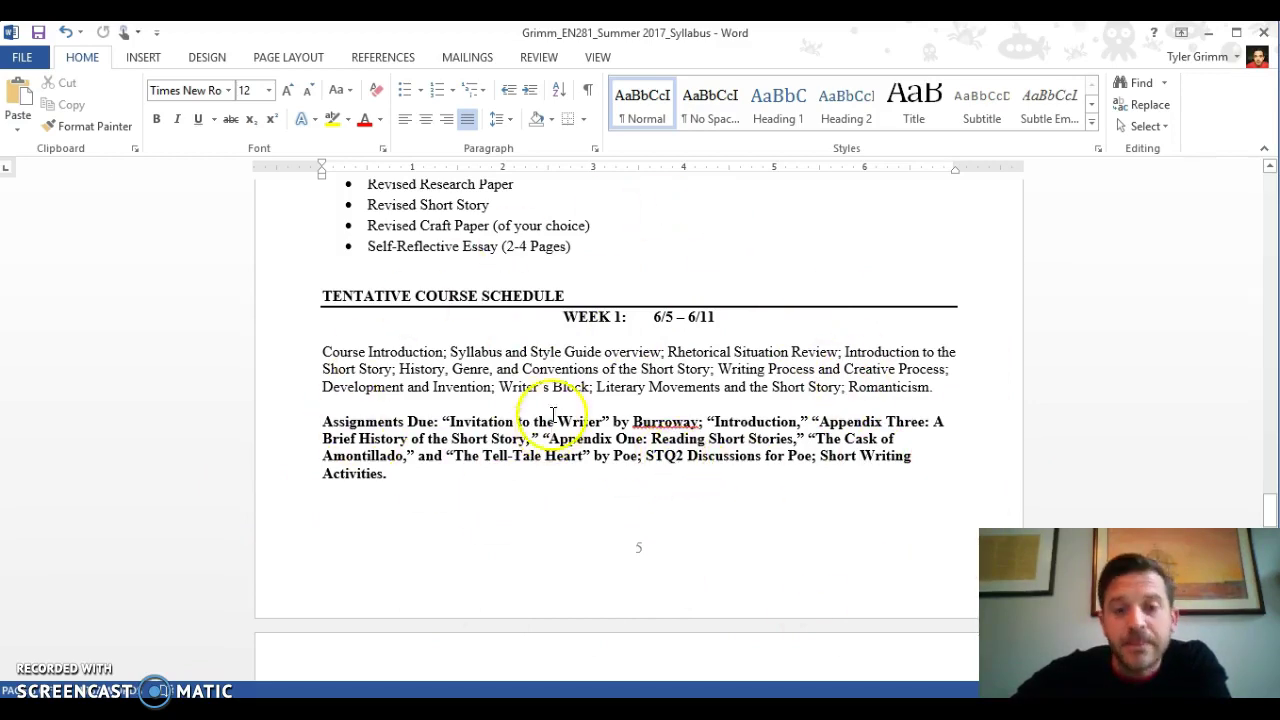
scroll(down, 3)
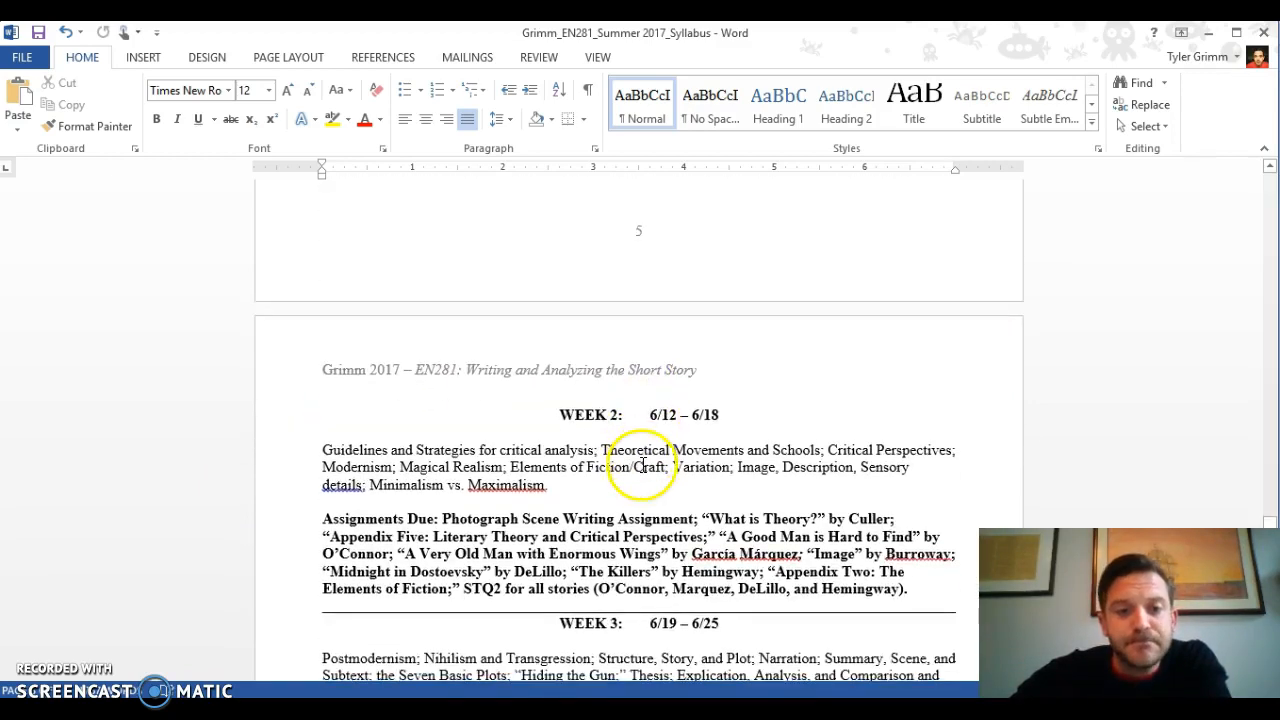
scroll(down, 3)
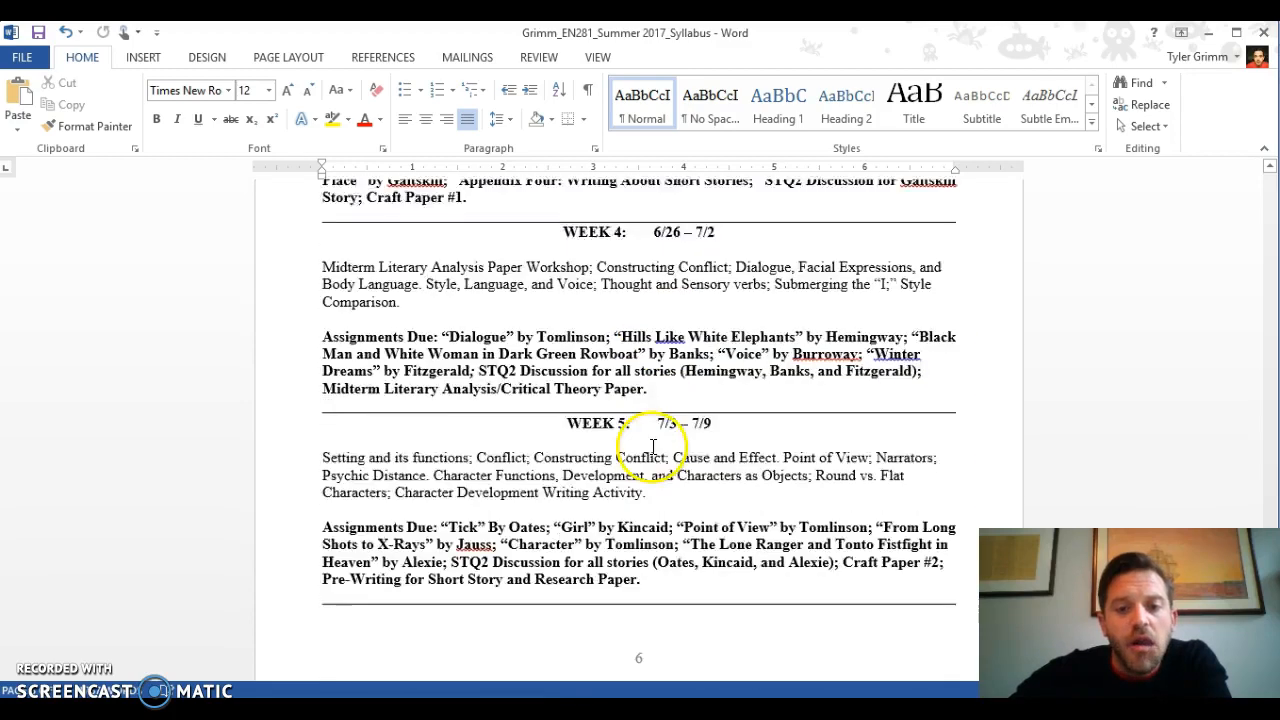
scroll(down, 3)
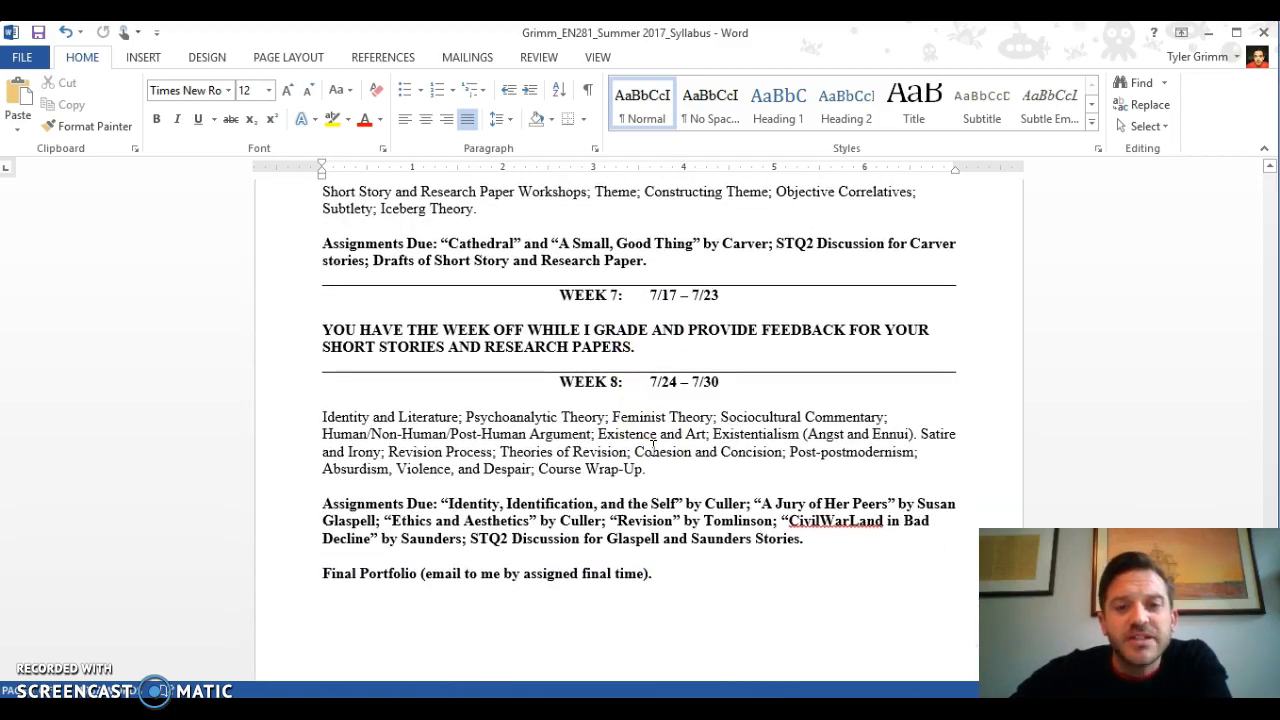
mouse_move(795, 410)
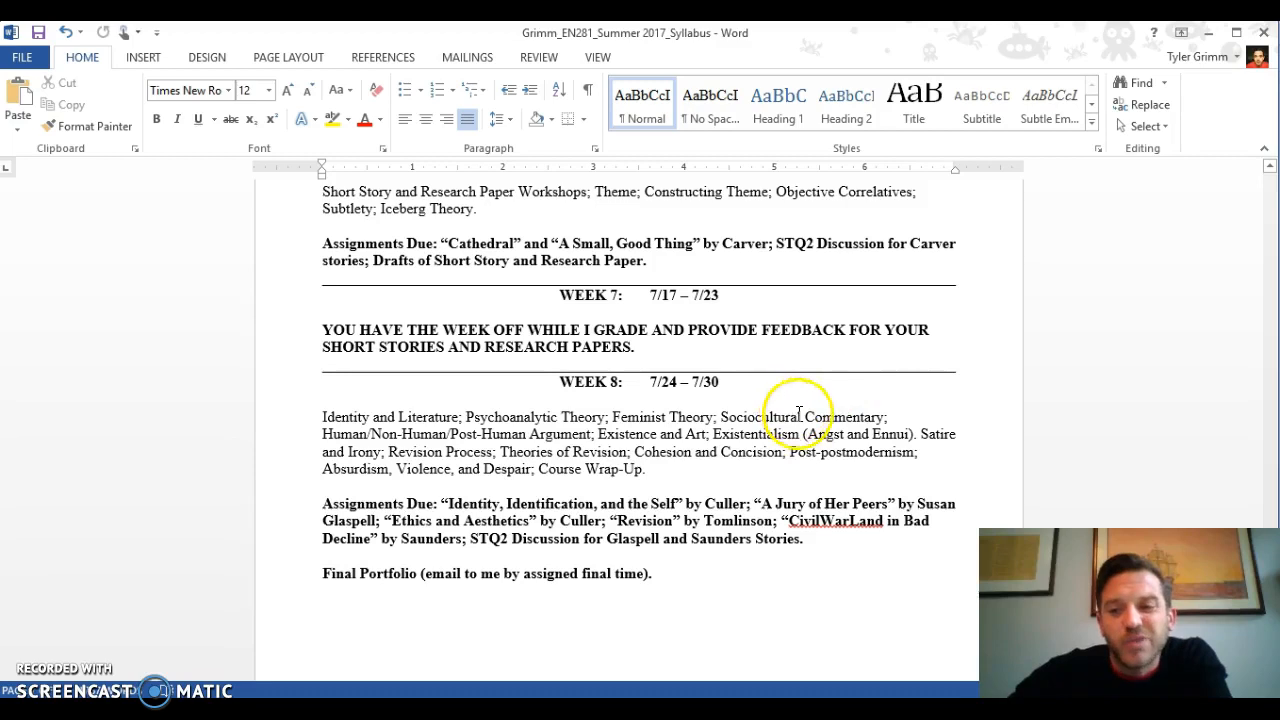
mouse_move(347, 306)
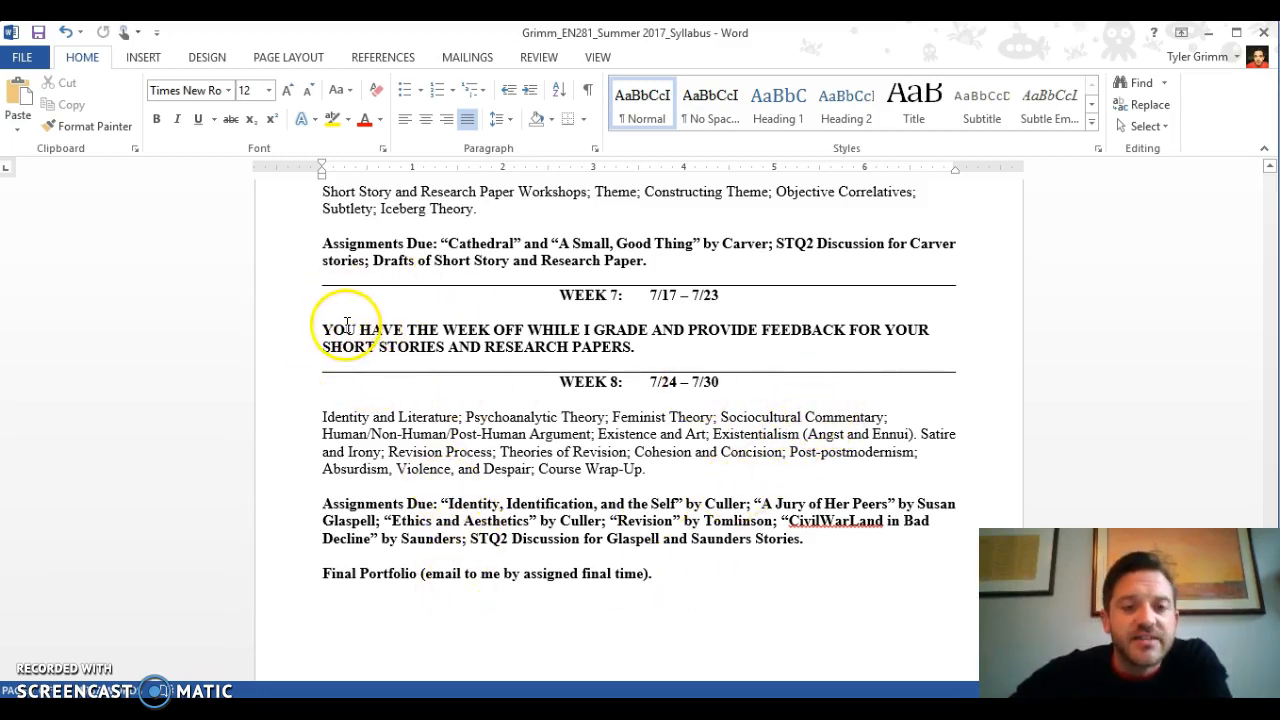
mouse_move(570, 313)
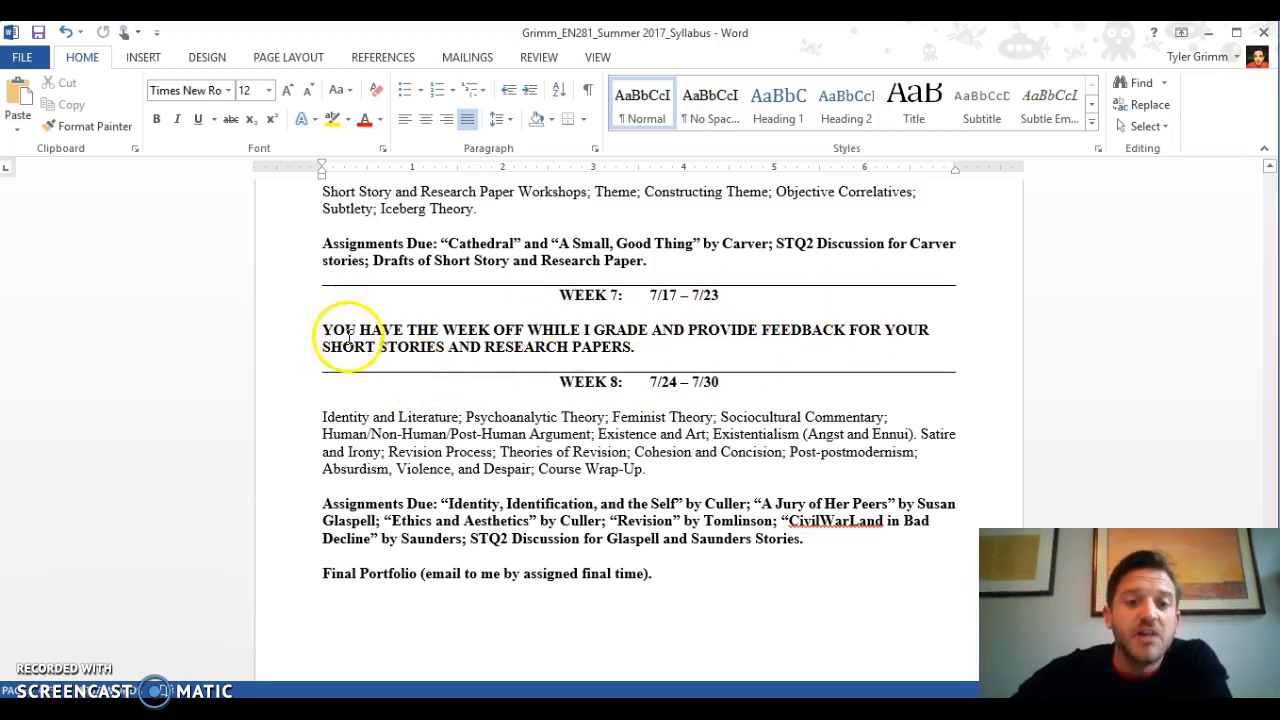
mouse_move(973, 355)
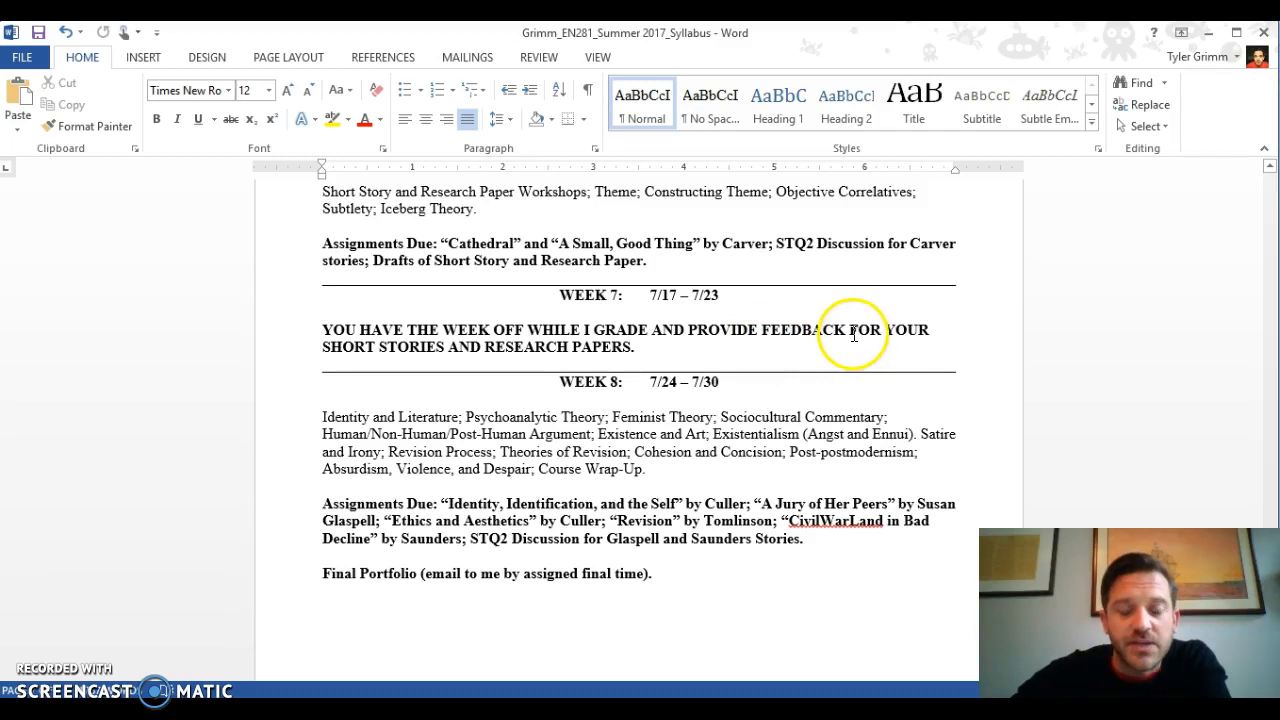
mouse_move(585, 467)
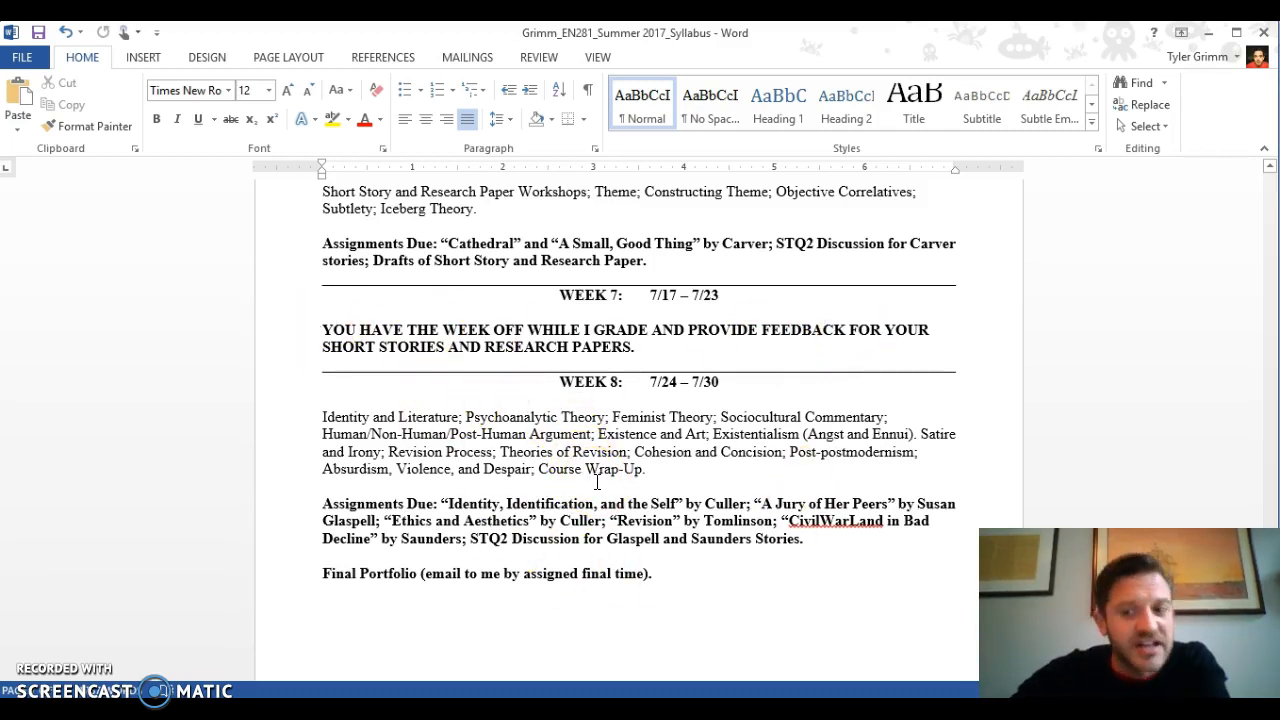
mouse_move(560, 385)
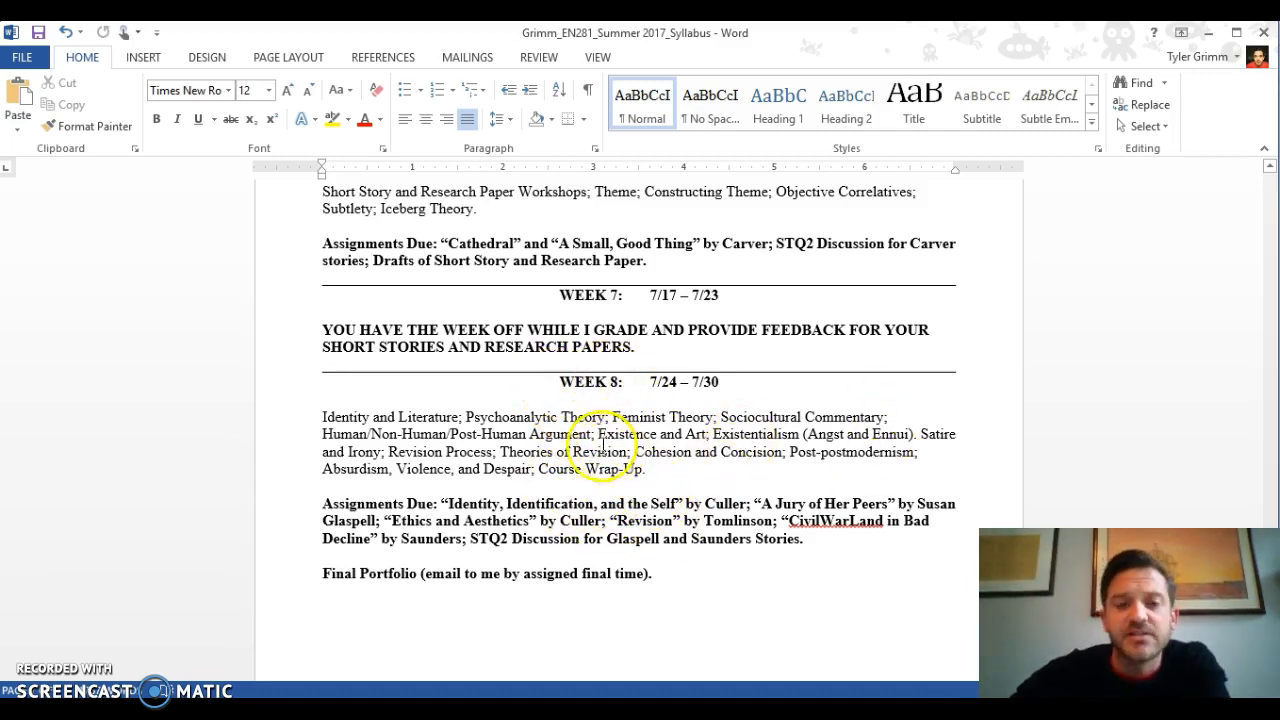
scroll(down, 3)
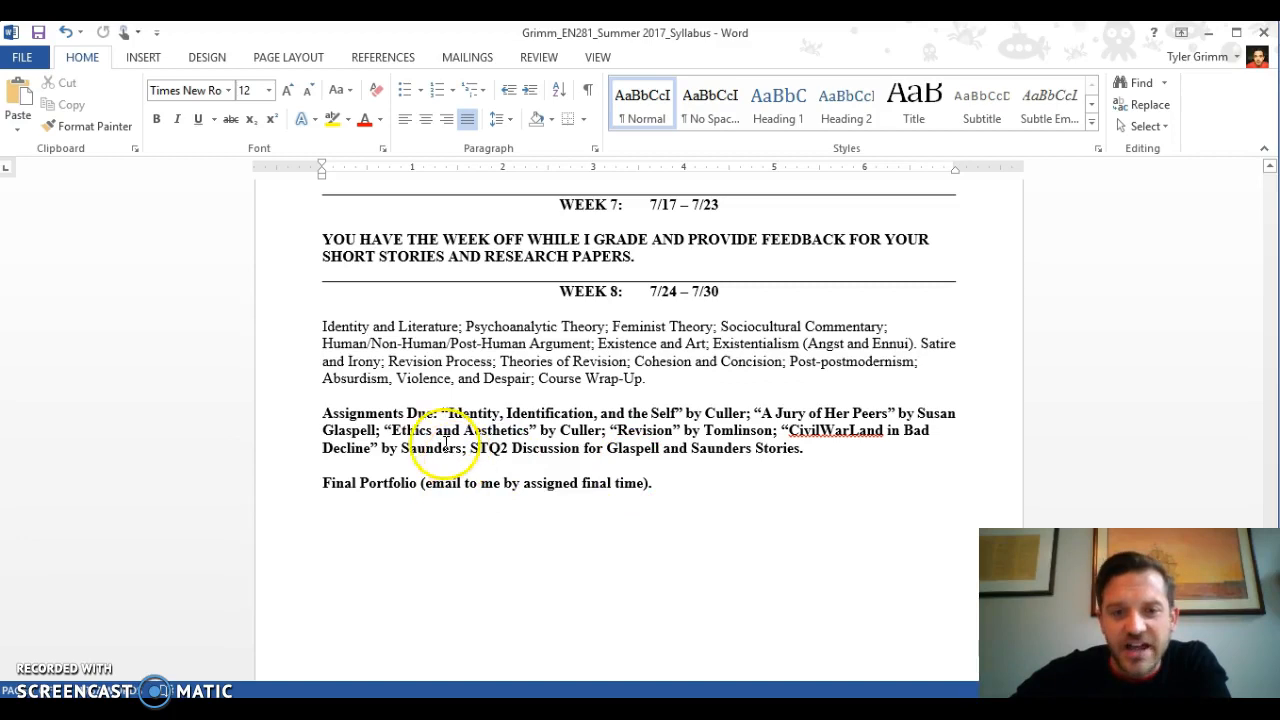
mouse_move(315, 467)
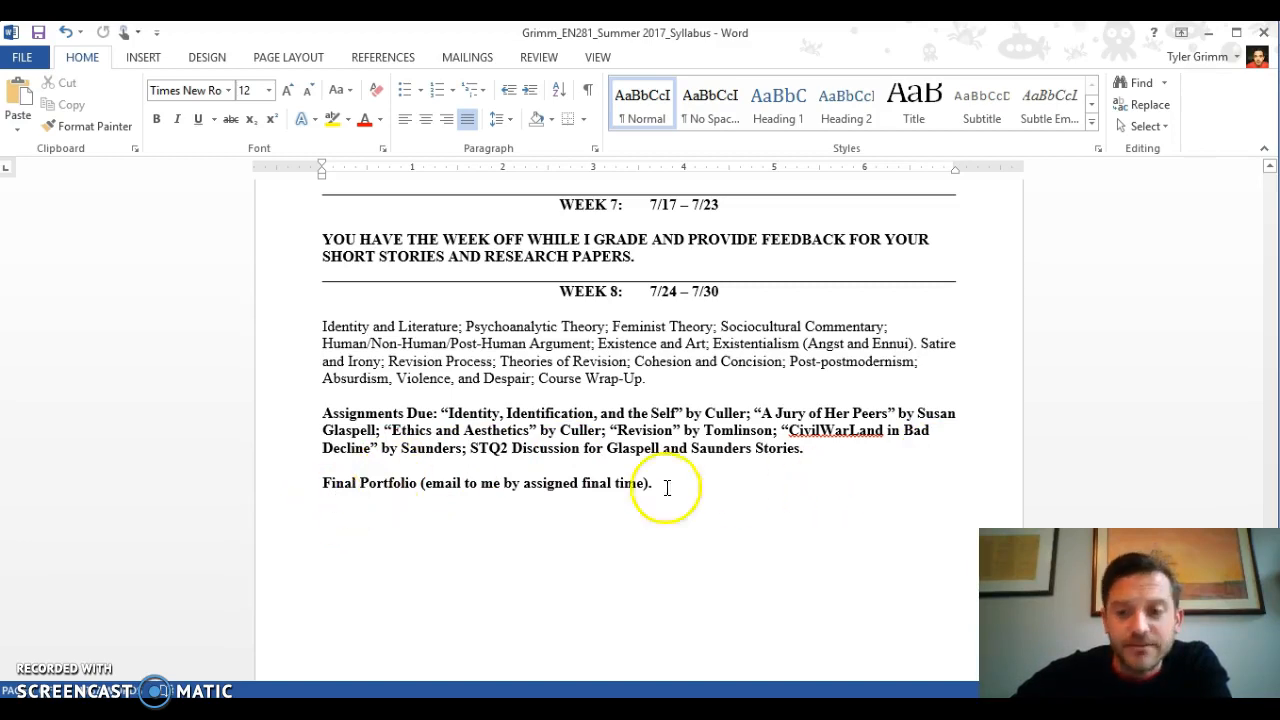
mouse_move(370, 478)
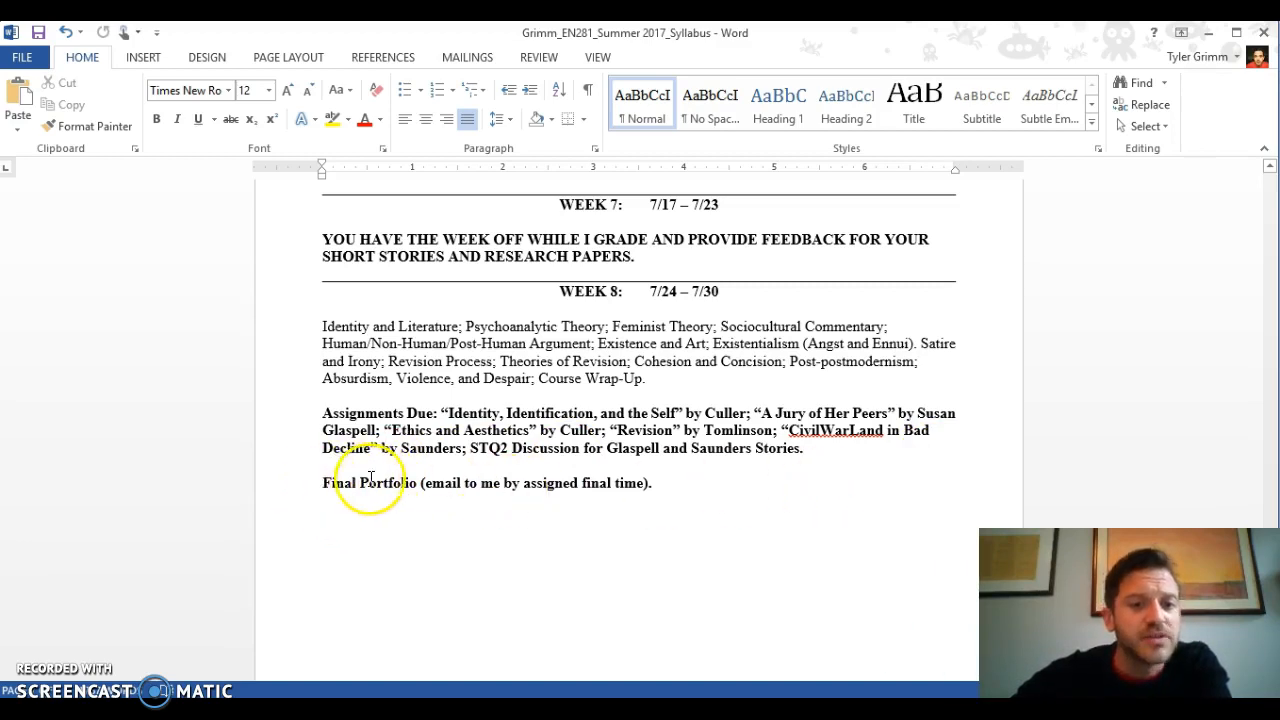
mouse_move(383, 523)
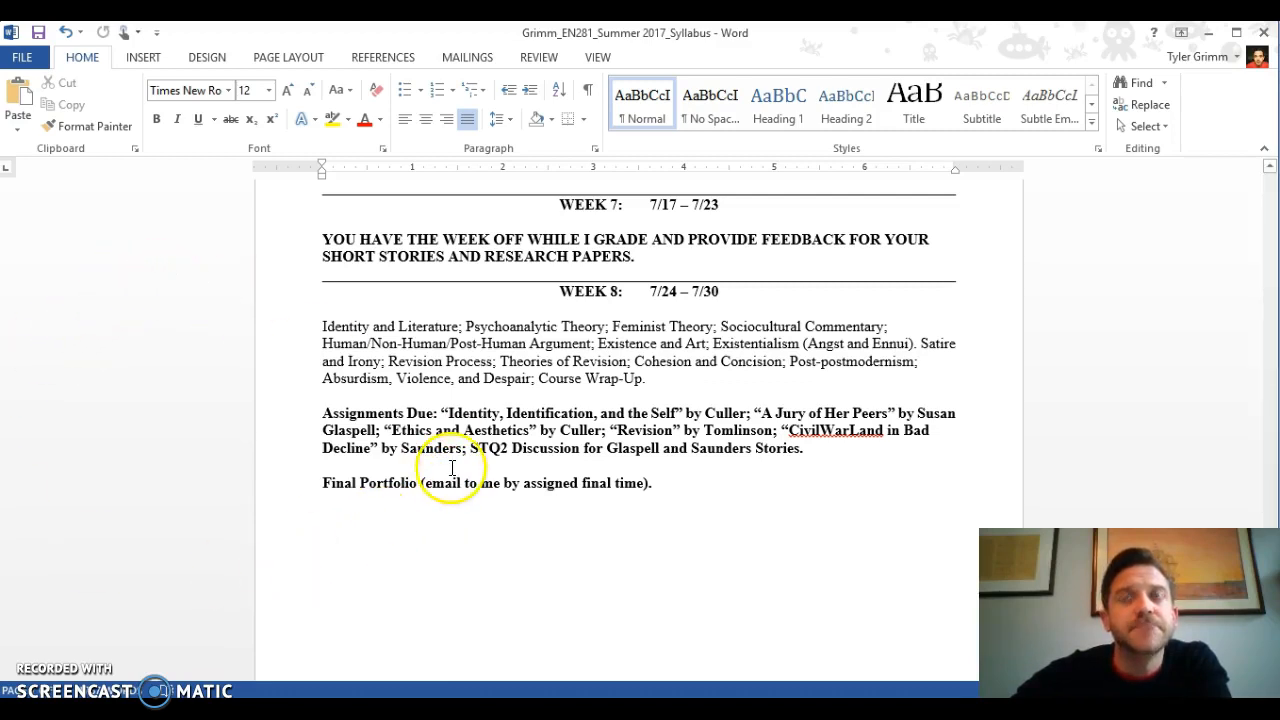
mouse_move(587, 558)
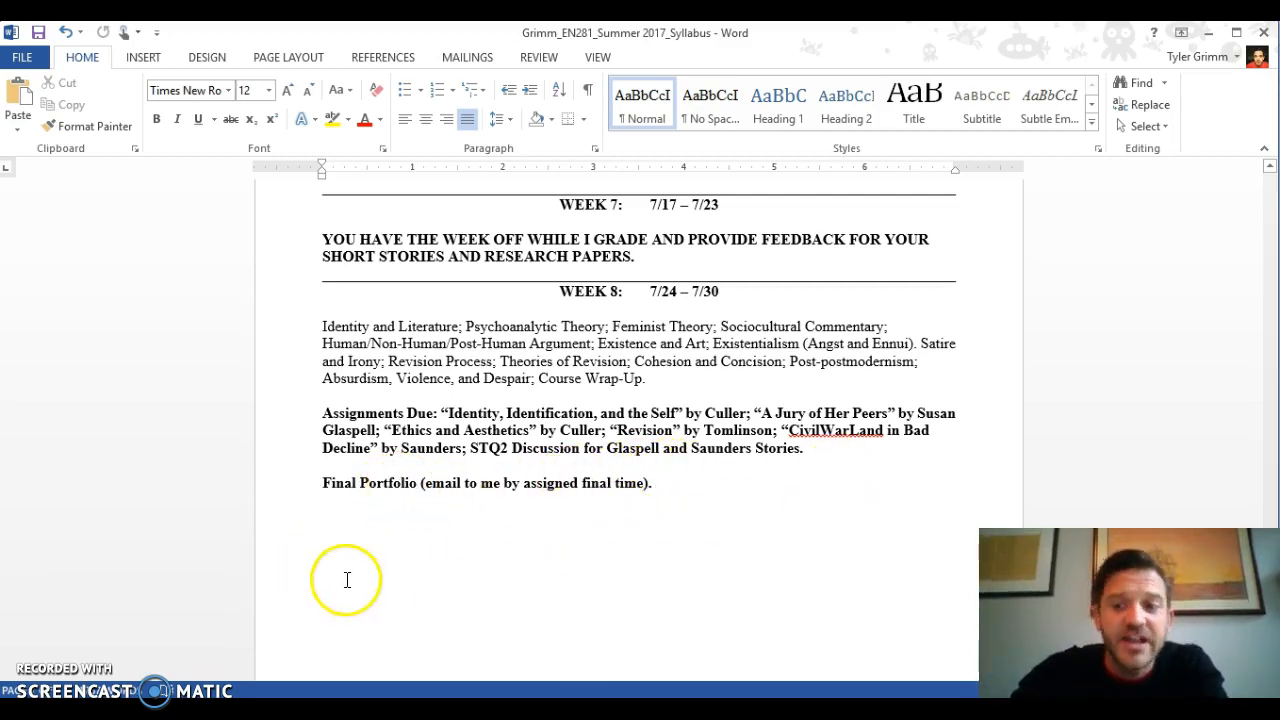
mouse_move(260, 497)
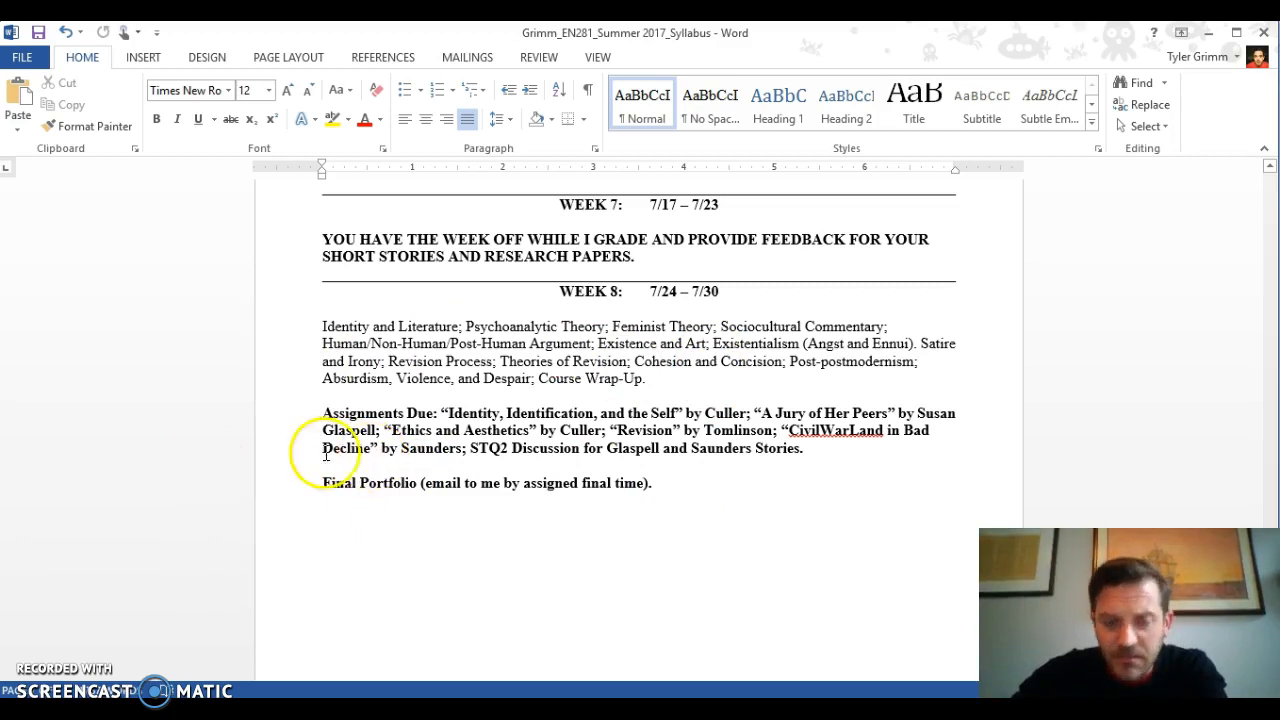
mouse_move(443, 506)
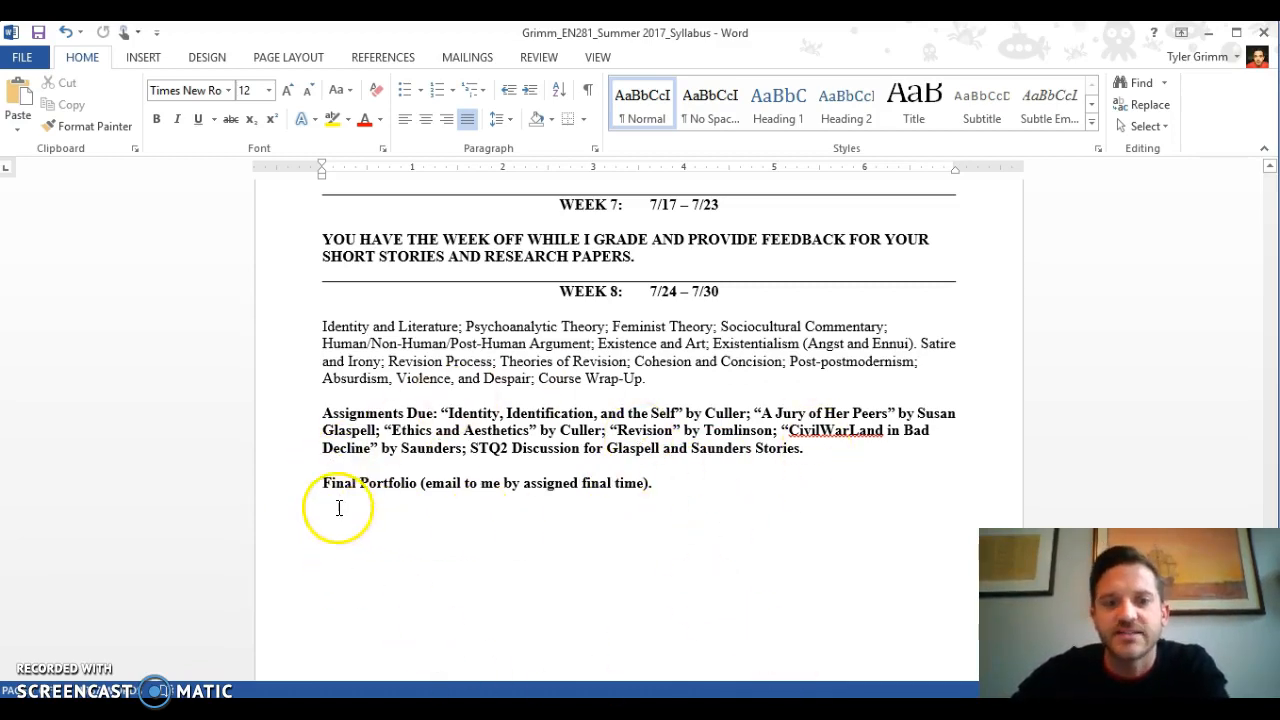
mouse_move(935, 547)
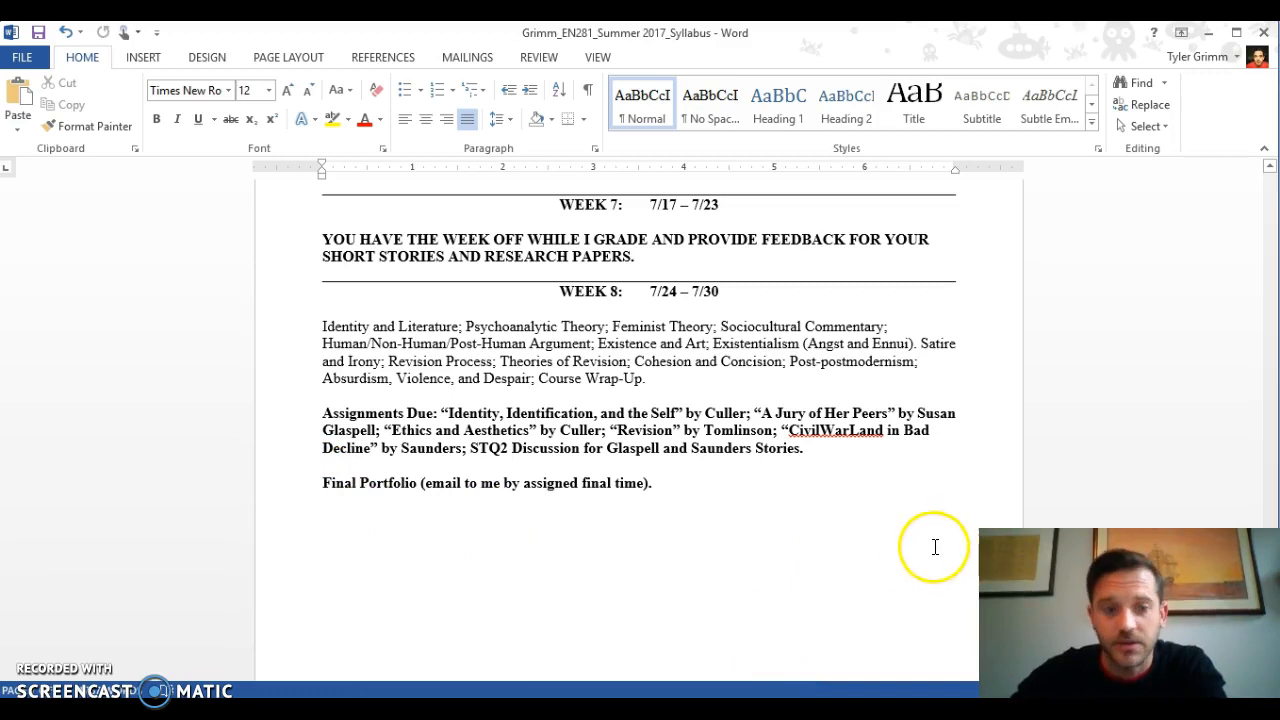
mouse_move(800, 458)
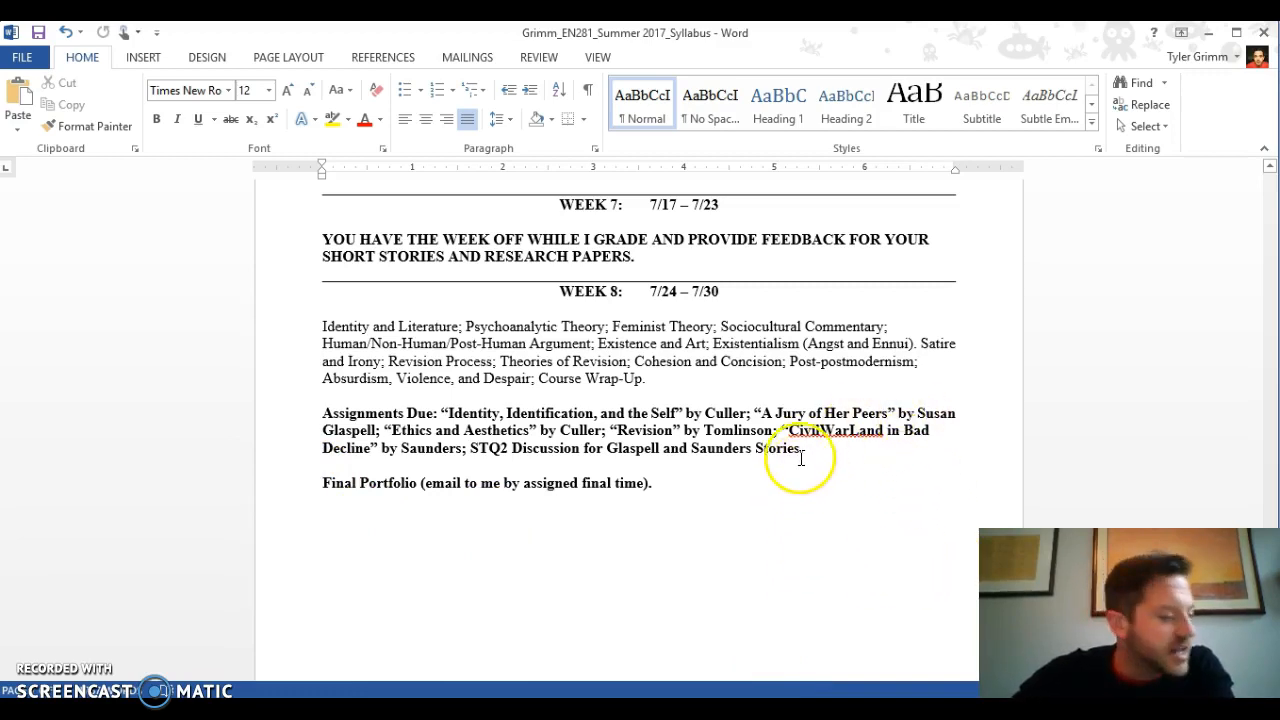
scroll(down, 3)
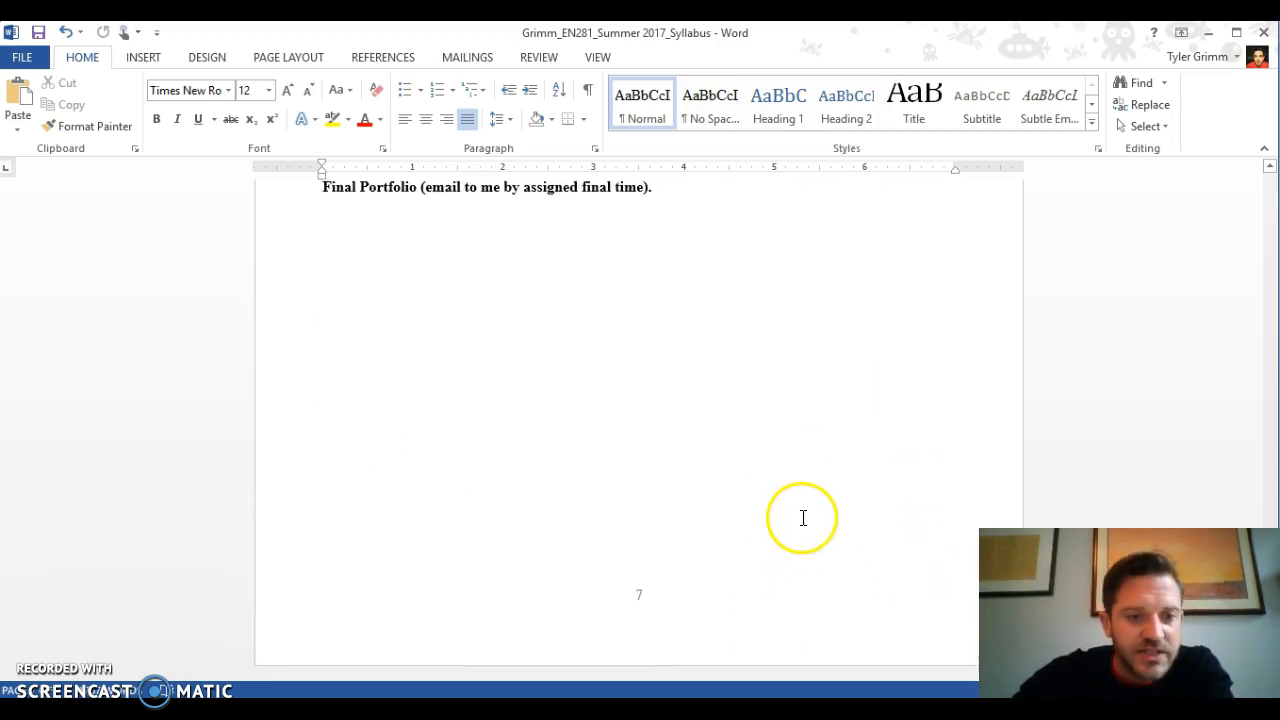
scroll(up, 3)
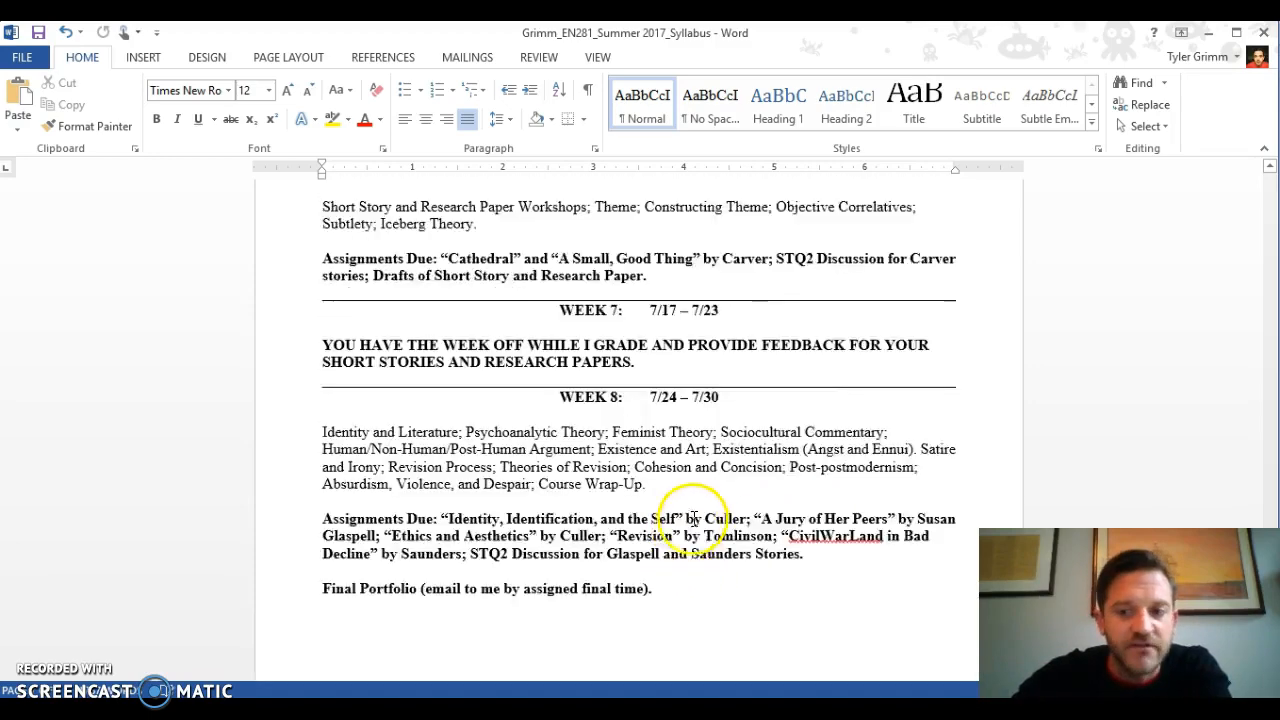
scroll(up, 3)
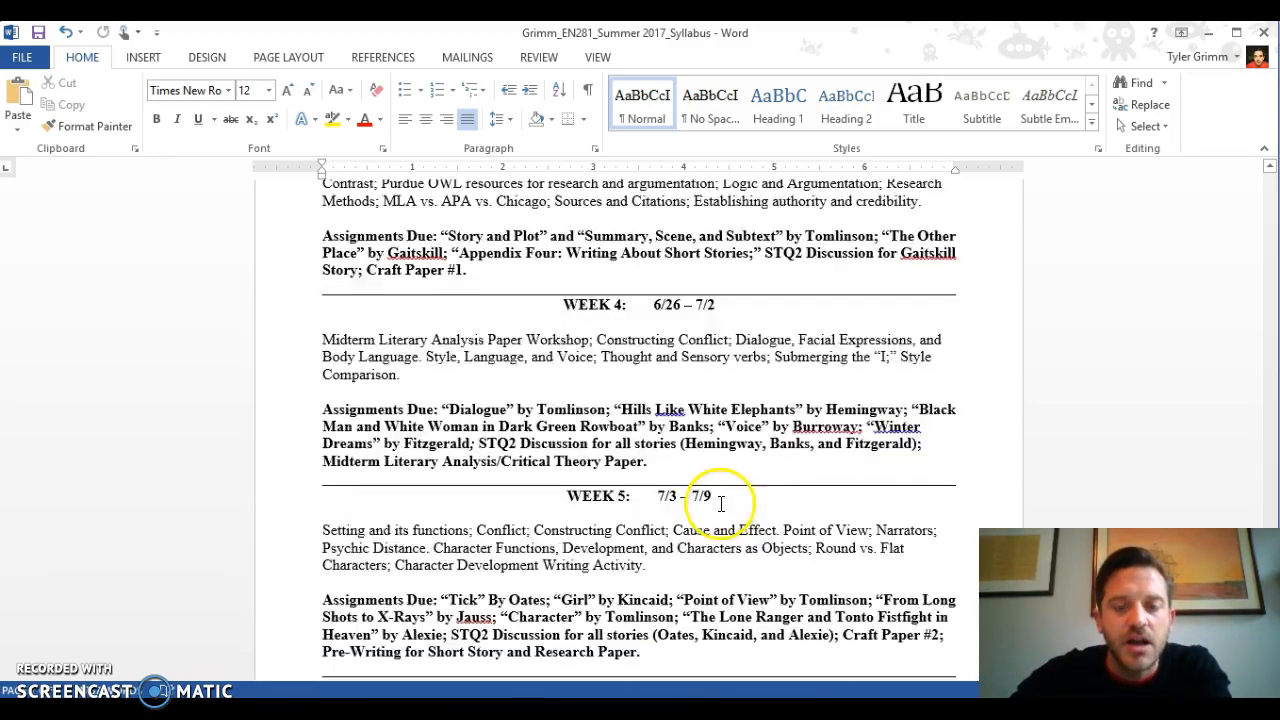
scroll(down, 3)
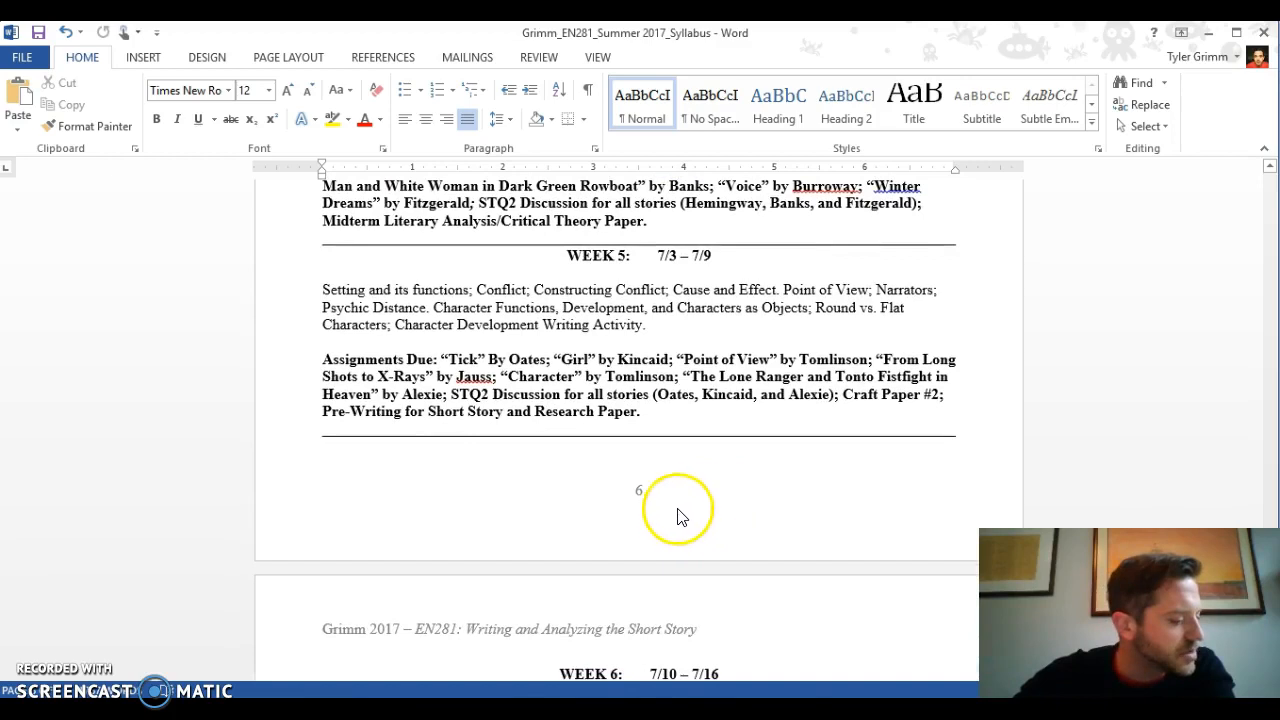
mouse_move(715, 535)
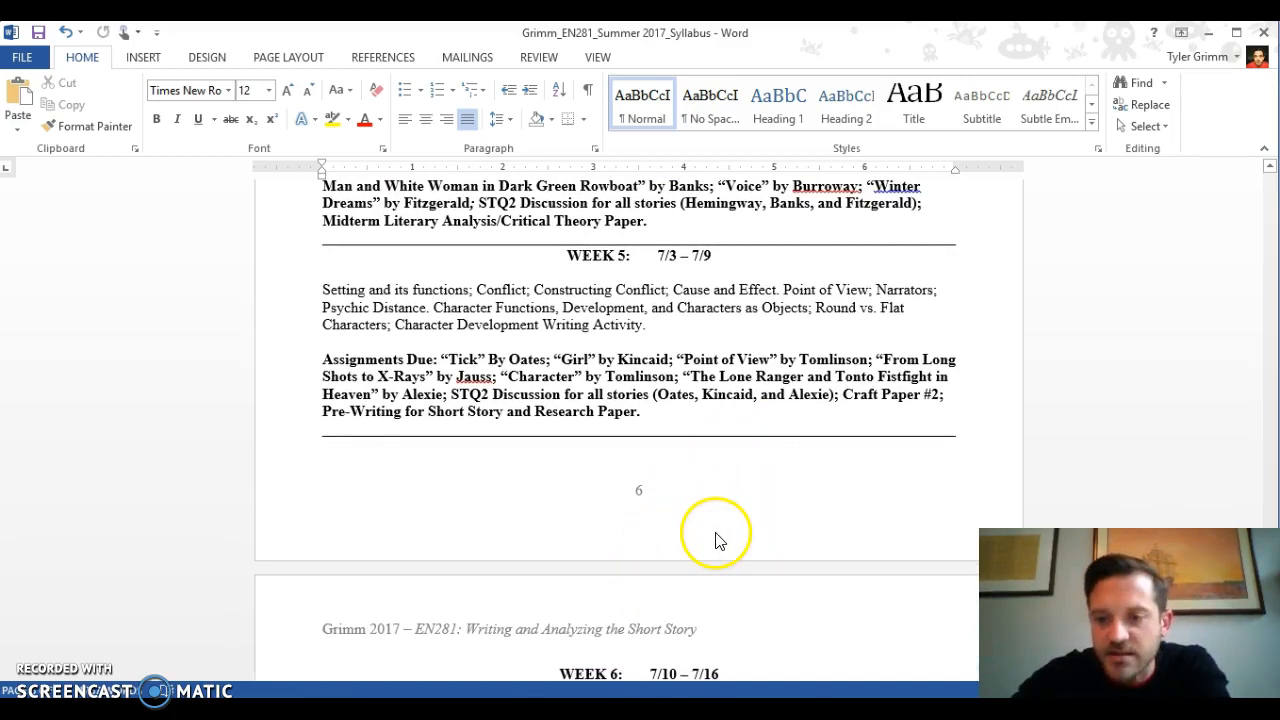
mouse_move(425, 580)
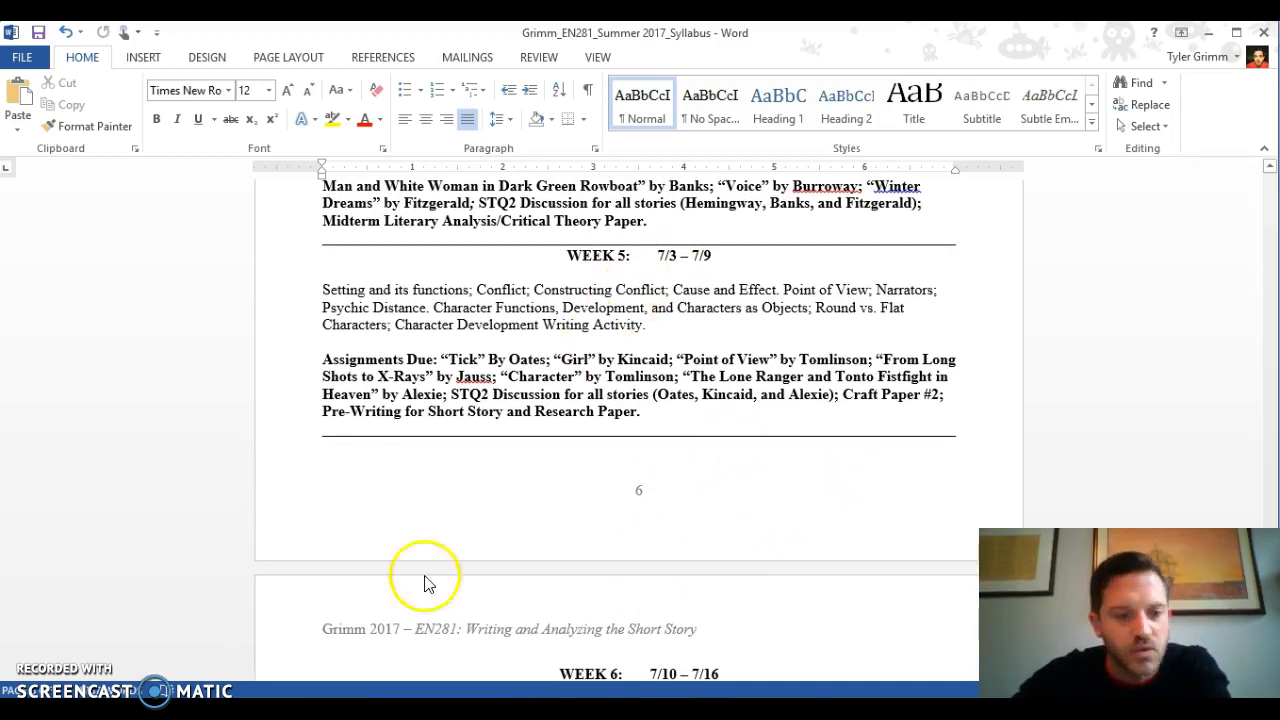